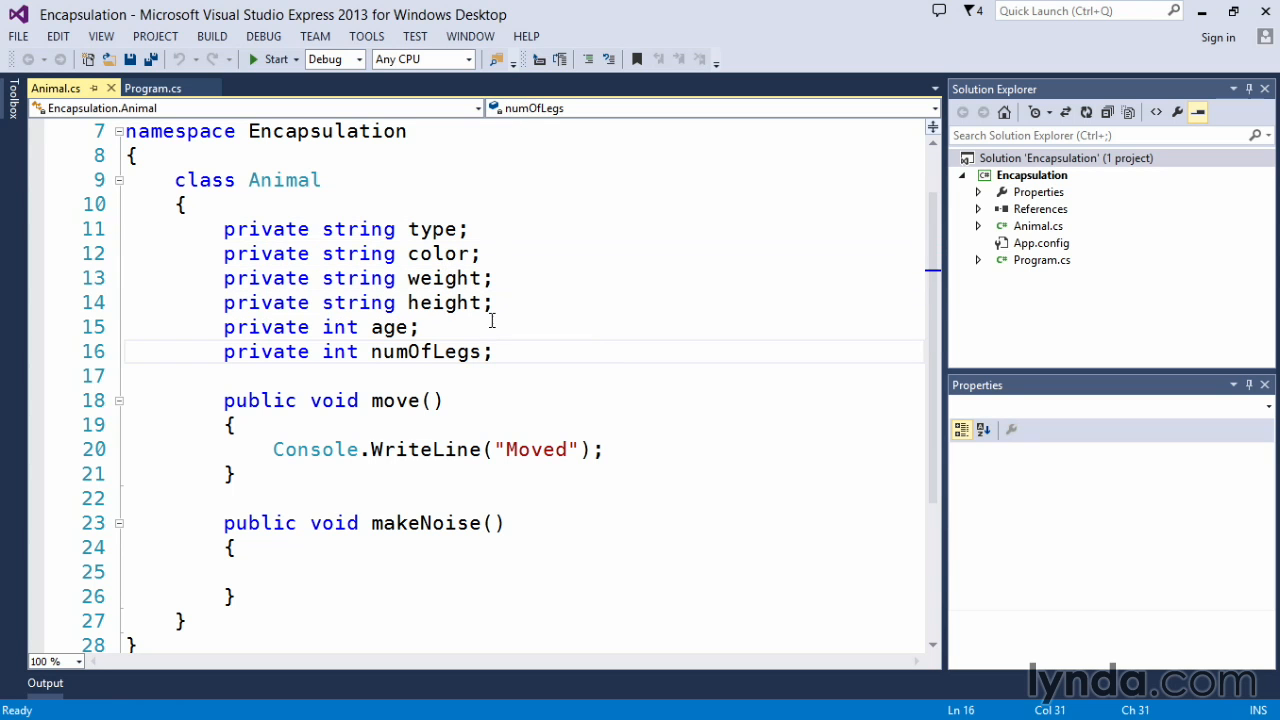
mouse_move(268, 232)
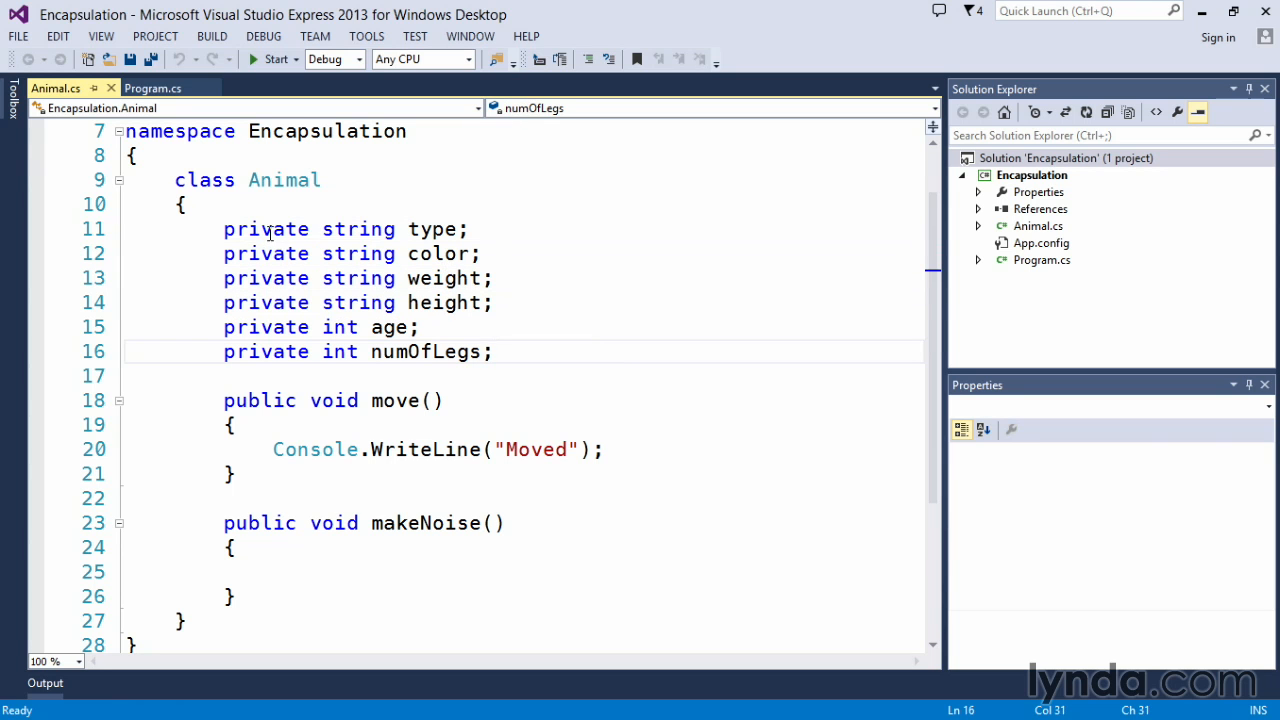
Step: Point out the private modifier on the Animal fields, then move to Program.cs
double_click(266, 228)
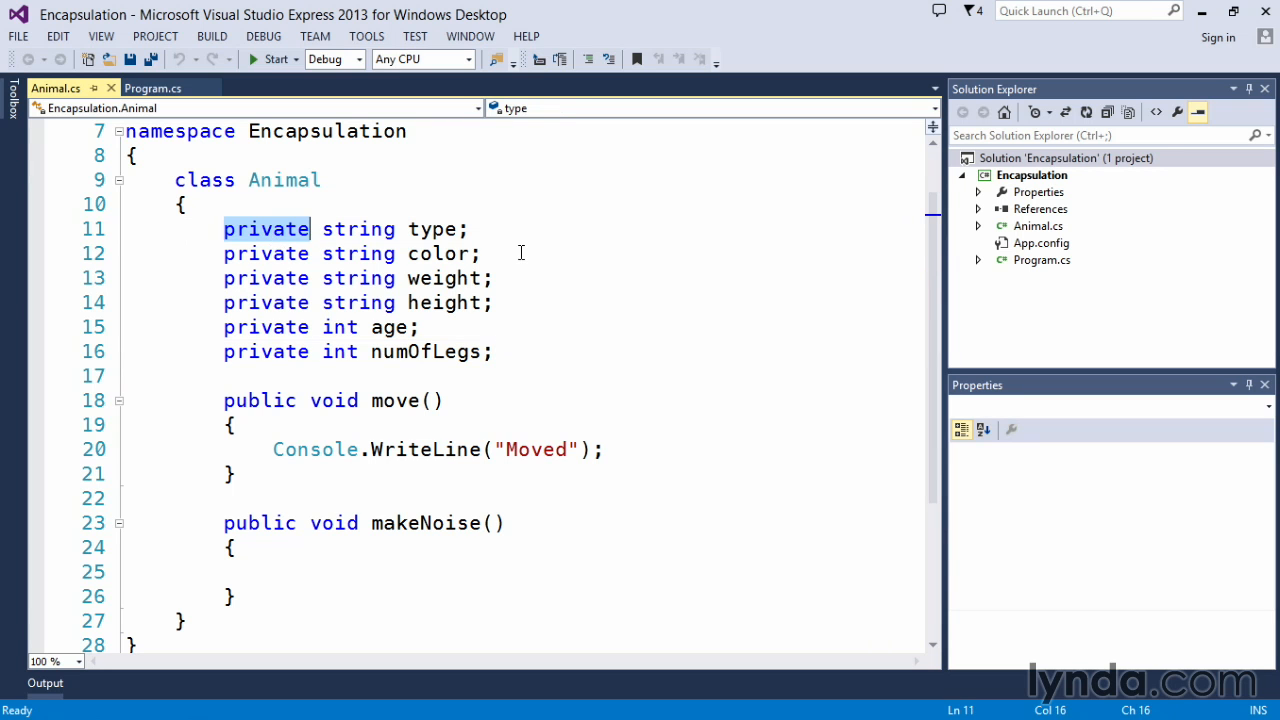
left_click(480, 252)
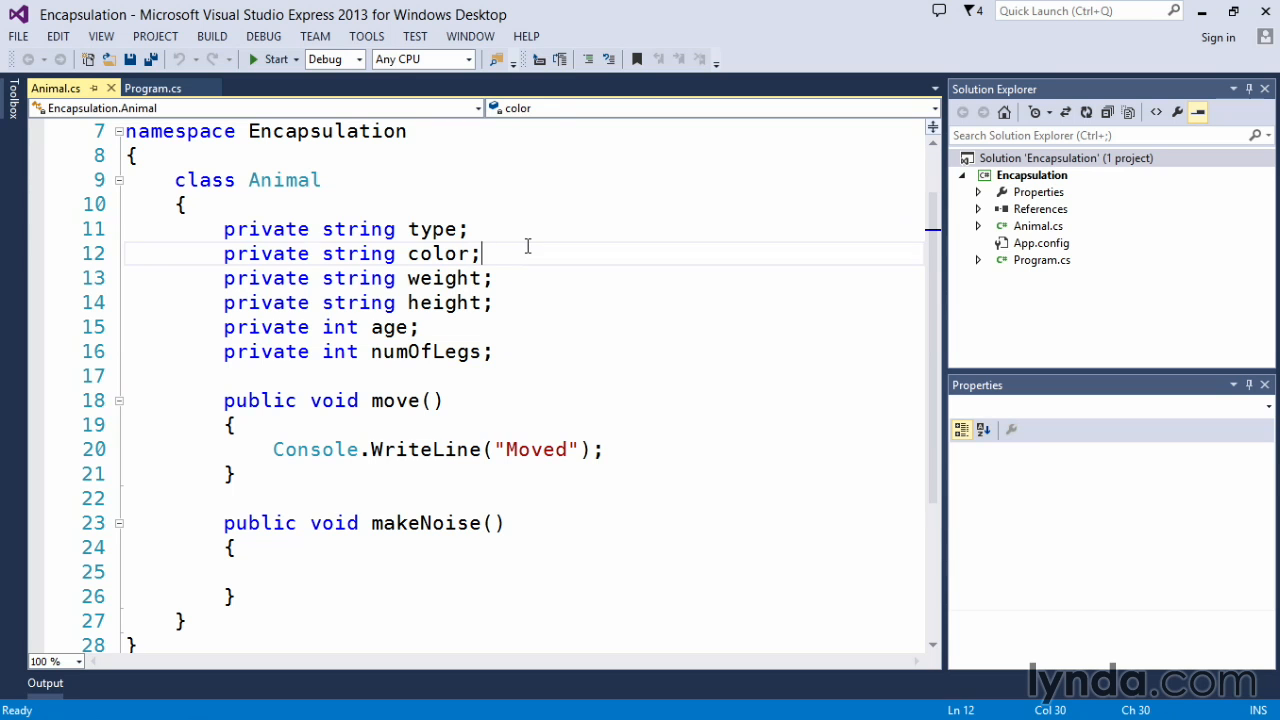
mouse_move(152, 88)
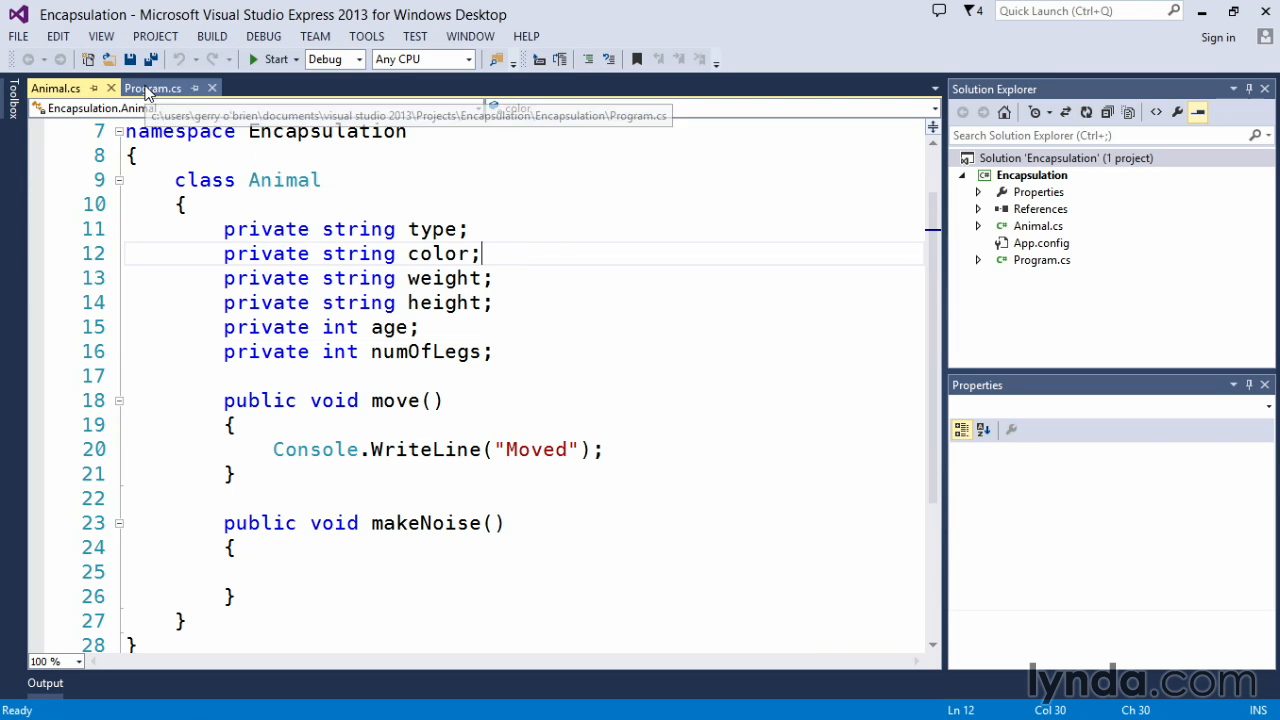
left_click(152, 88)
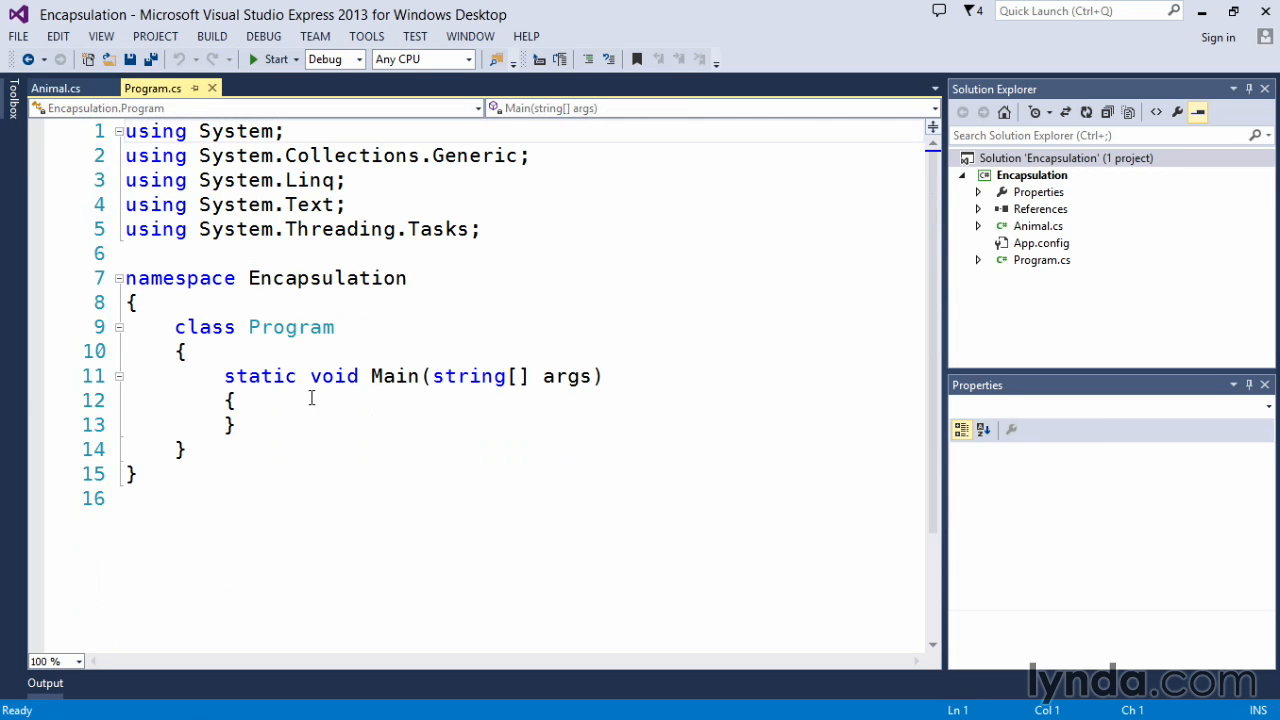
Step: Declare Animal Dog = new Animal(); in Main and begin referencing Dog
key("enter")
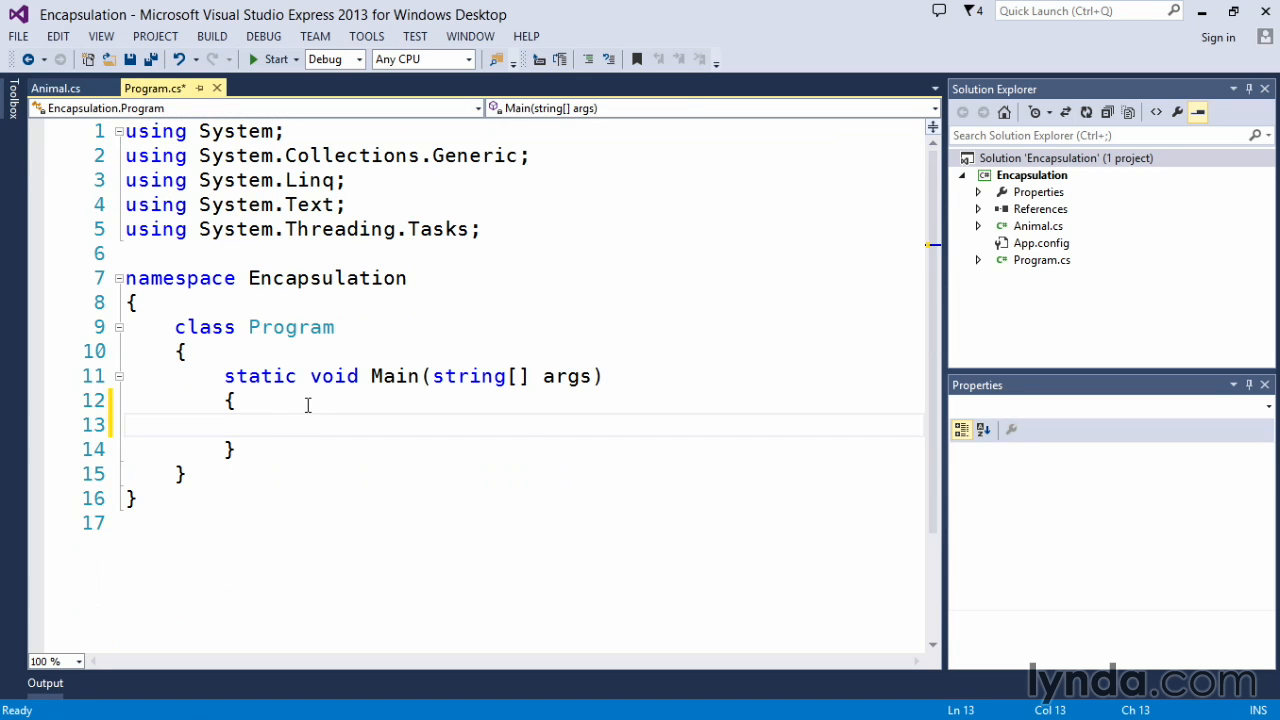
type("Animal")
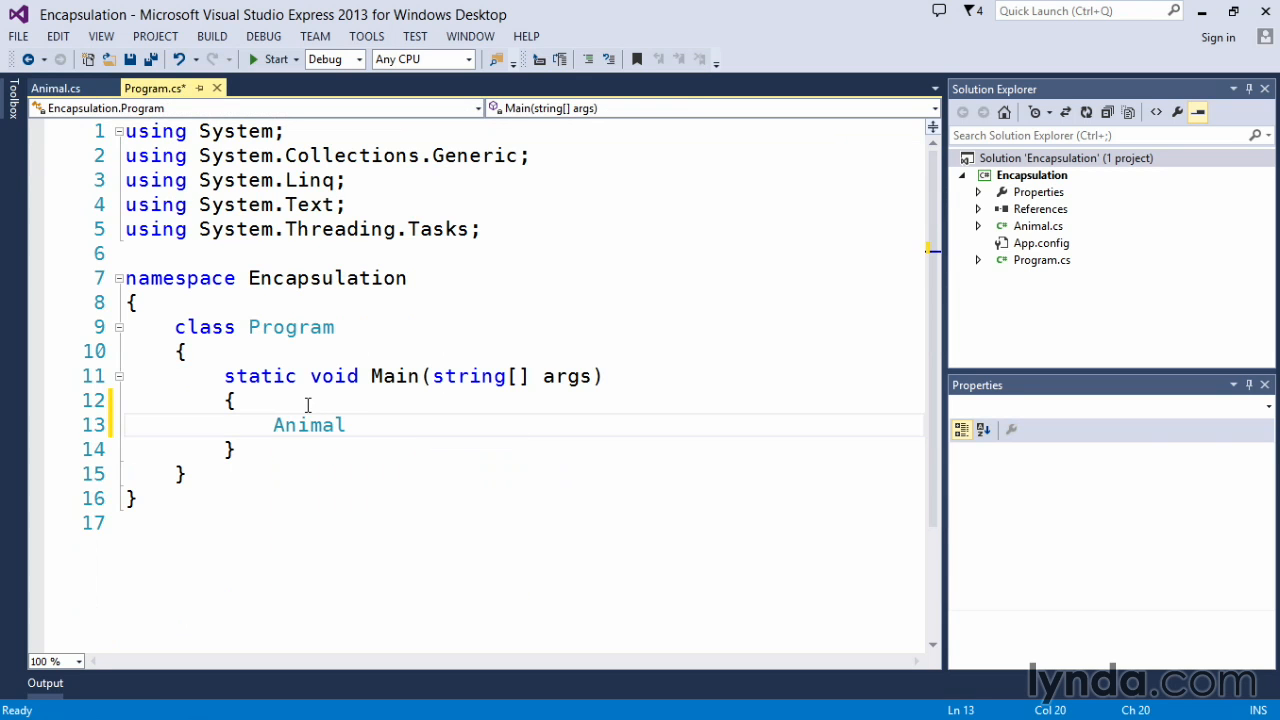
type("Dog =")
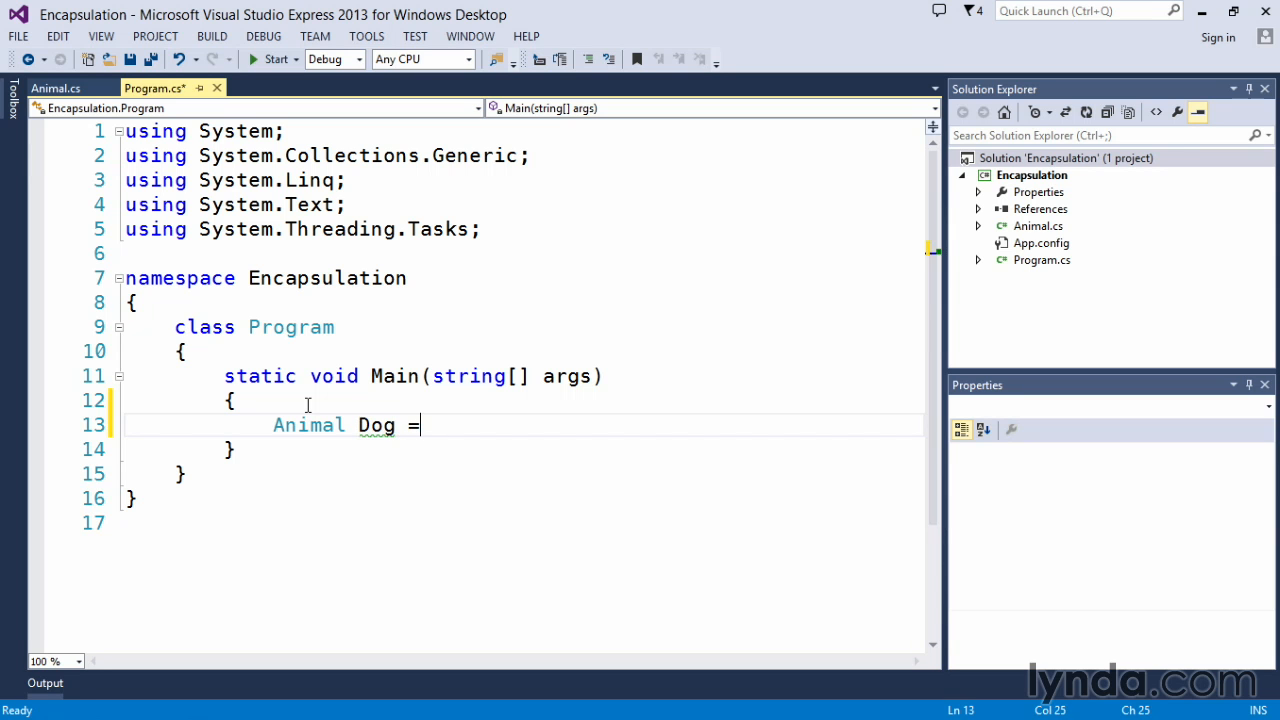
type("new Animal();")
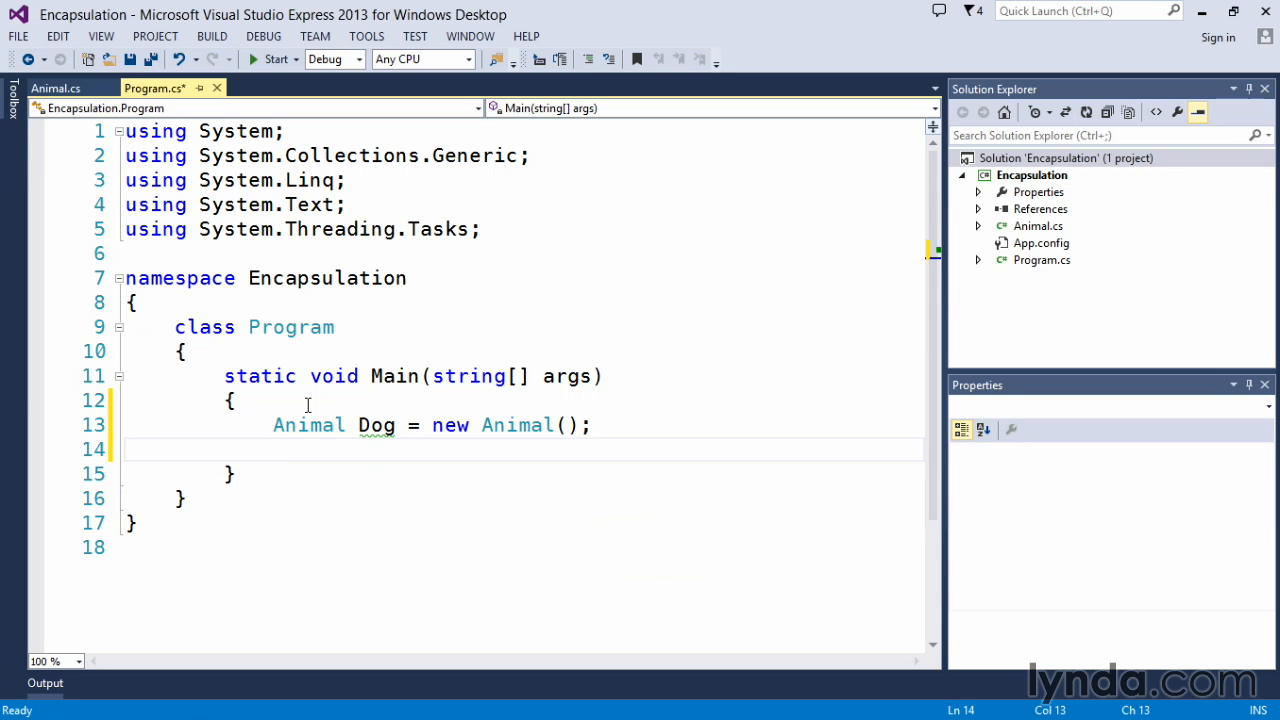
type("Dog")
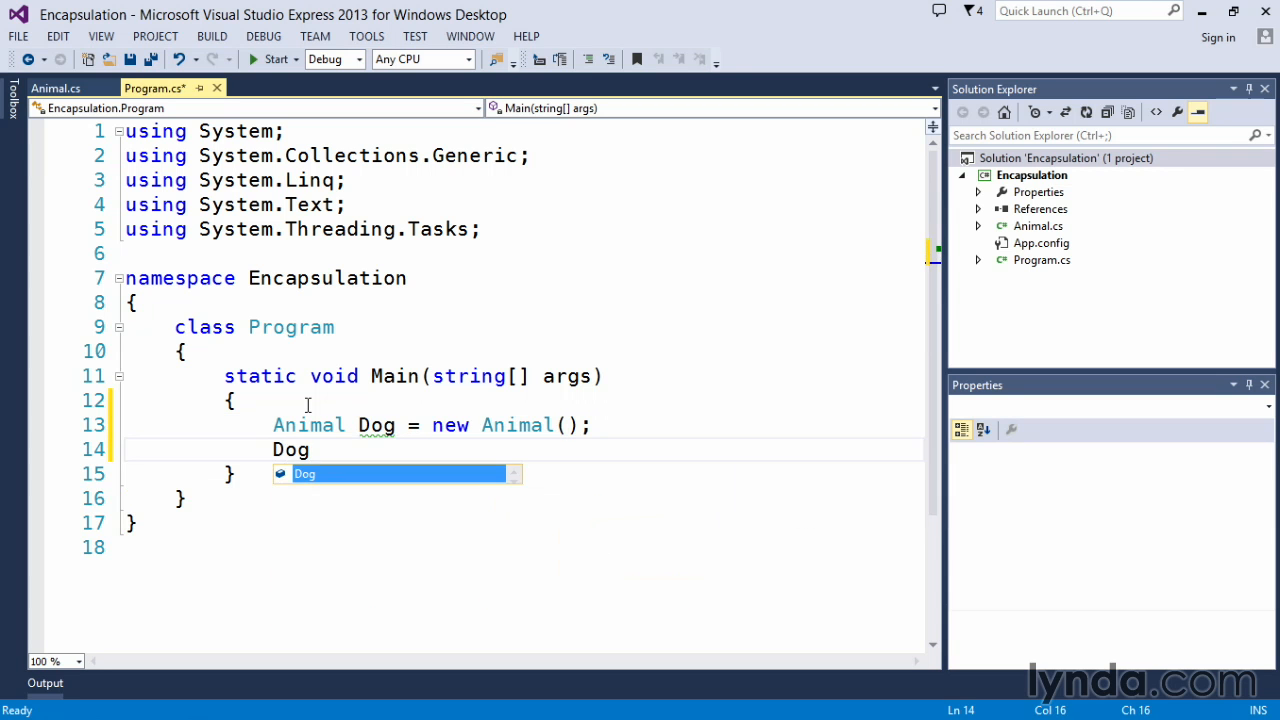
type(".")
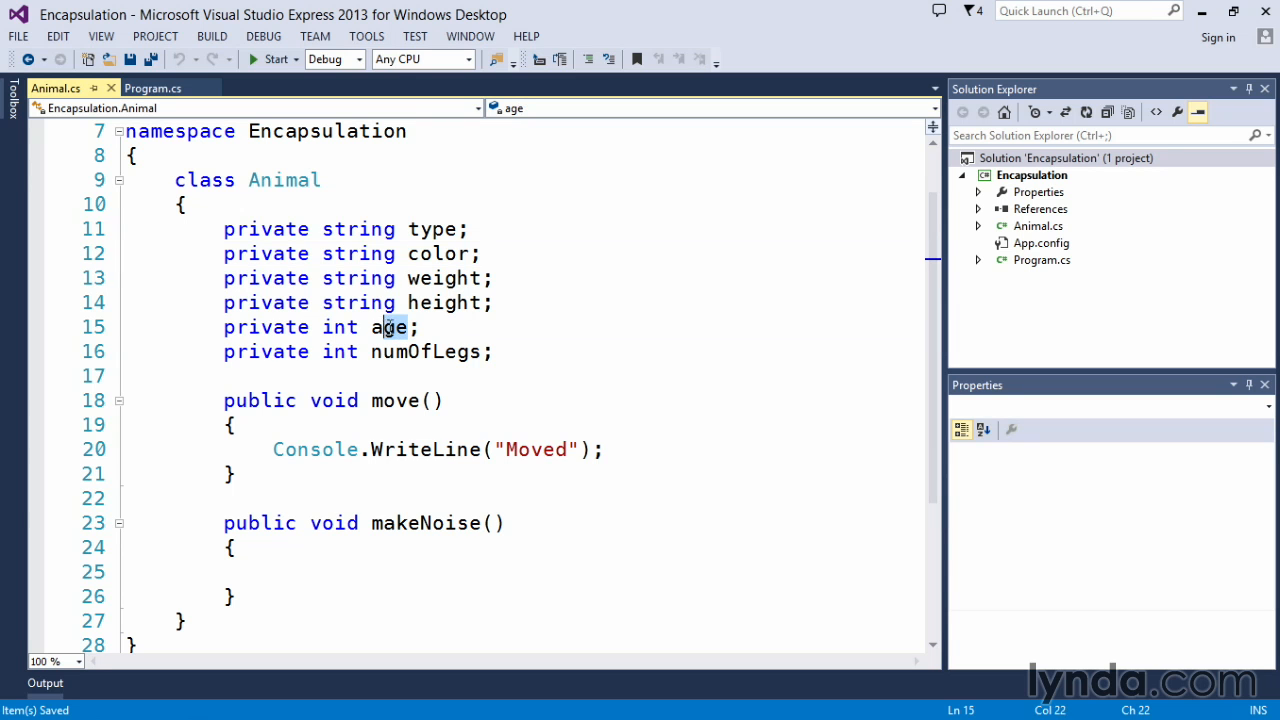
Step: Highlight the age, numOfLegs and color fields, then add blank lines after numOfLegs above move()
double_click(390, 328)
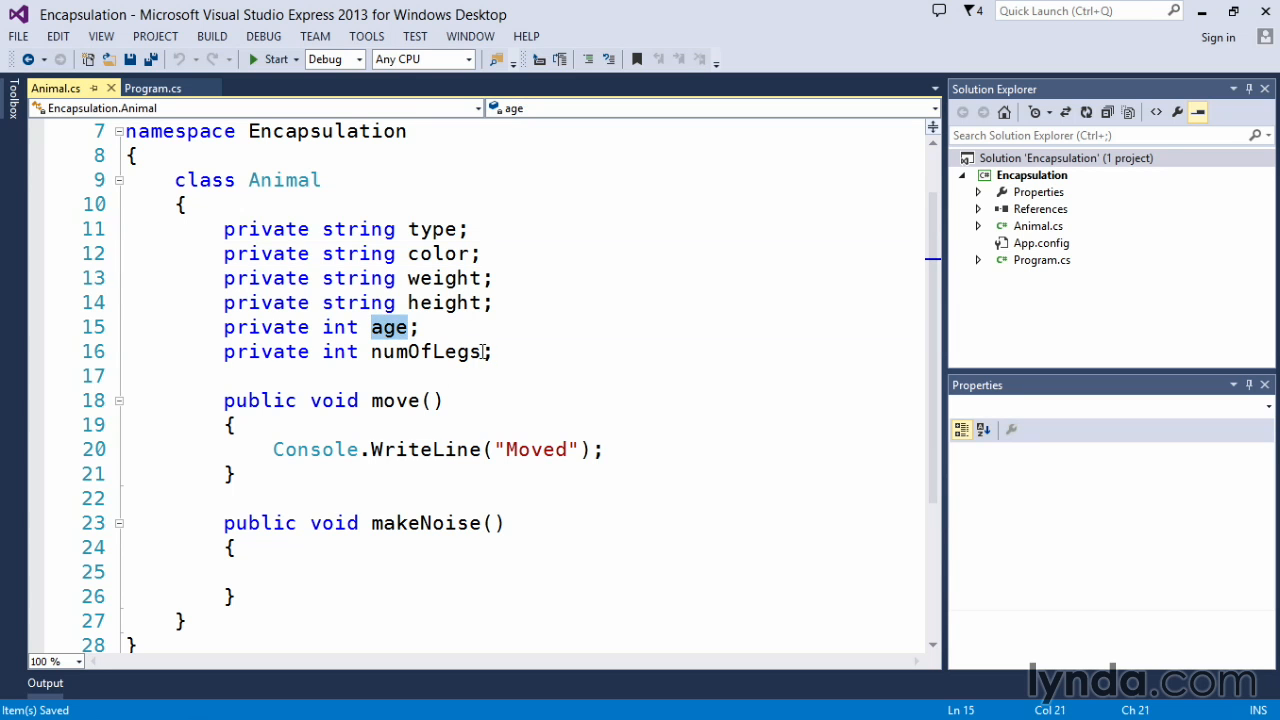
double_click(430, 352)
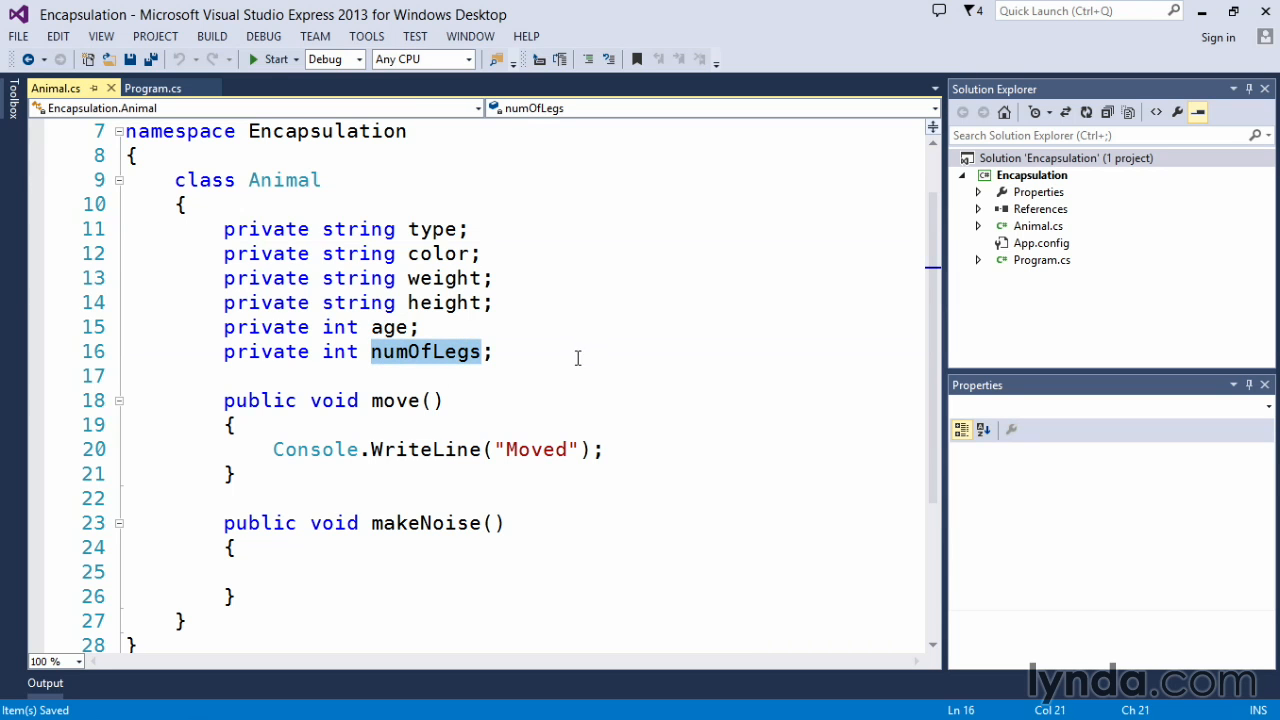
mouse_move(560, 336)
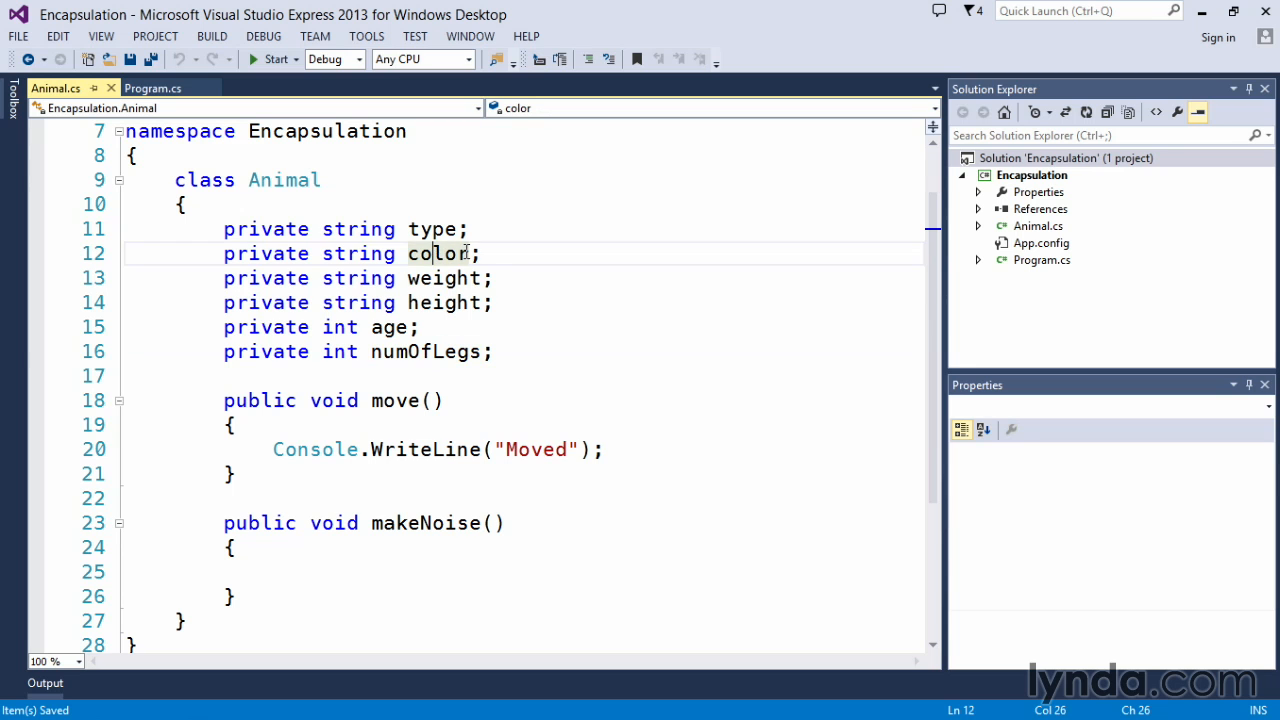
double_click(438, 252)
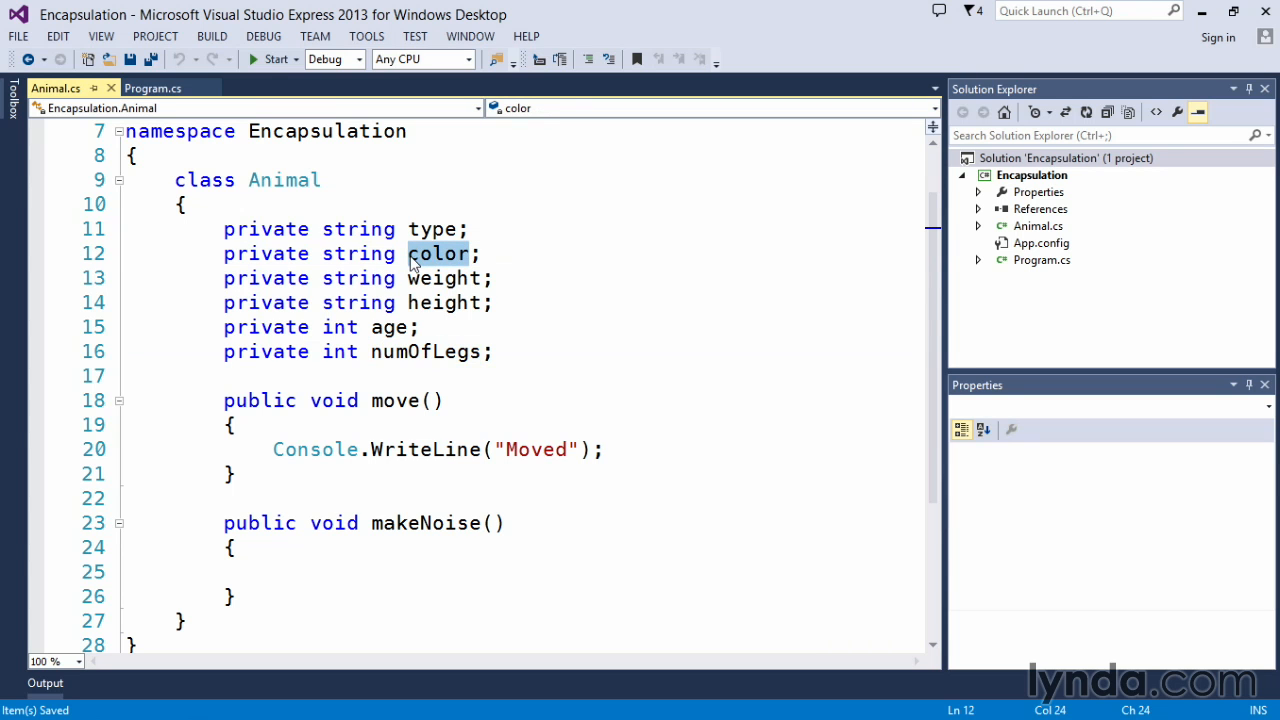
mouse_move(684, 296)
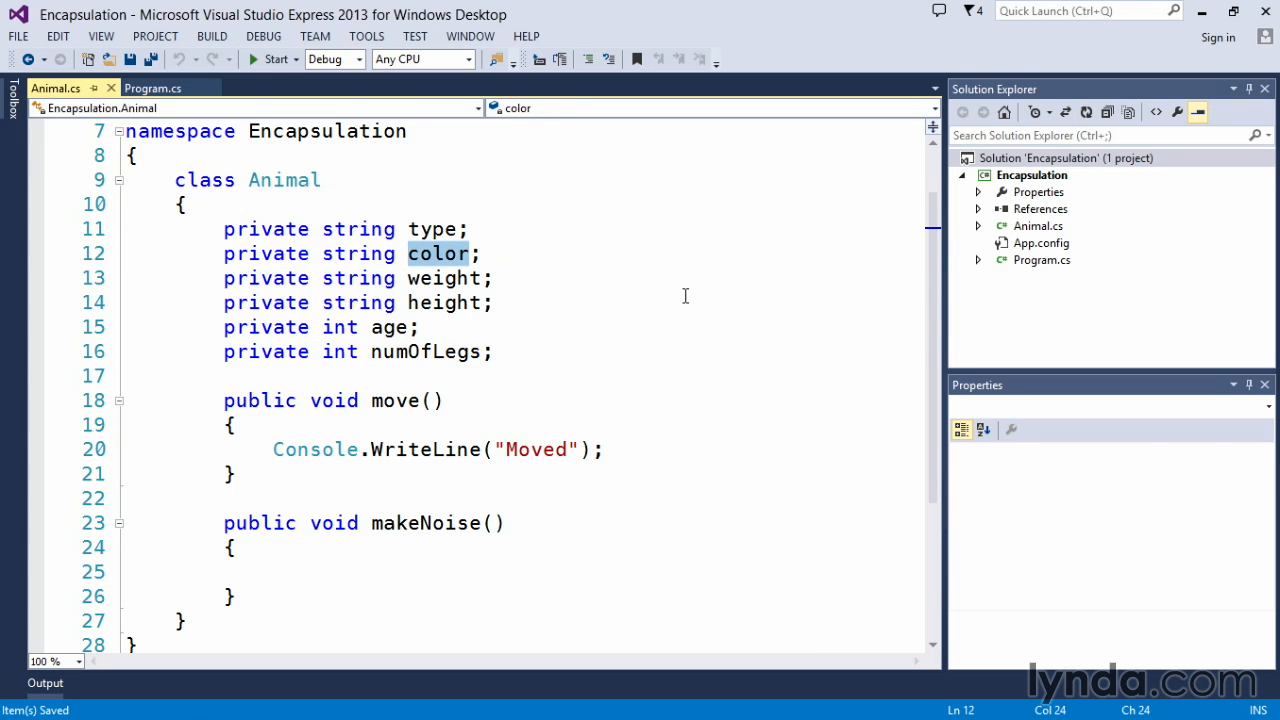
left_click(496, 302)
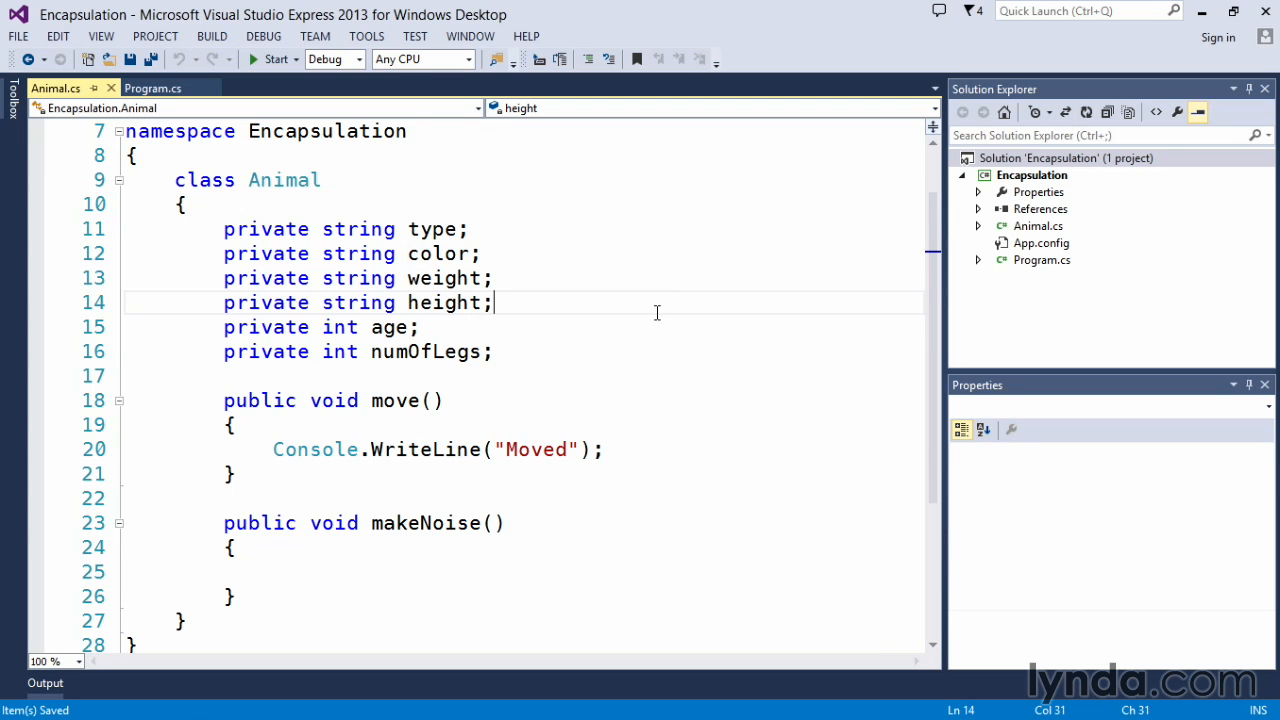
mouse_move(300, 360)
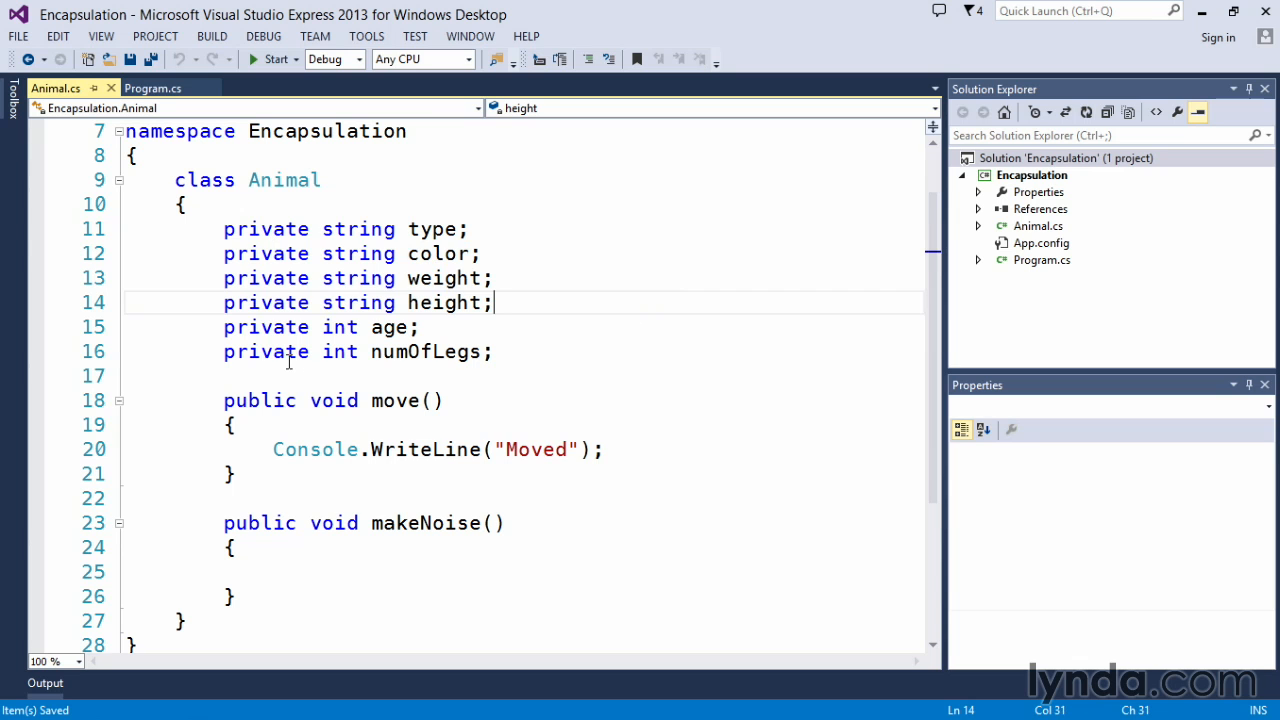
left_click(514, 352)
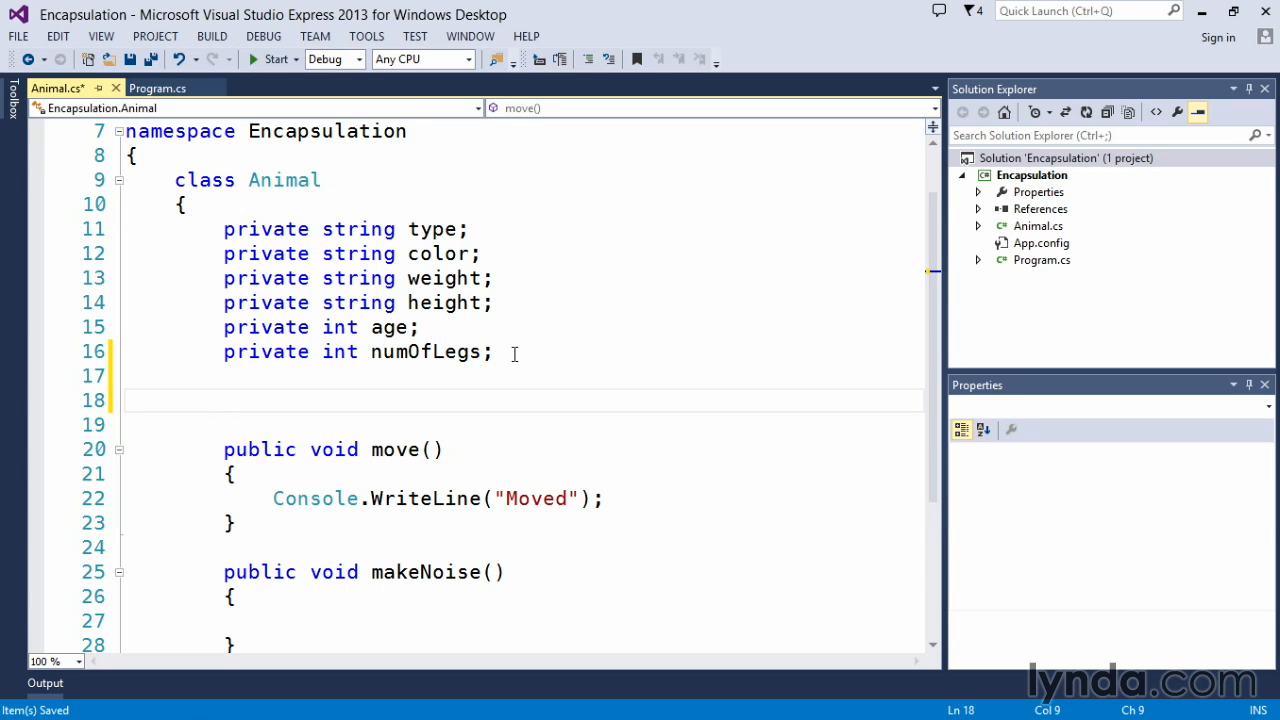
left_click(224, 400)
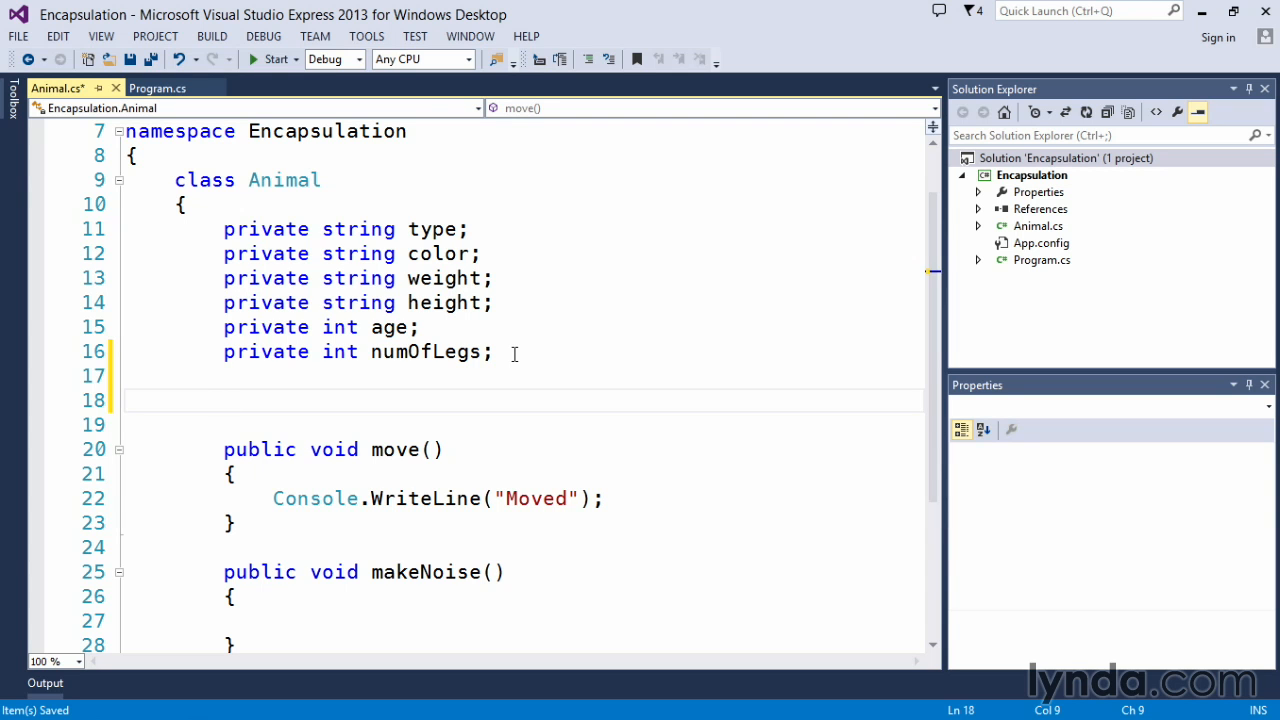
mouse_move(502, 332)
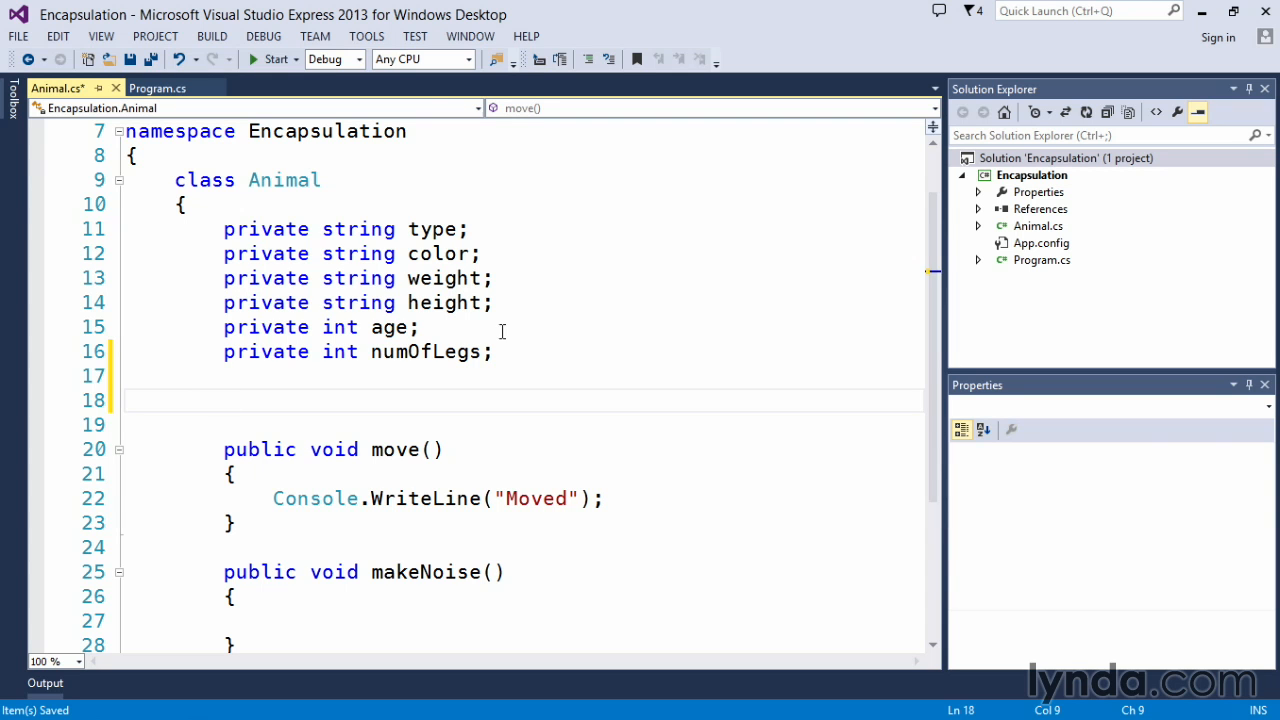
mouse_move(458, 328)
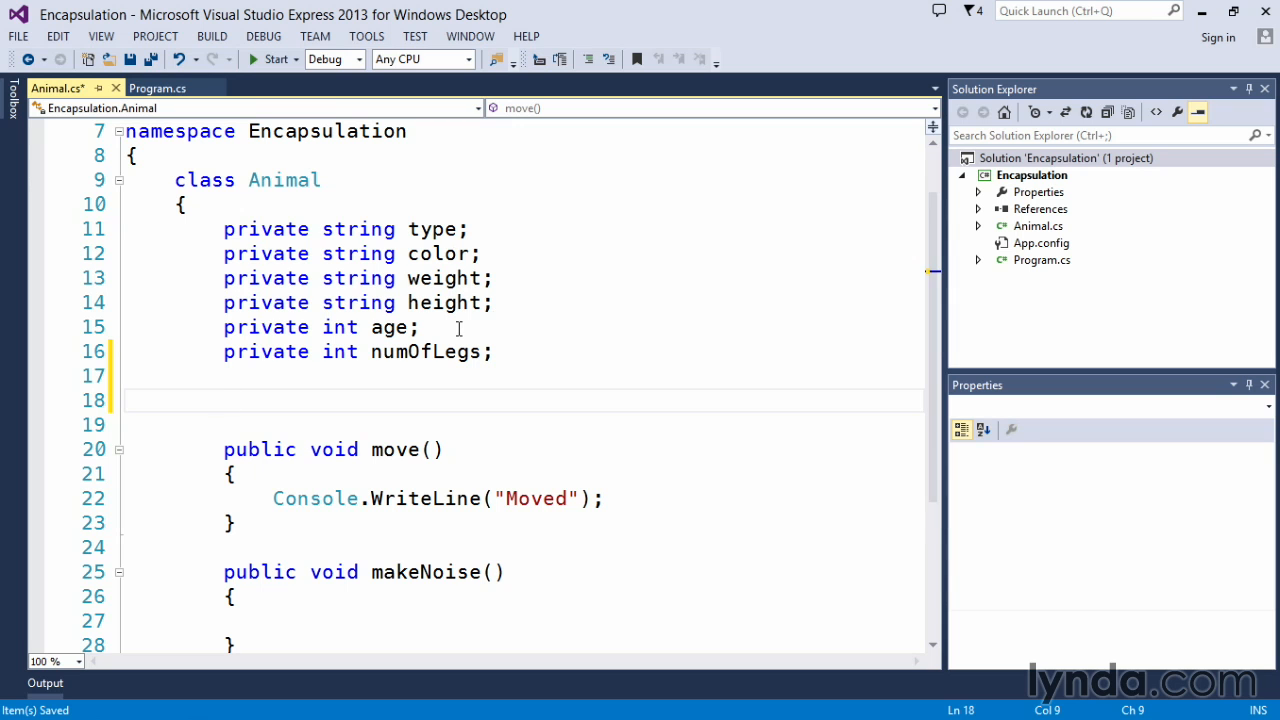
Step: Write public int Age, capitalised to contrast with the private lowercase age field
type("public")
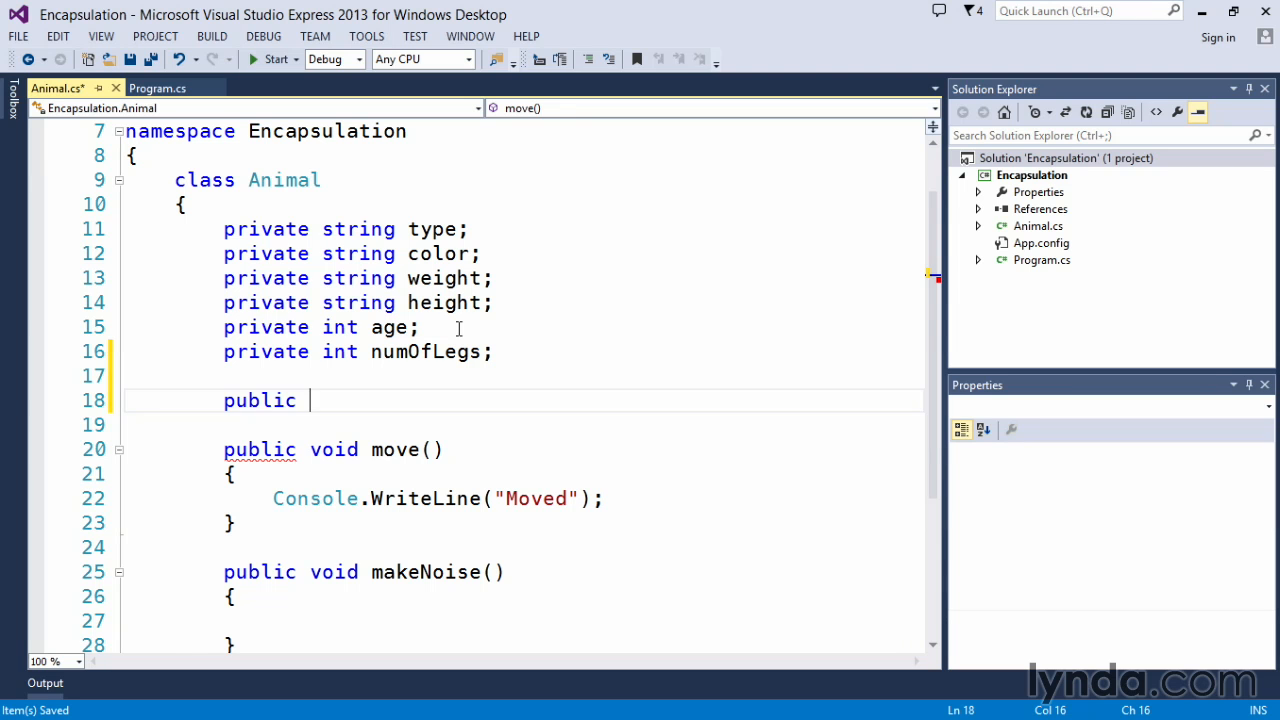
type("int")
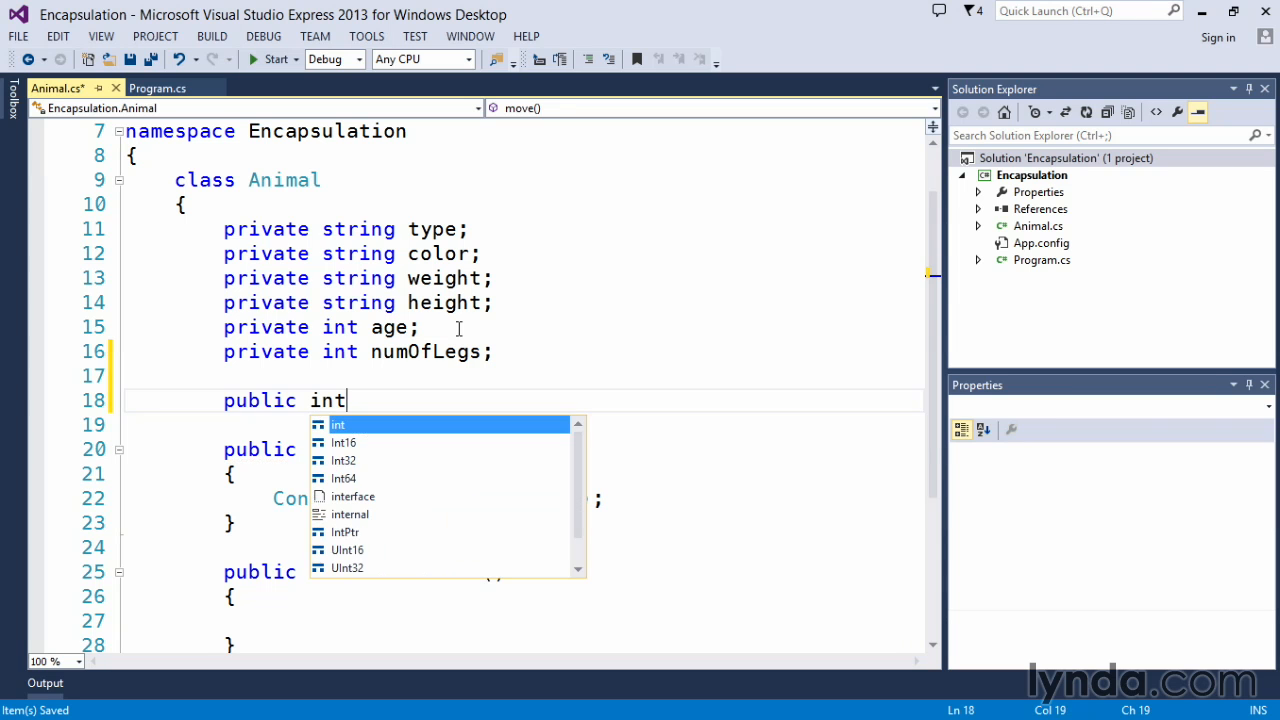
mouse_move(338, 424)
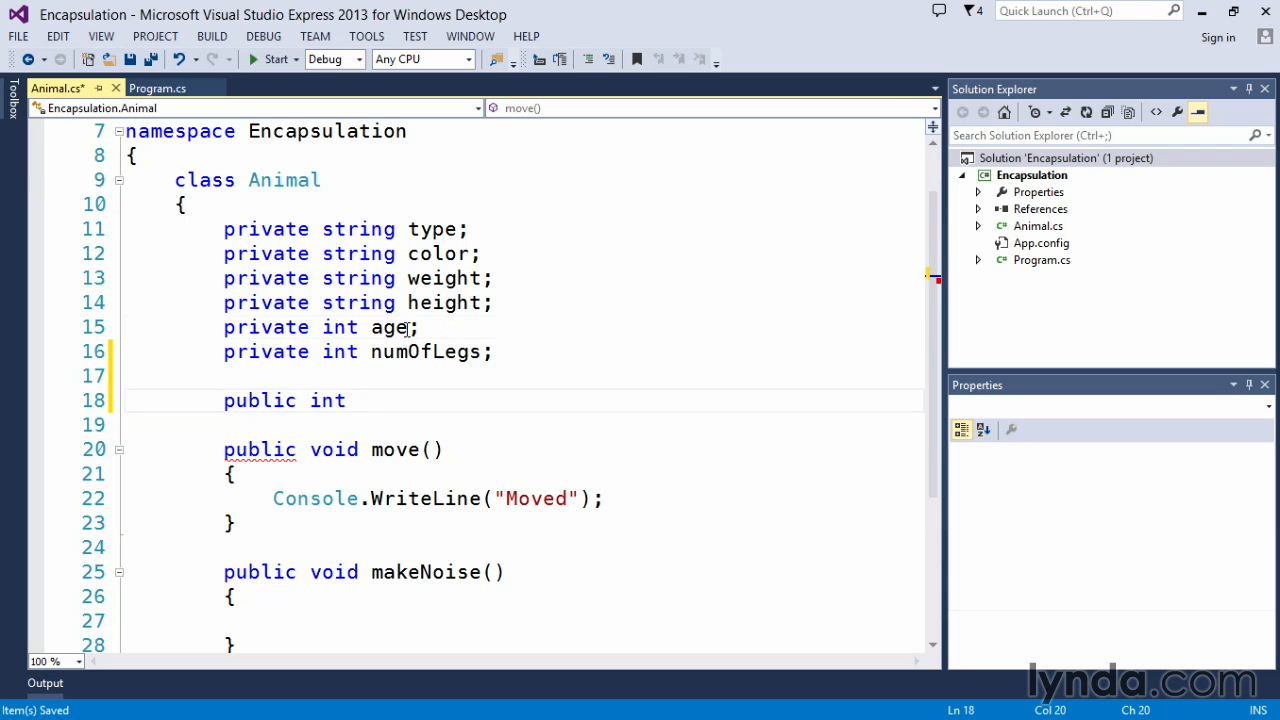
double_click(388, 326)
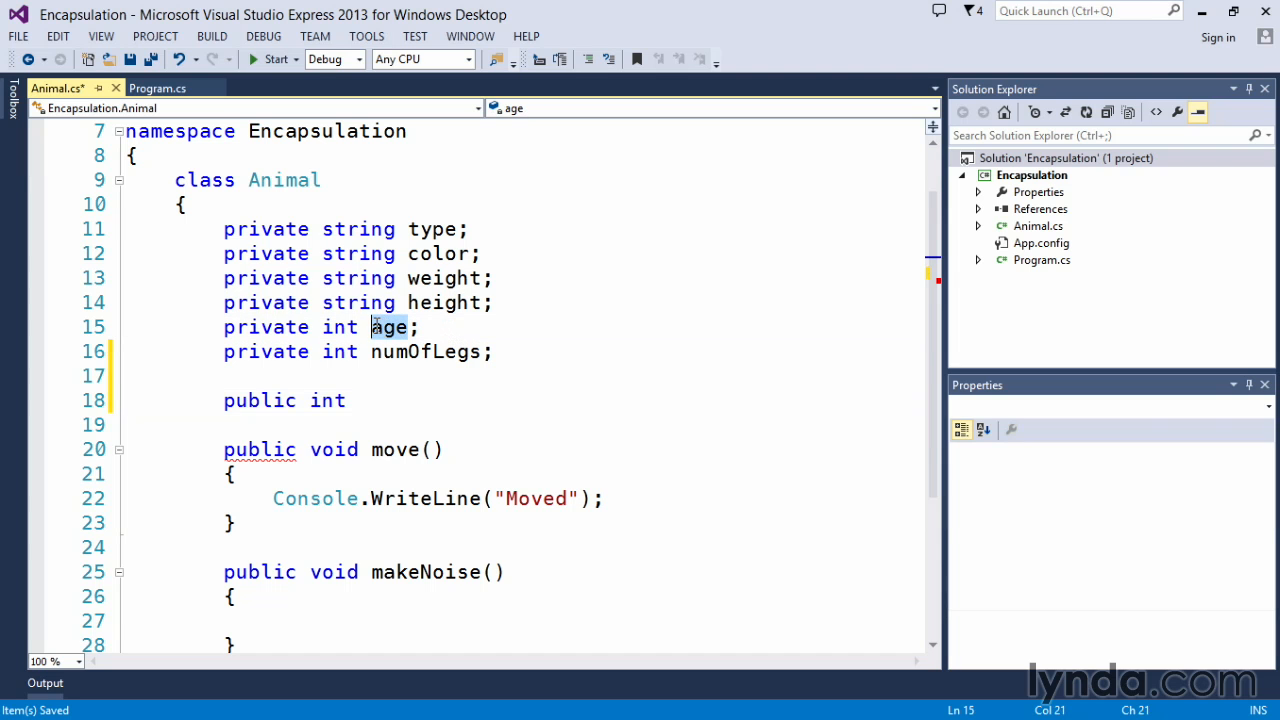
left_click(360, 400)
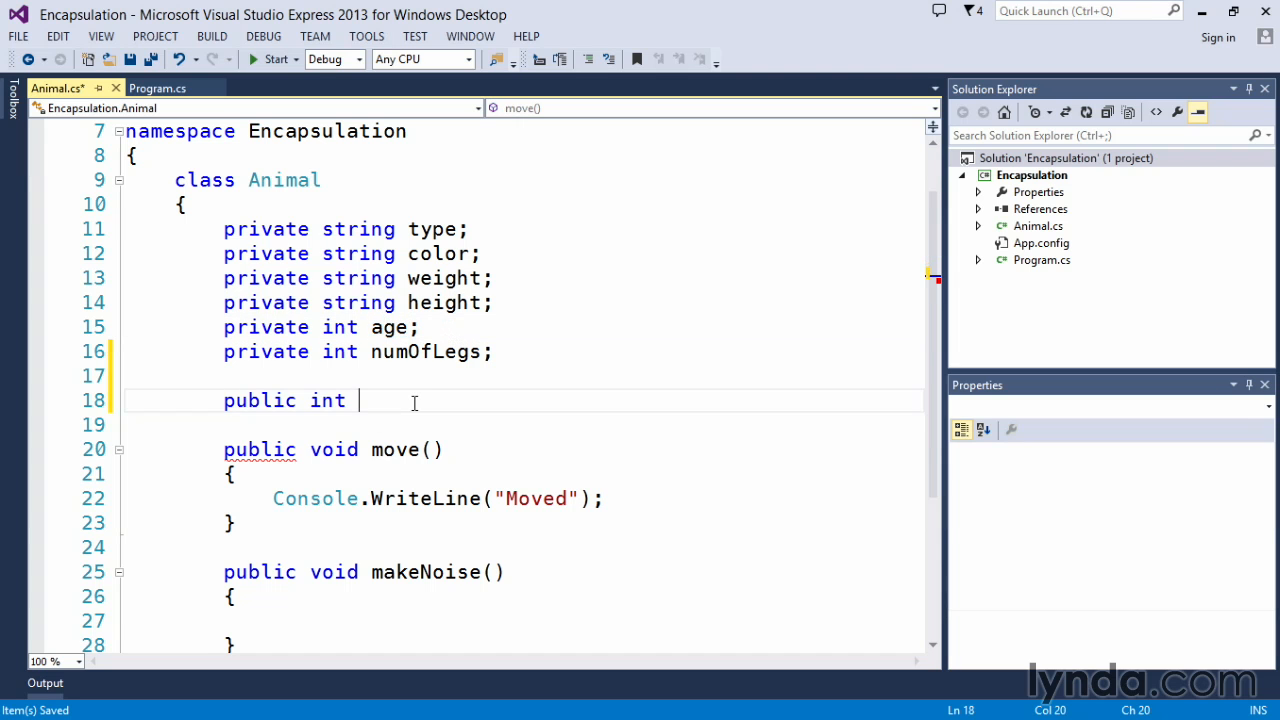
type("Age")
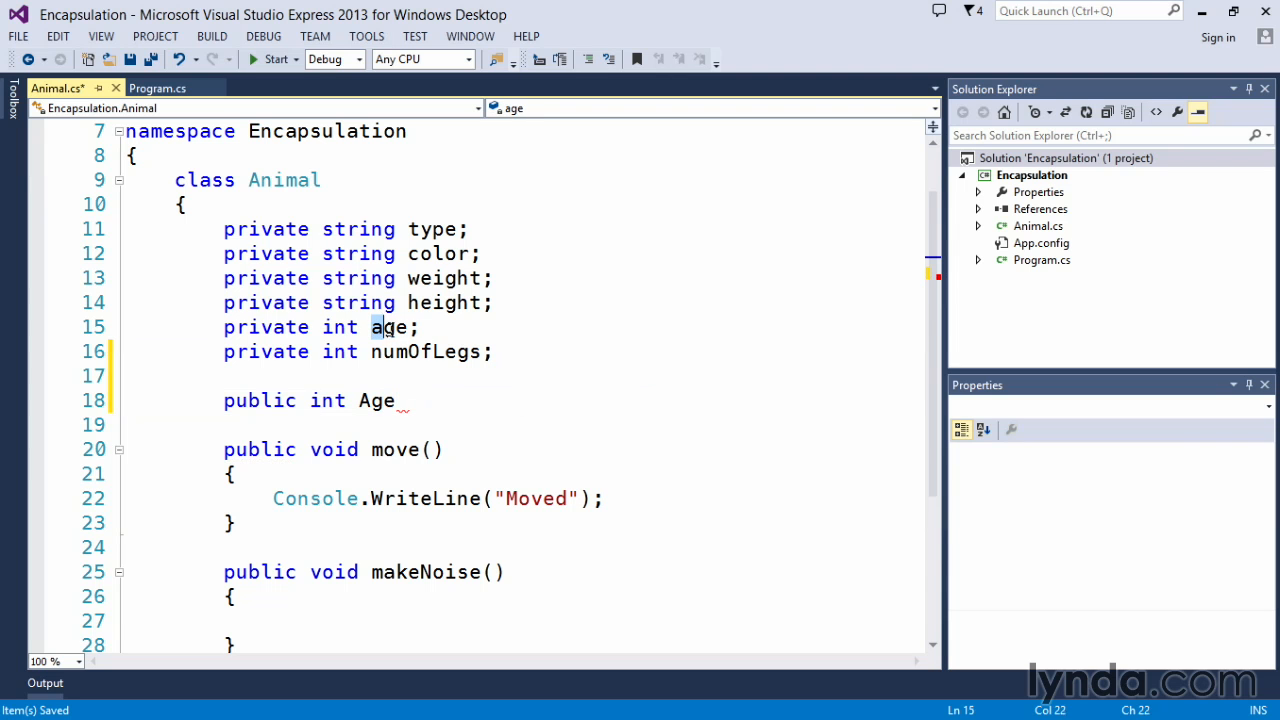
double_click(386, 328)
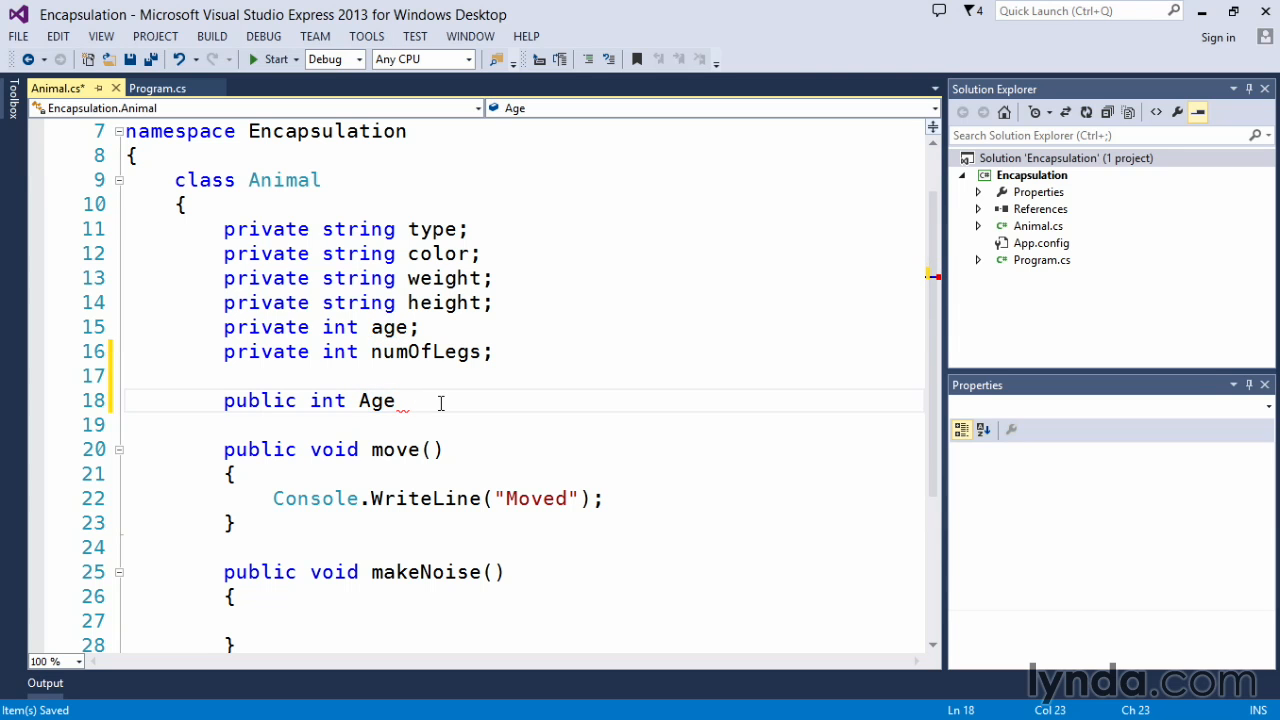
double_click(376, 400)
type("{")
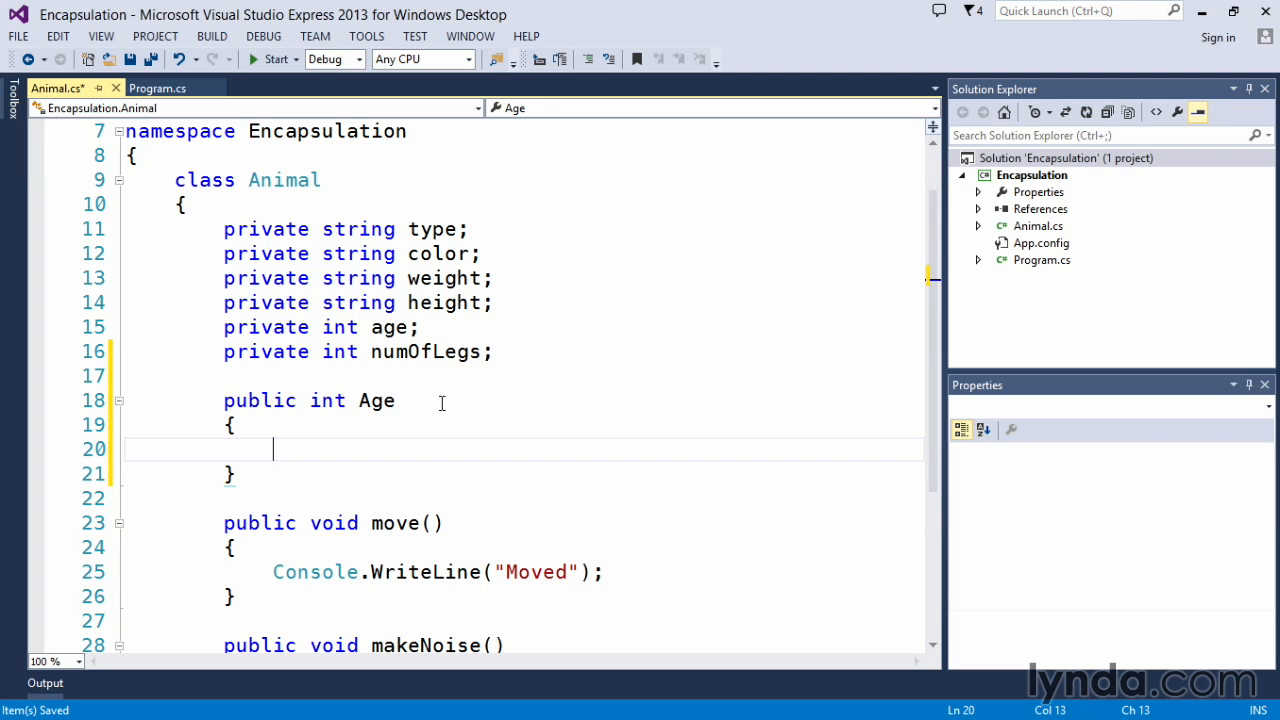
Step: Write the getter get { return this.age; } and point out this and age
type("ge")
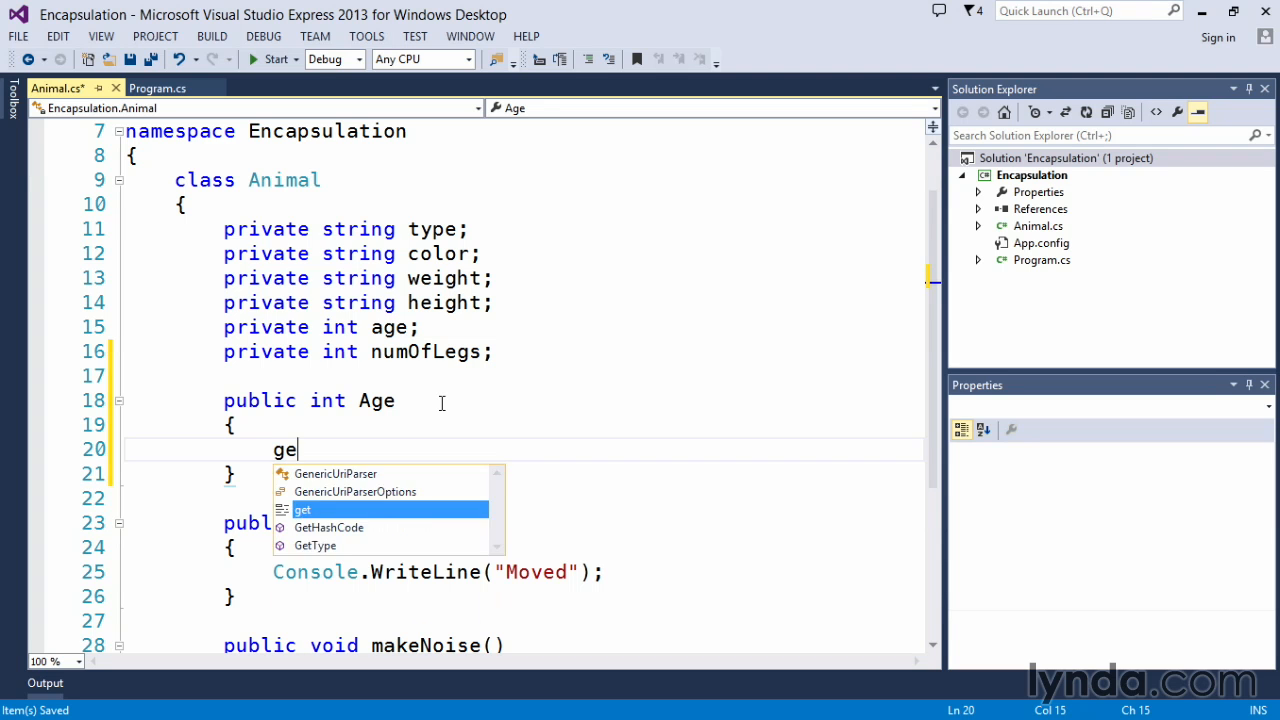
type("t")
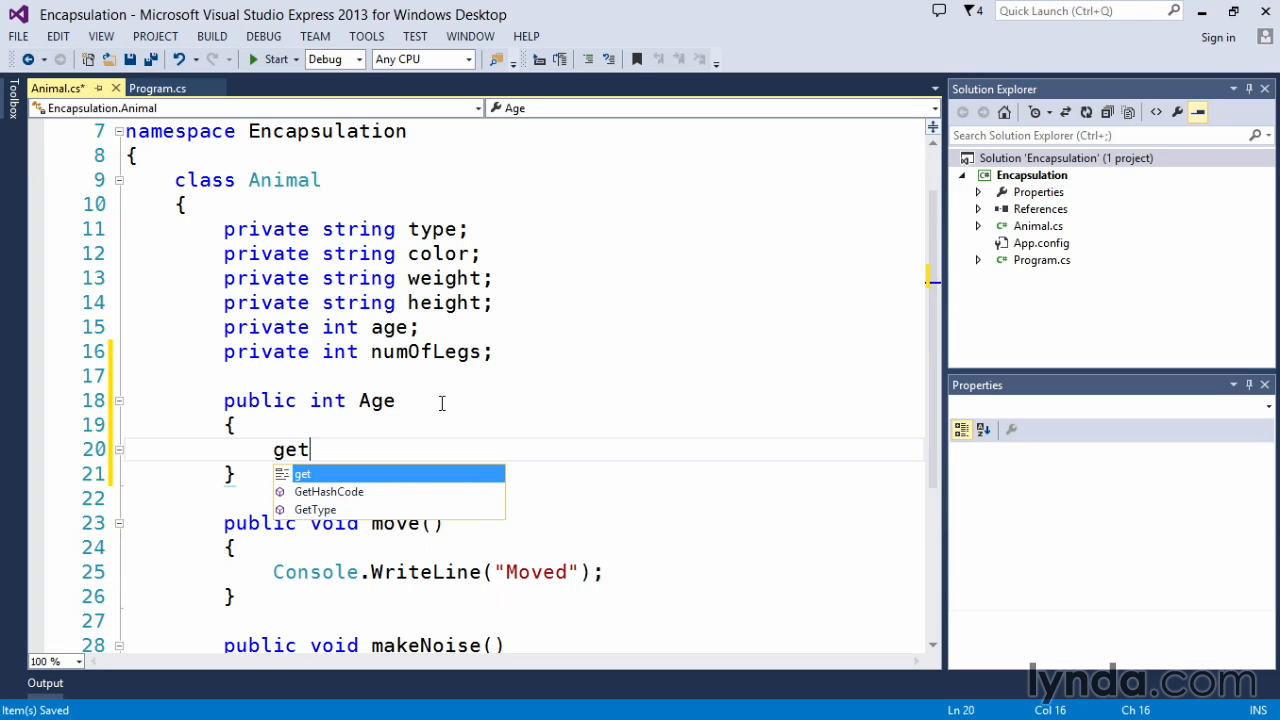
type("{ }")
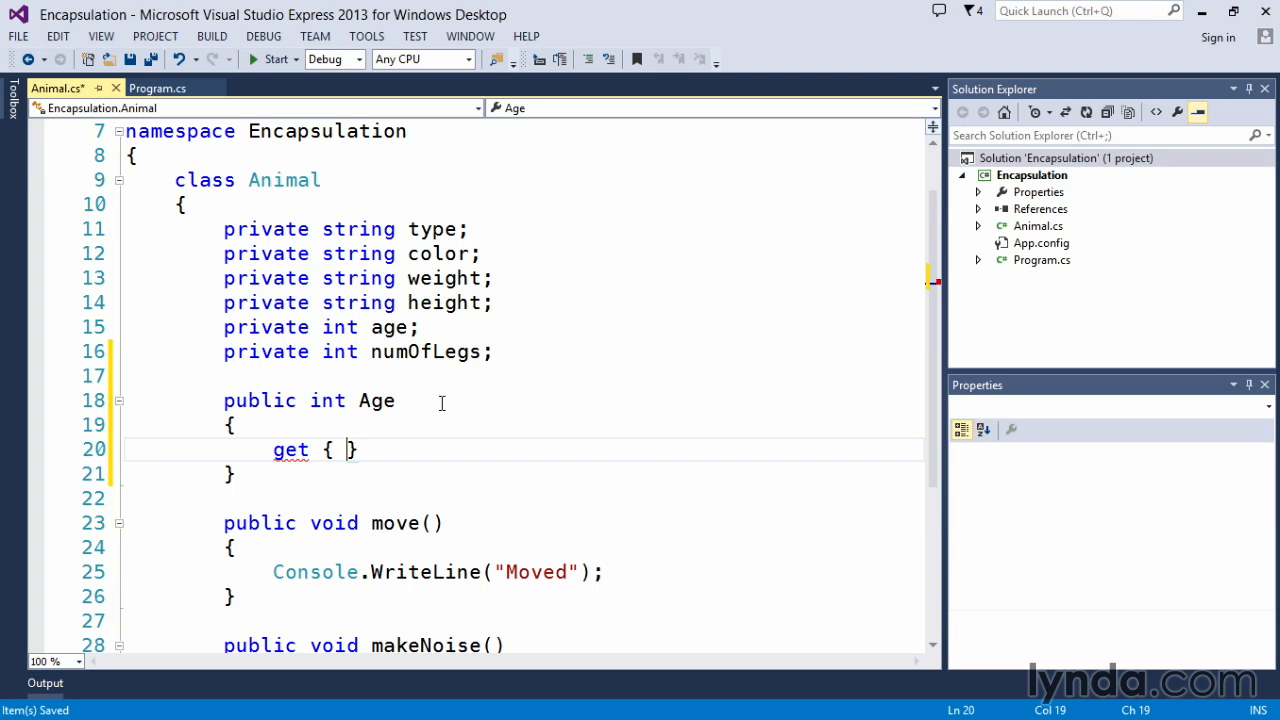
type("return")
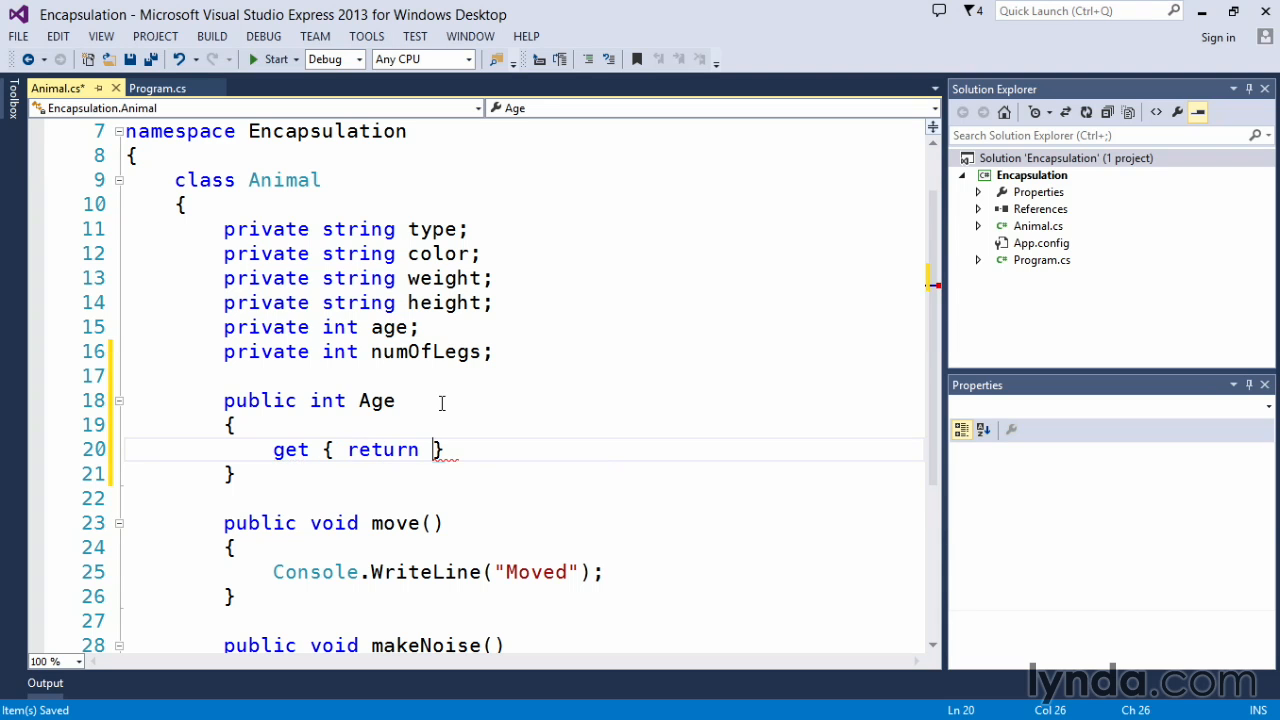
mouse_move(464, 408)
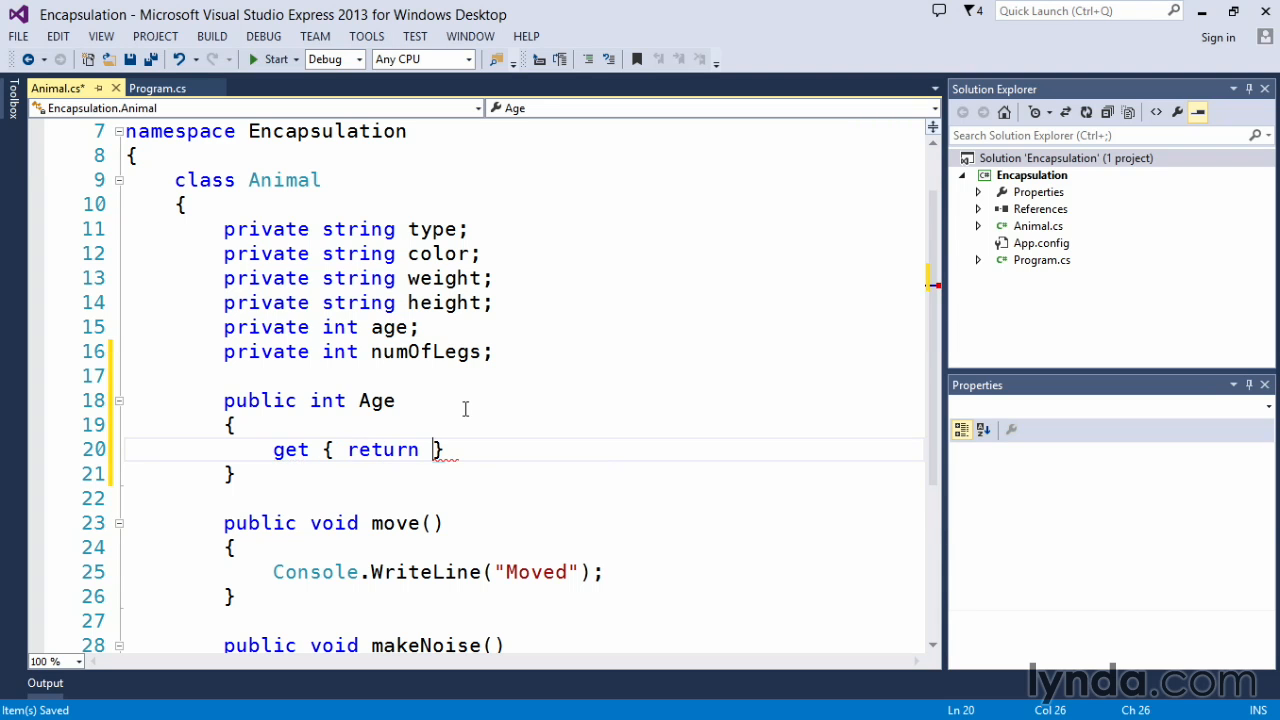
type("age")
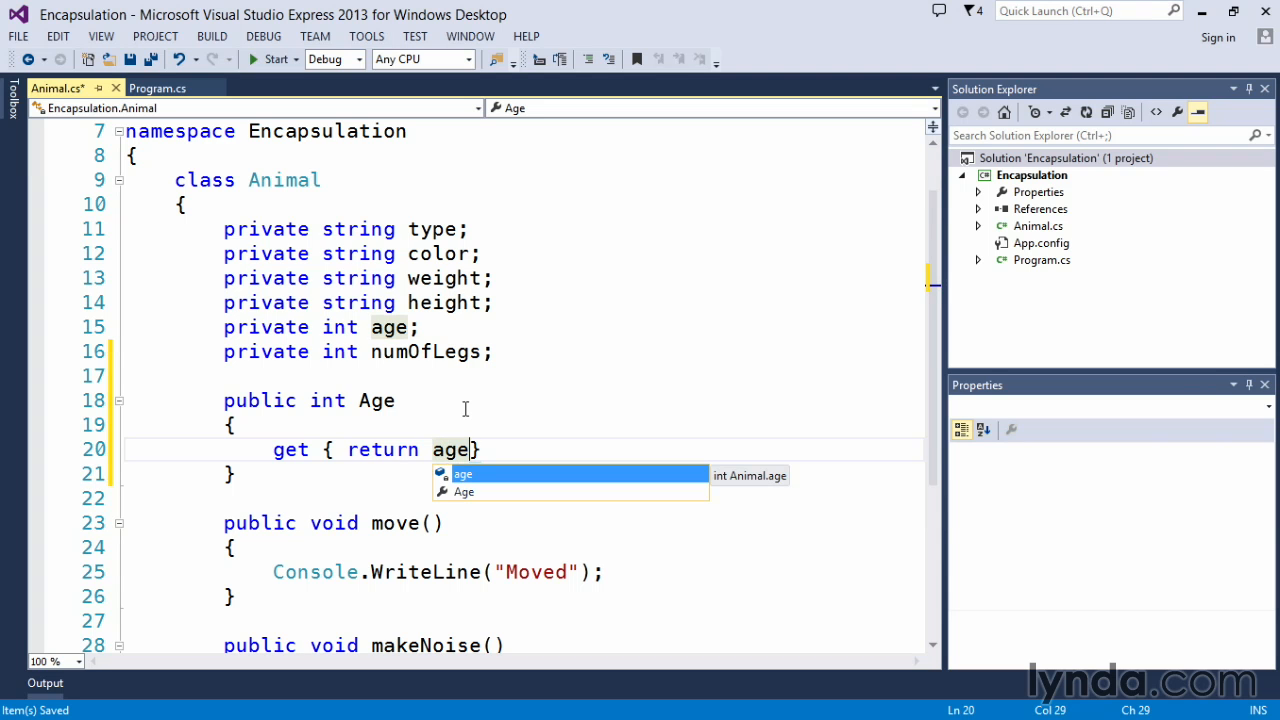
mouse_move(496, 448)
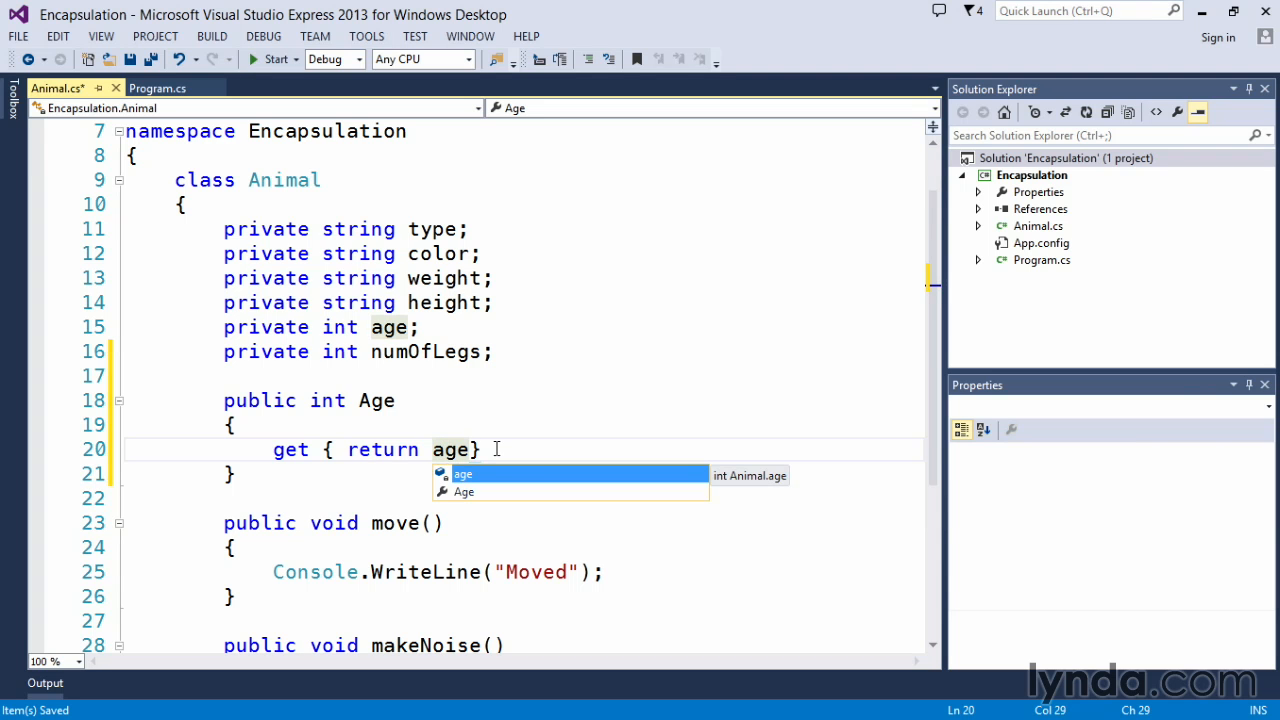
type(";")
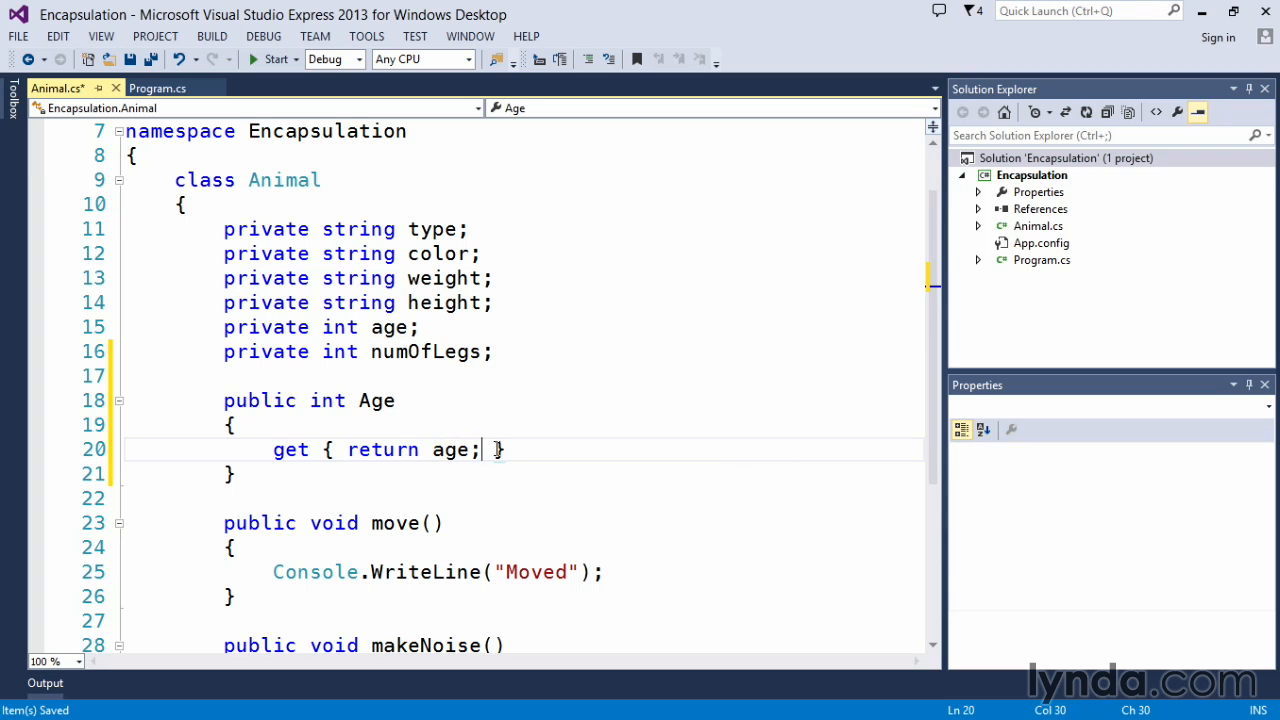
mouse_move(452, 448)
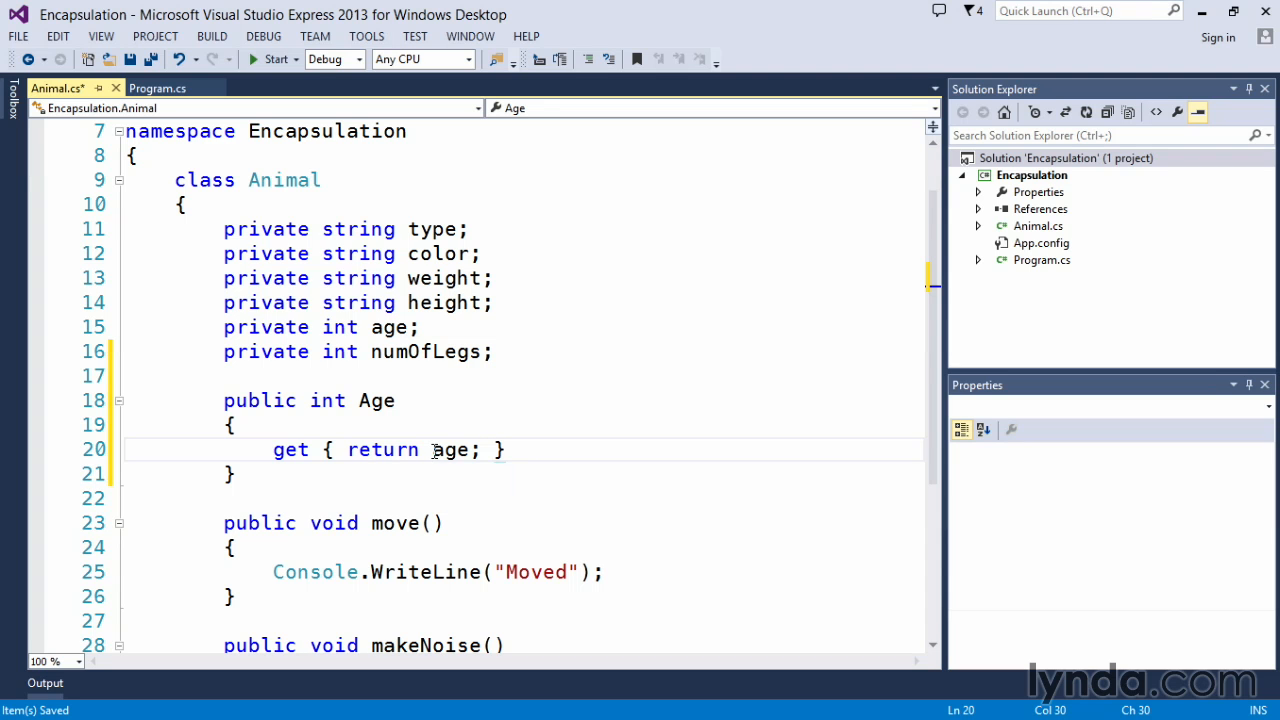
type("this.")
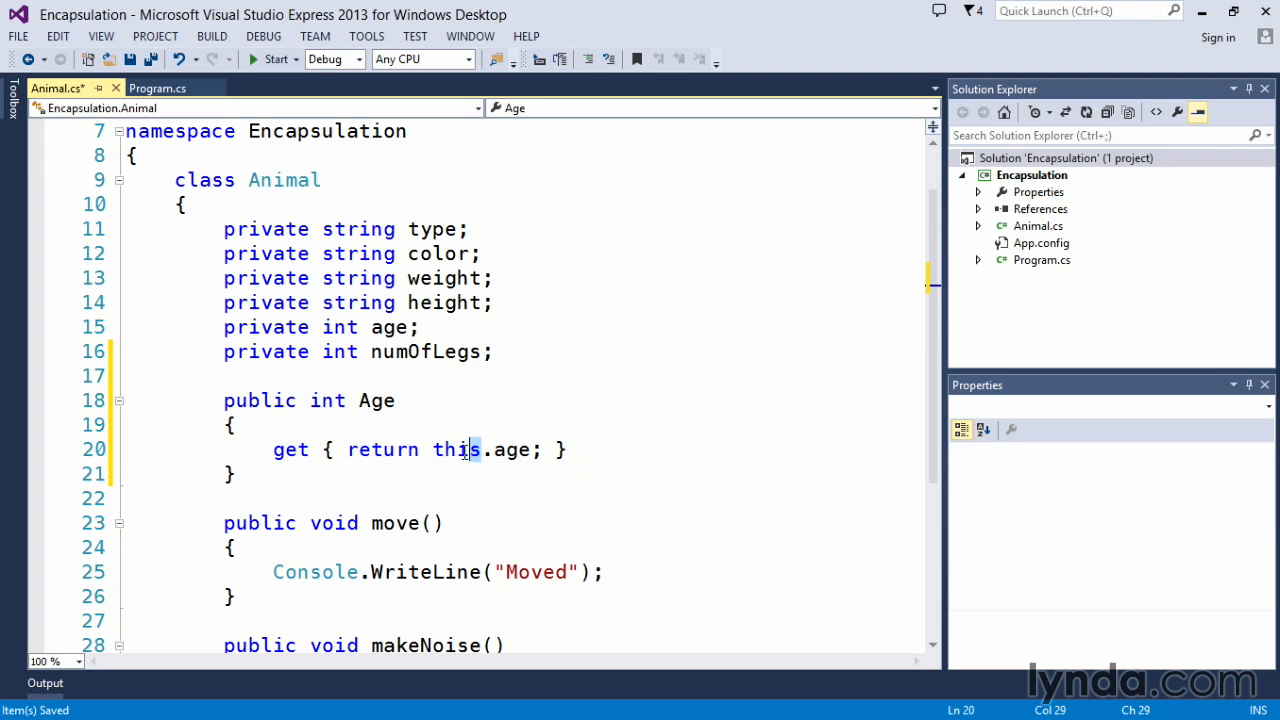
double_click(456, 448)
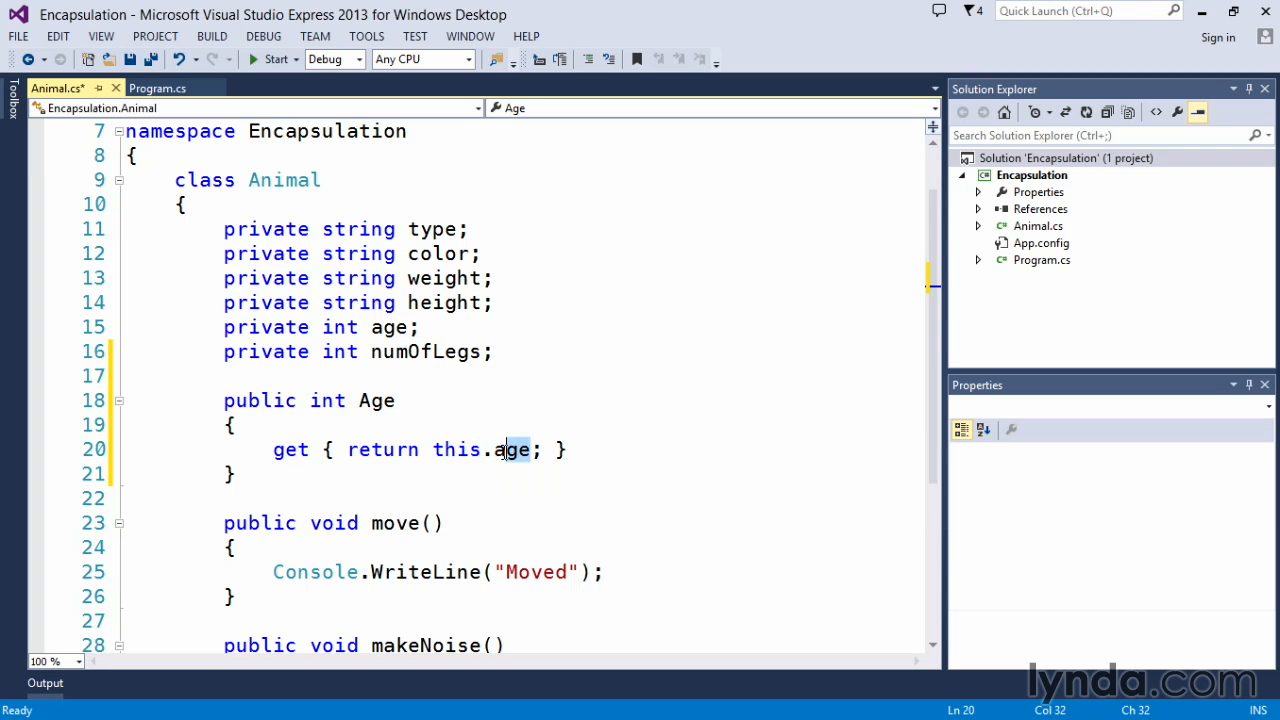
double_click(512, 448)
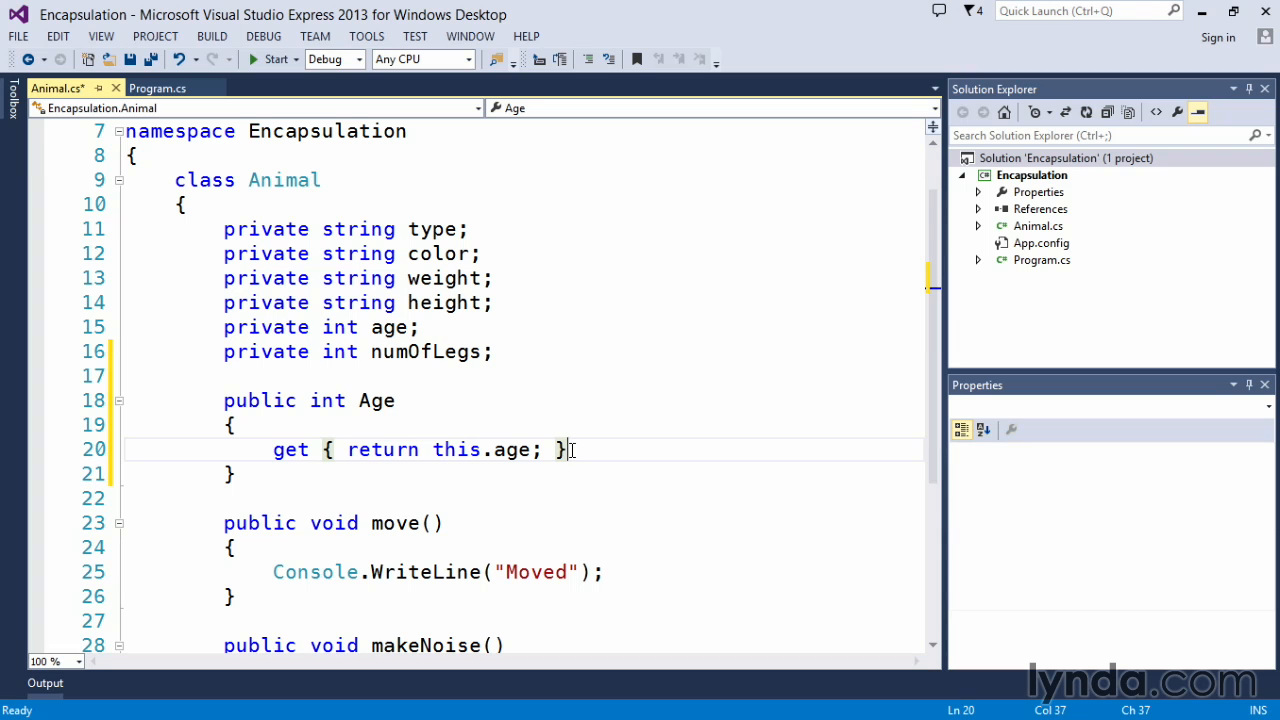
Step: Write the setter set { this.age = value; } on the line below the getter
key("enter")
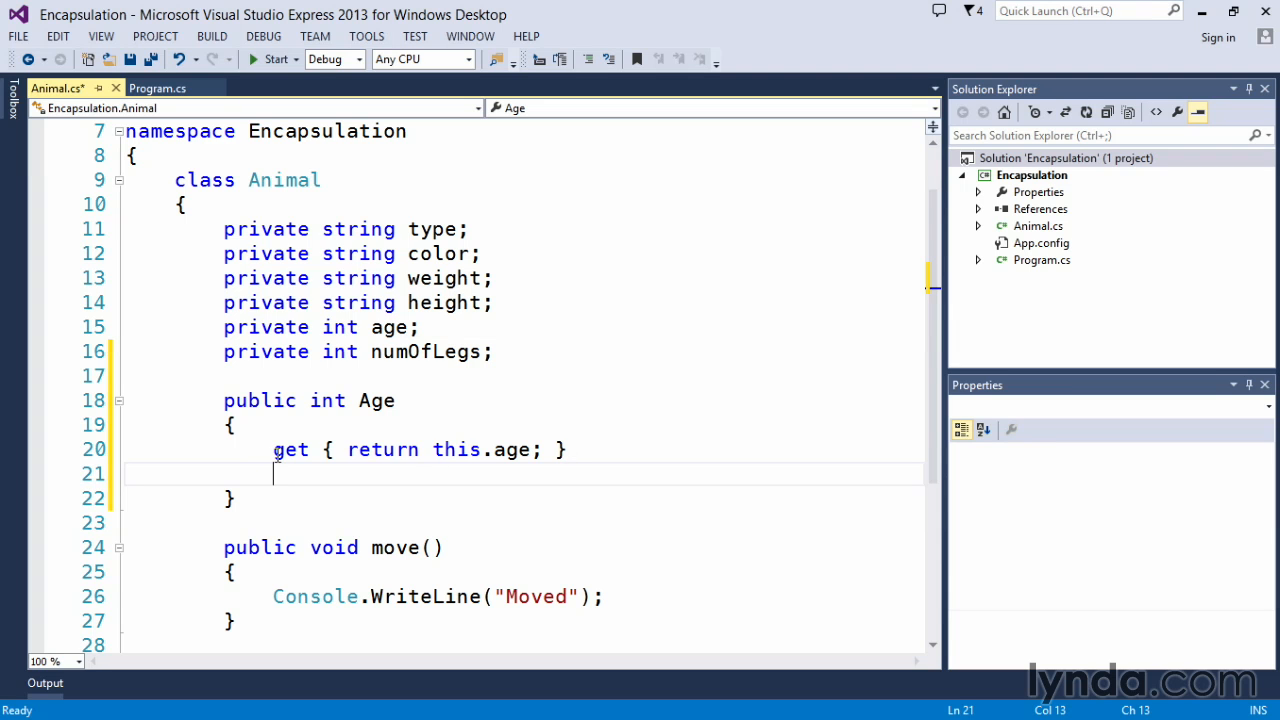
double_click(290, 448)
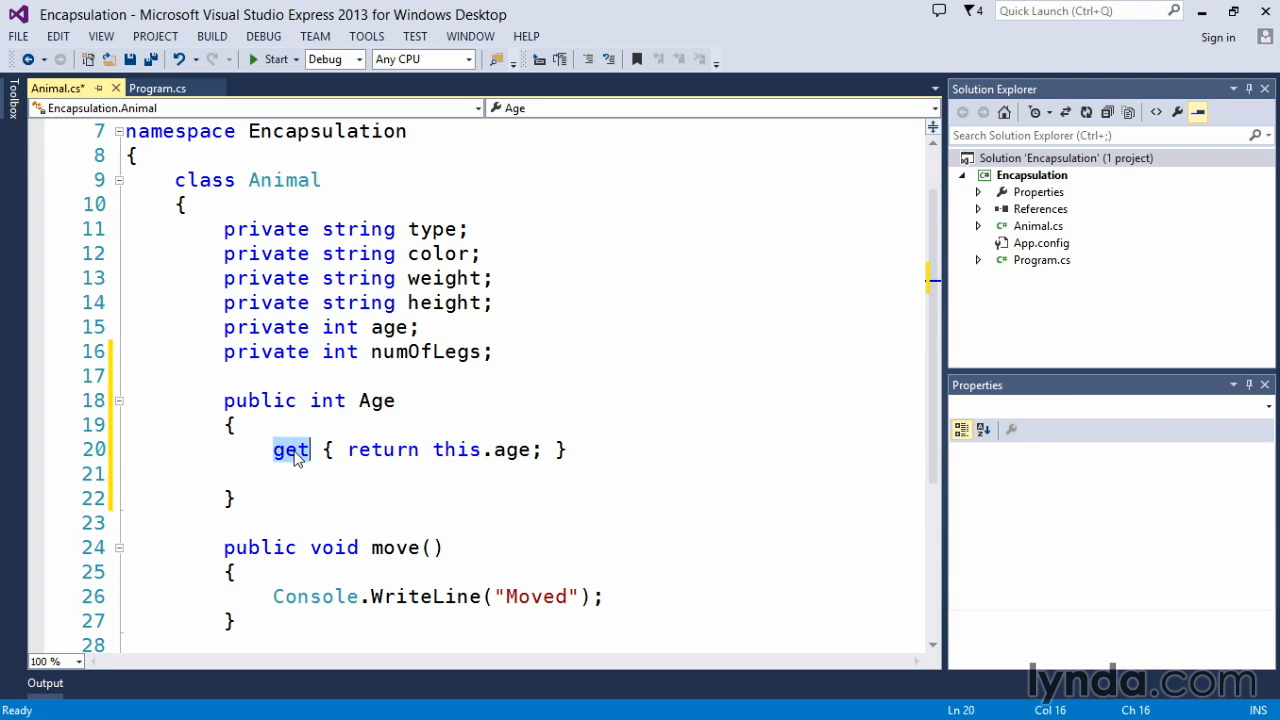
left_click(276, 472)
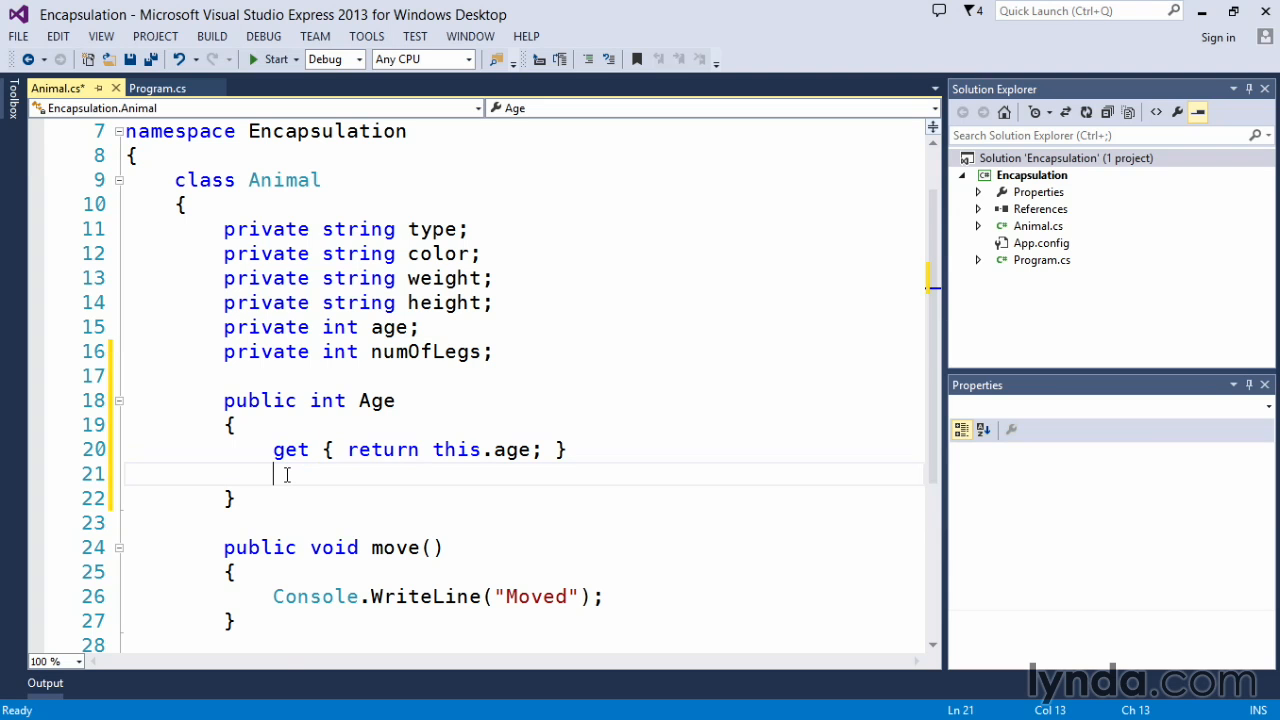
type("set")
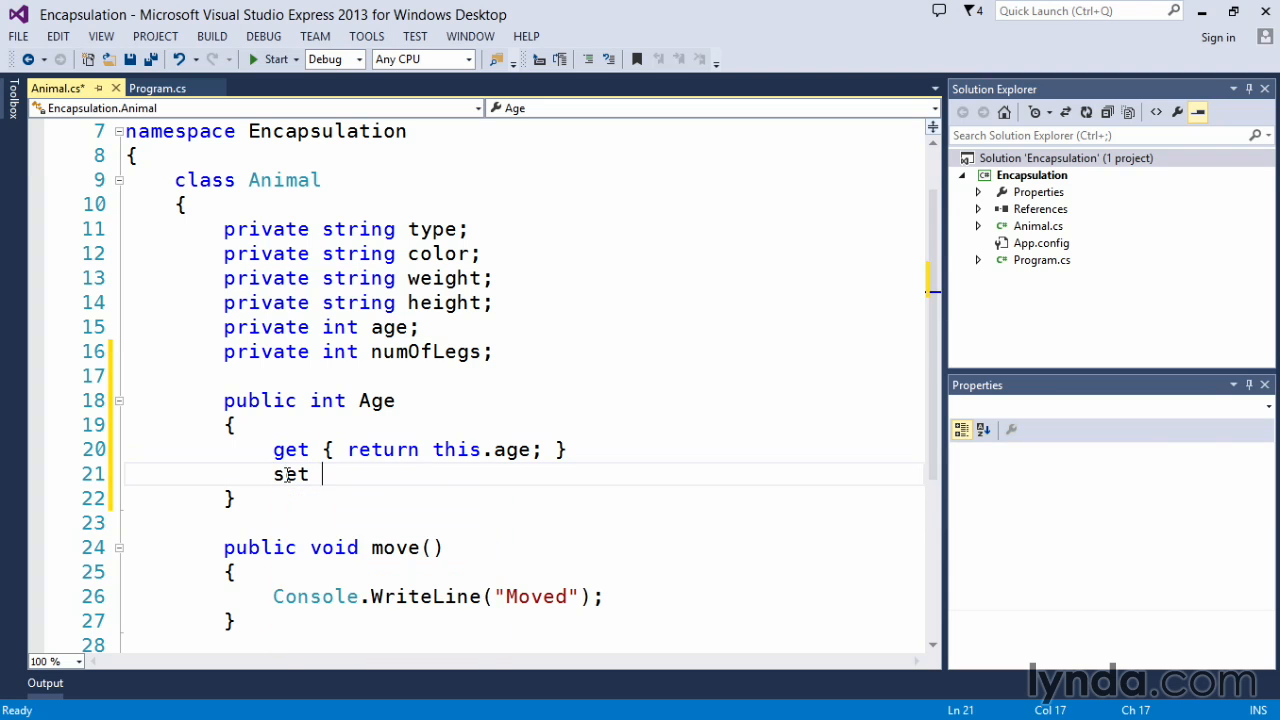
type("{ }")
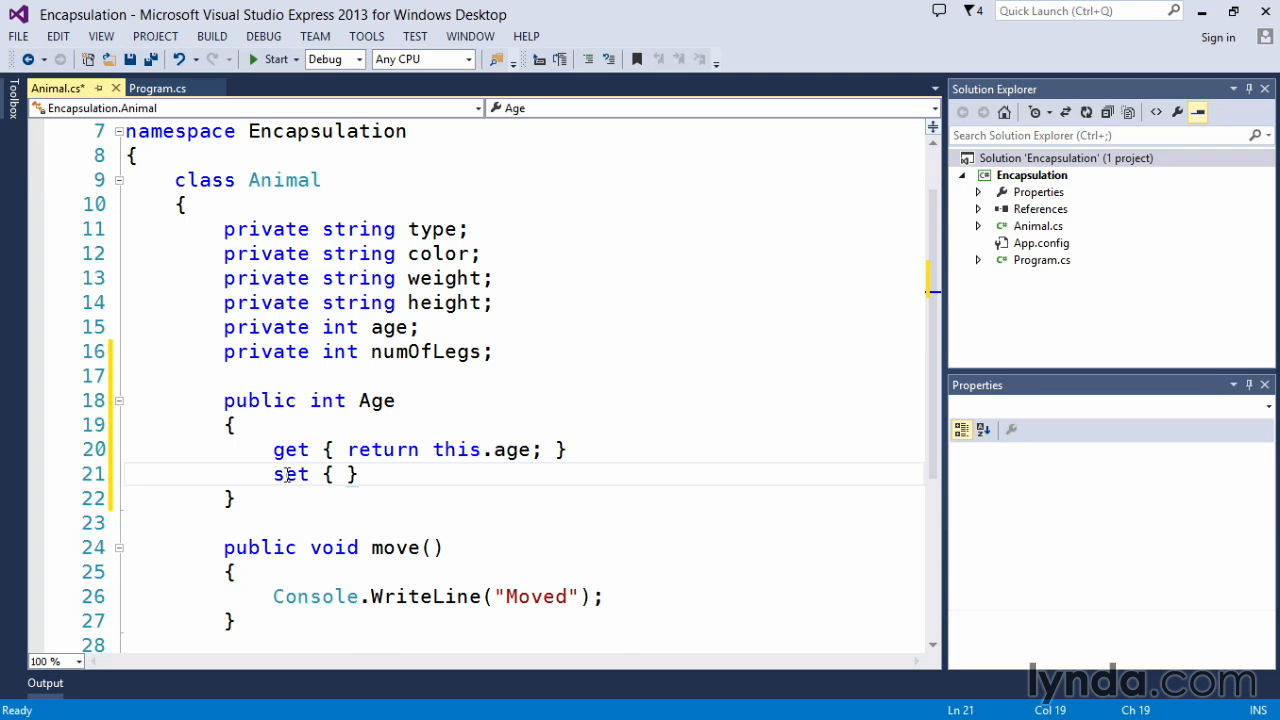
type("this")
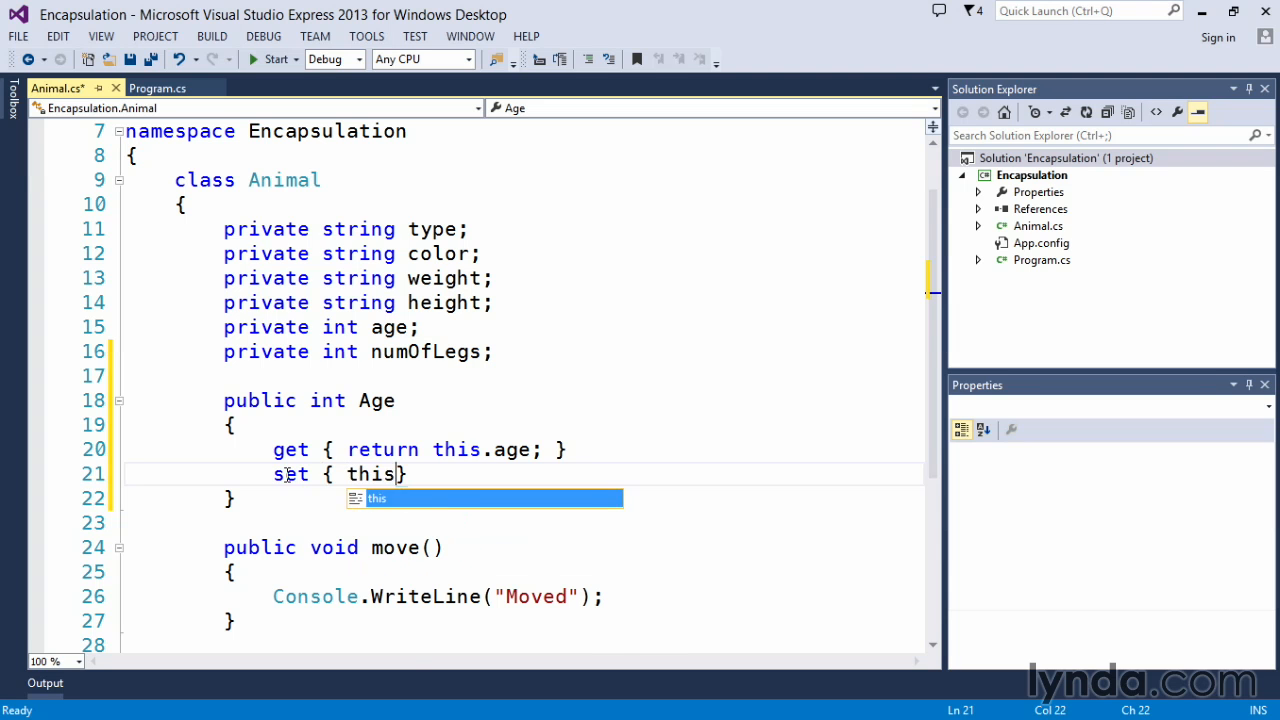
type(".age =")
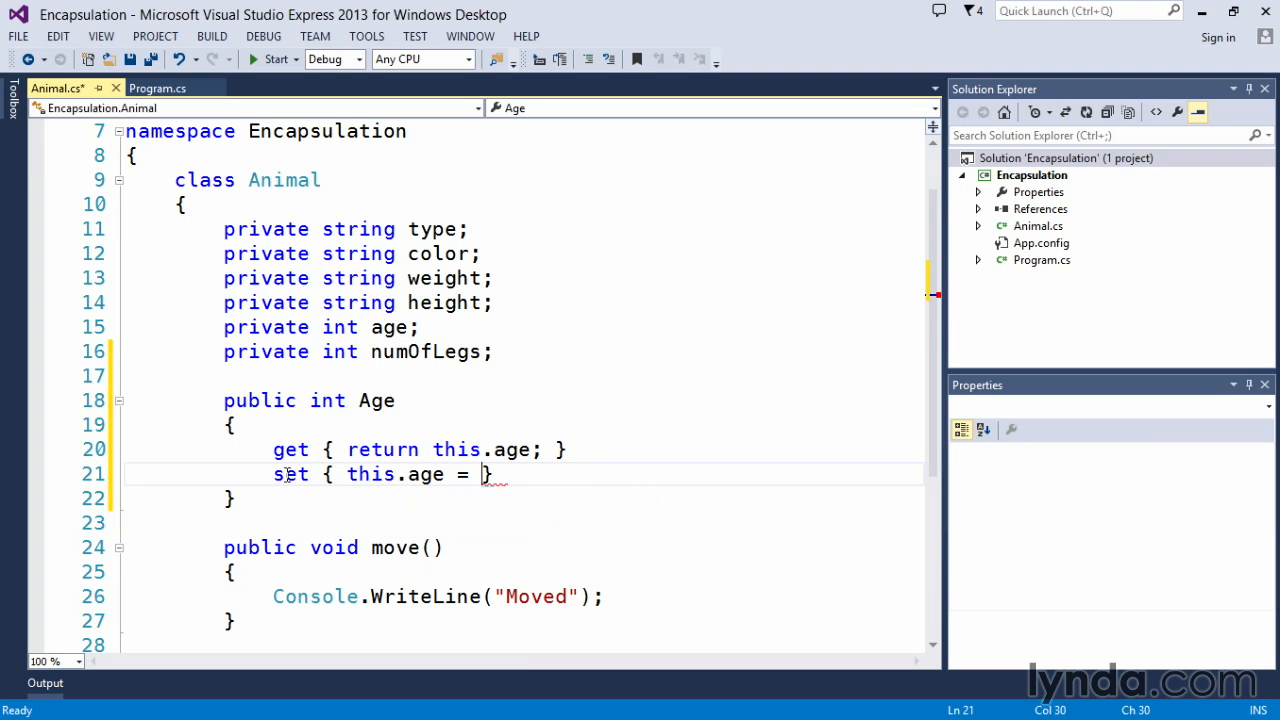
type("v")
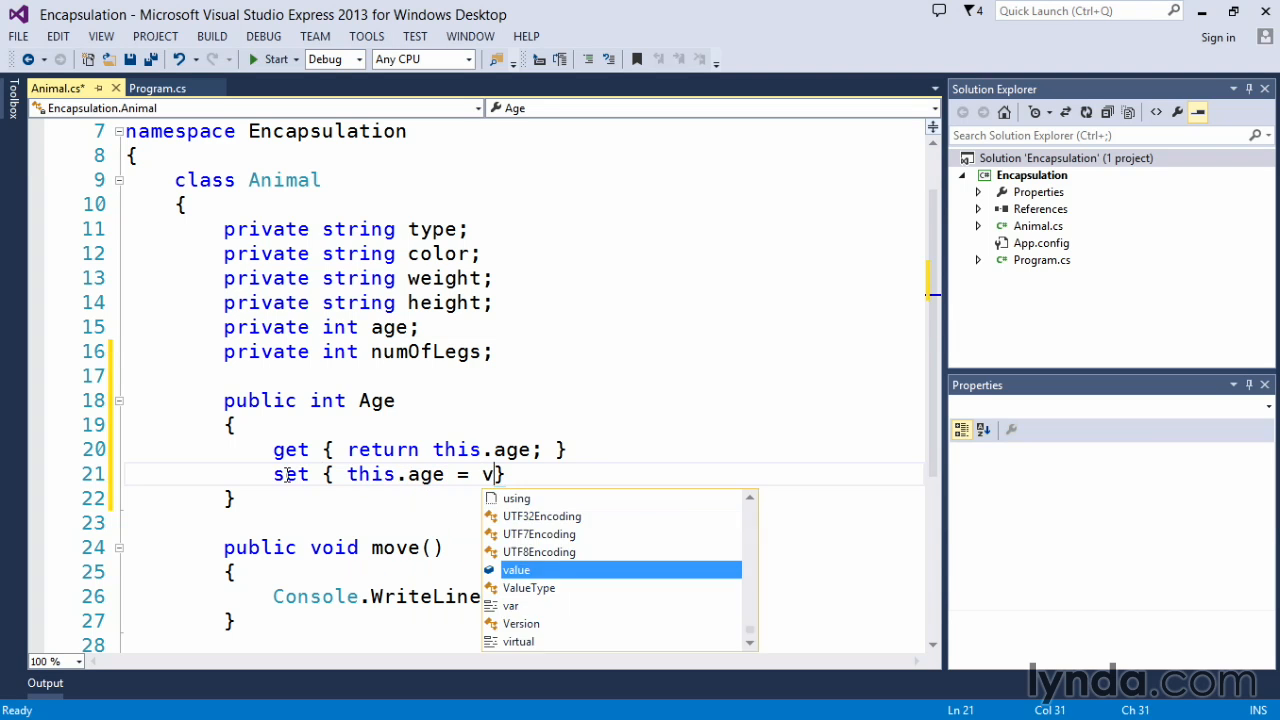
type("alue")
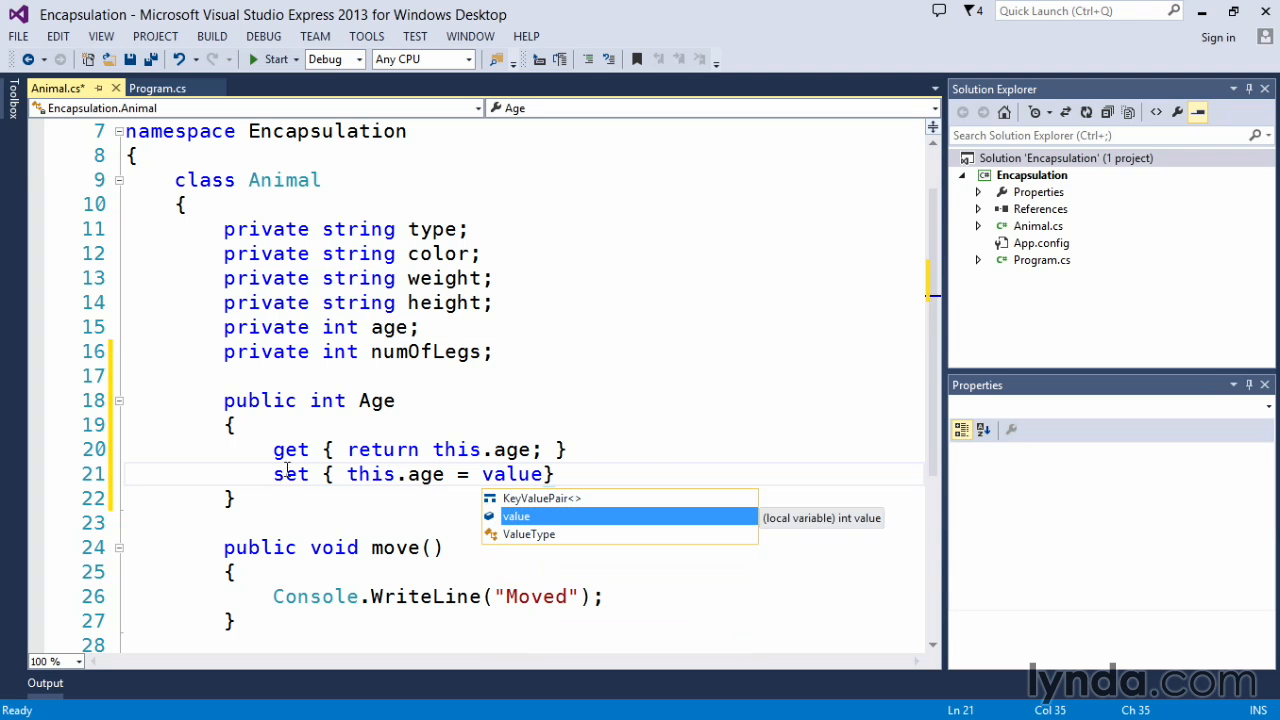
mouse_move(608, 446)
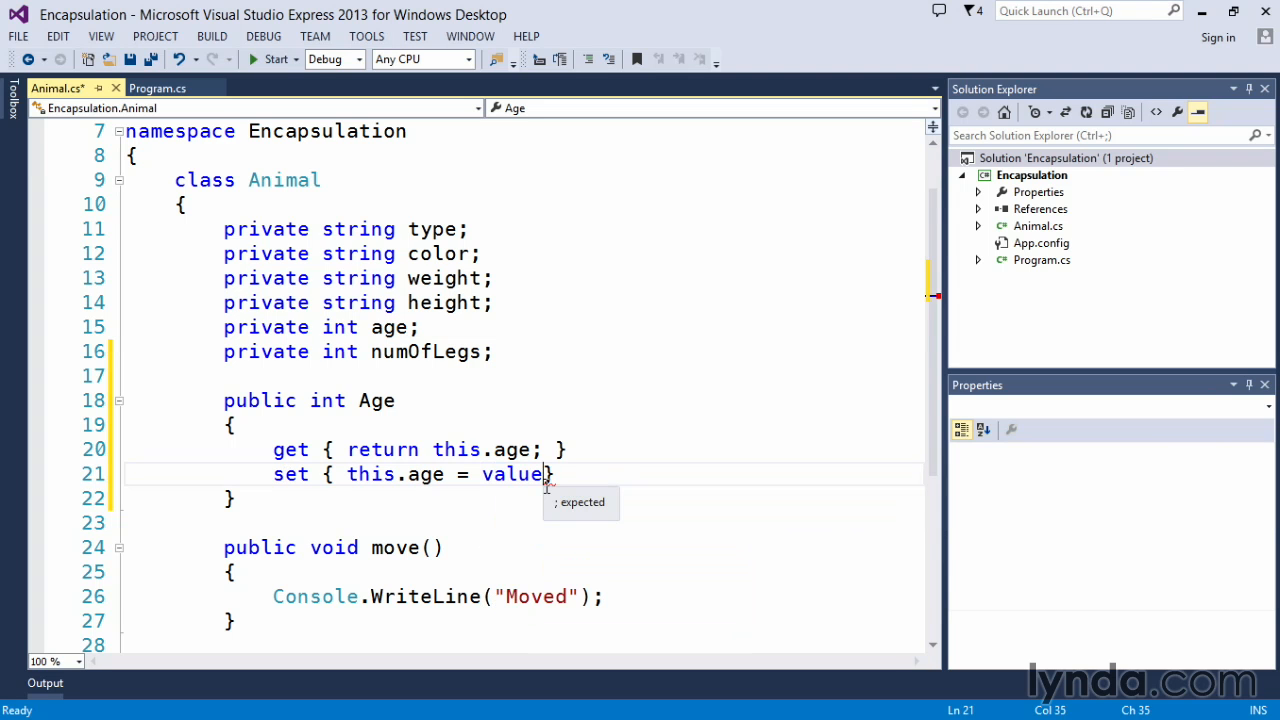
type(";")
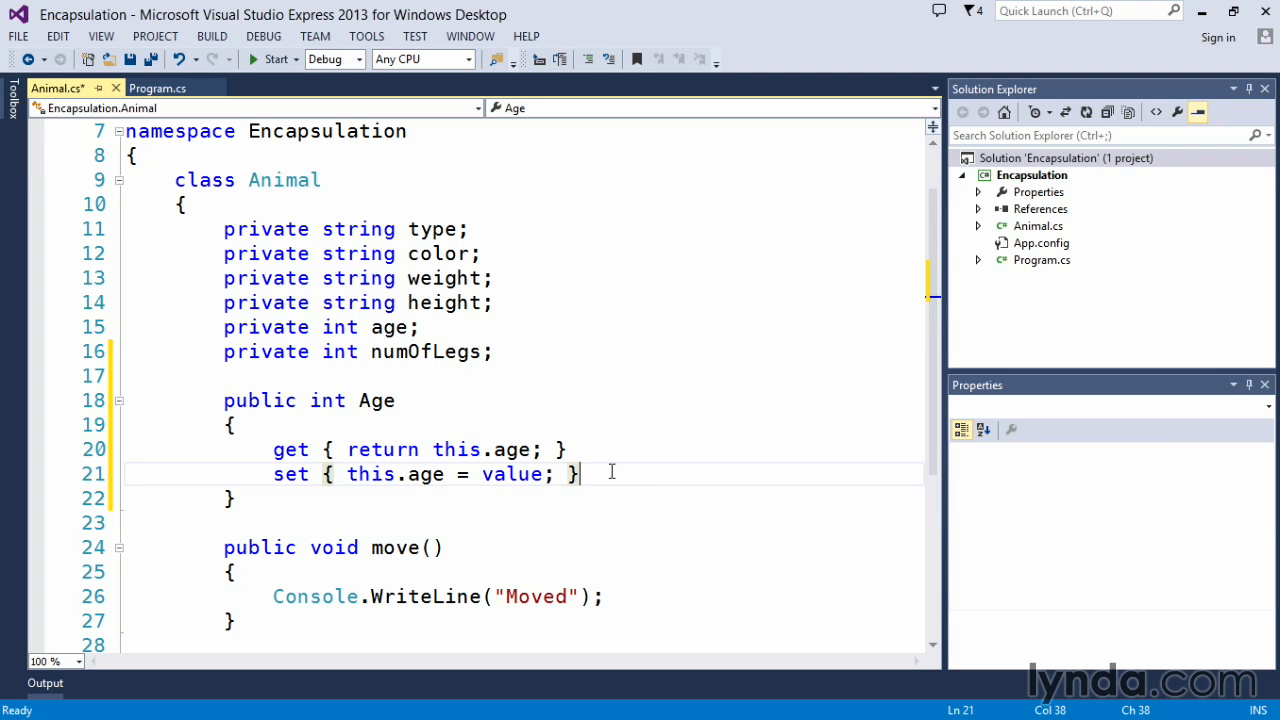
mouse_move(258, 496)
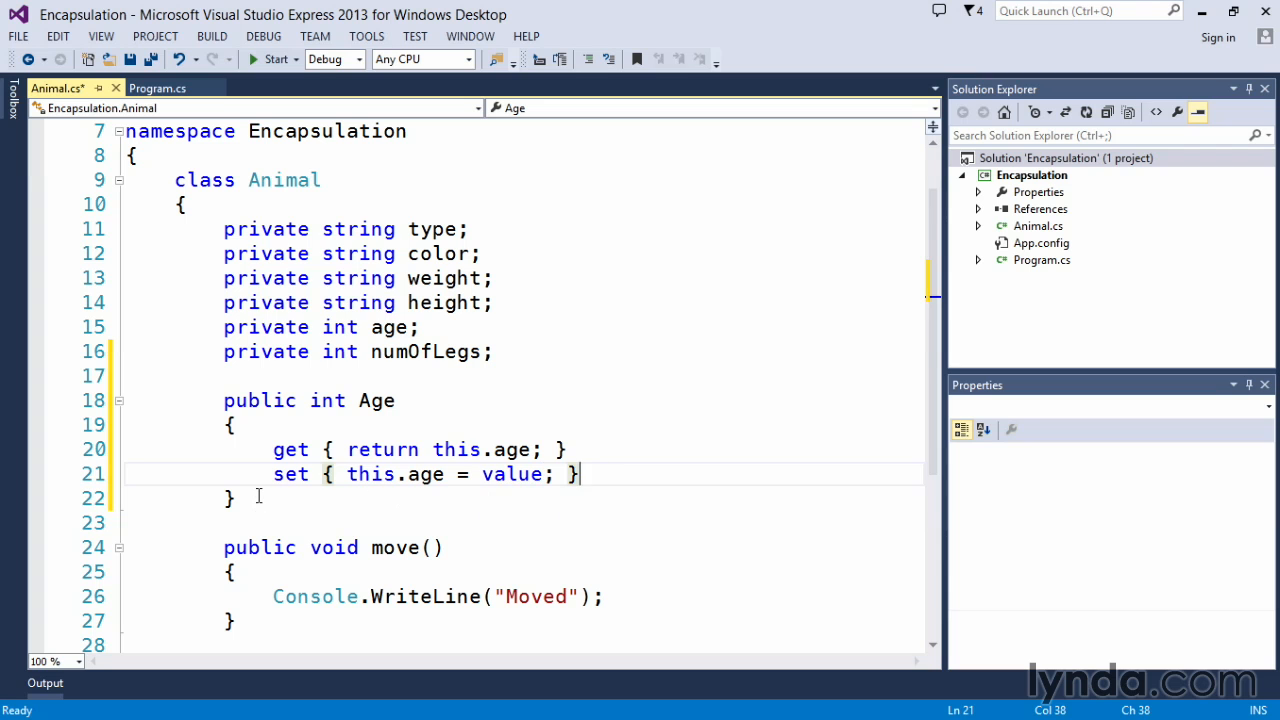
Step: Start public string Color with a getter, initially completing it with this.age
left_click(256, 498)
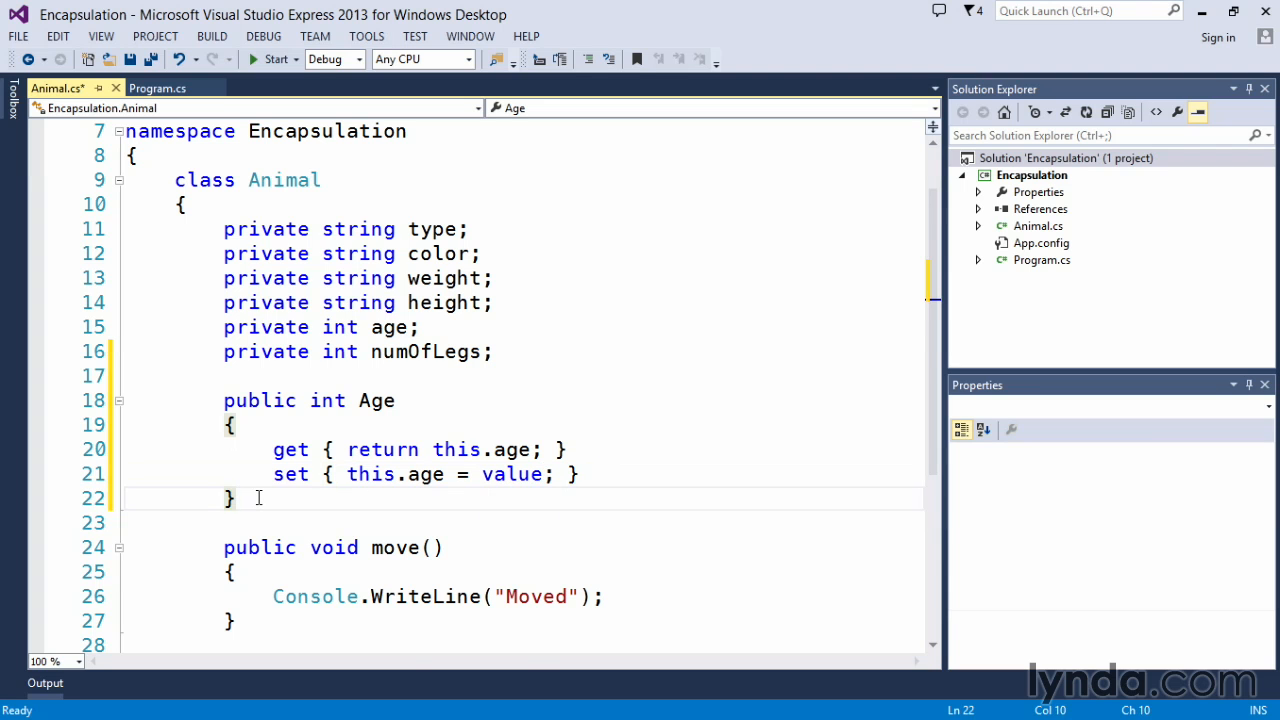
type("public")
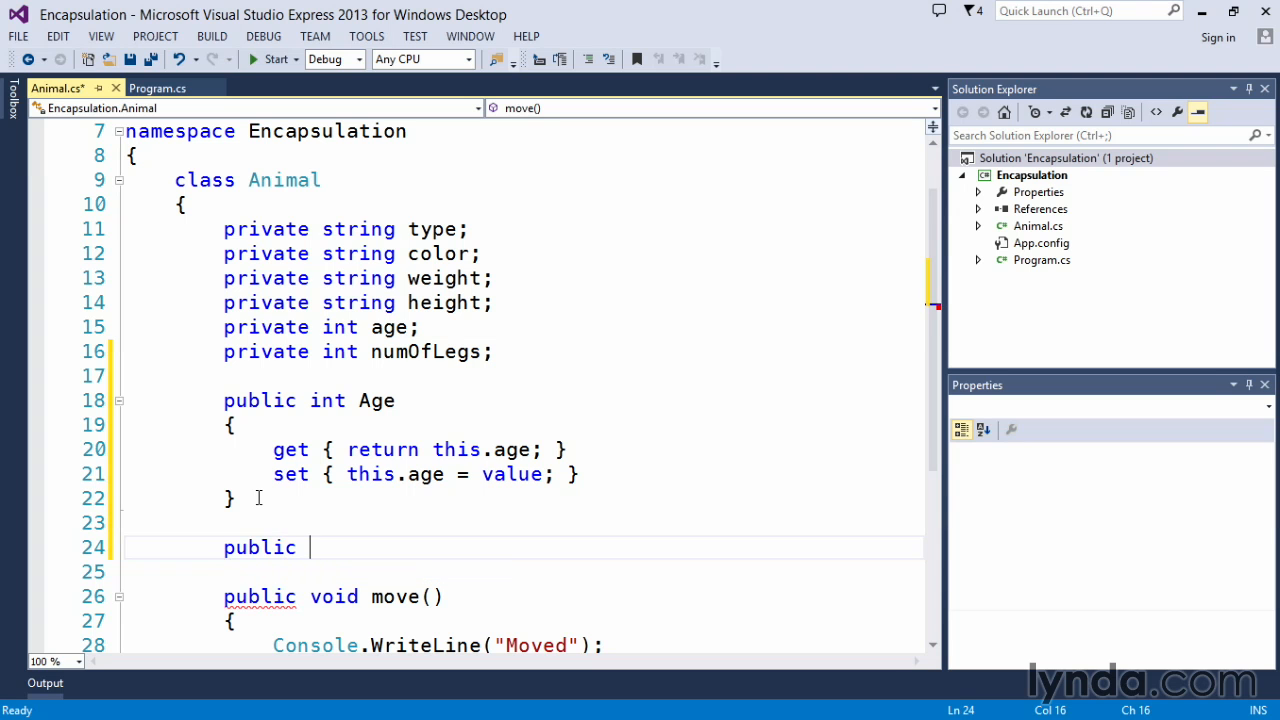
type("string")
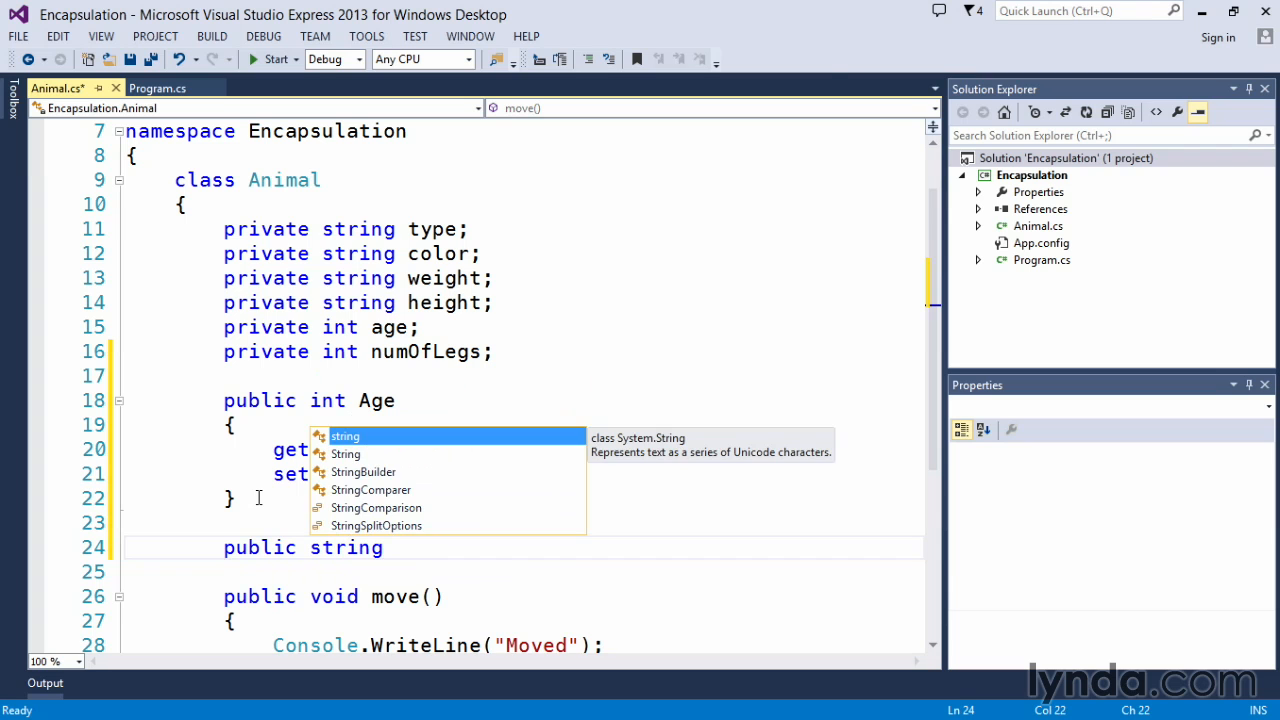
type("Color")
left_click(522, 572)
type("{")
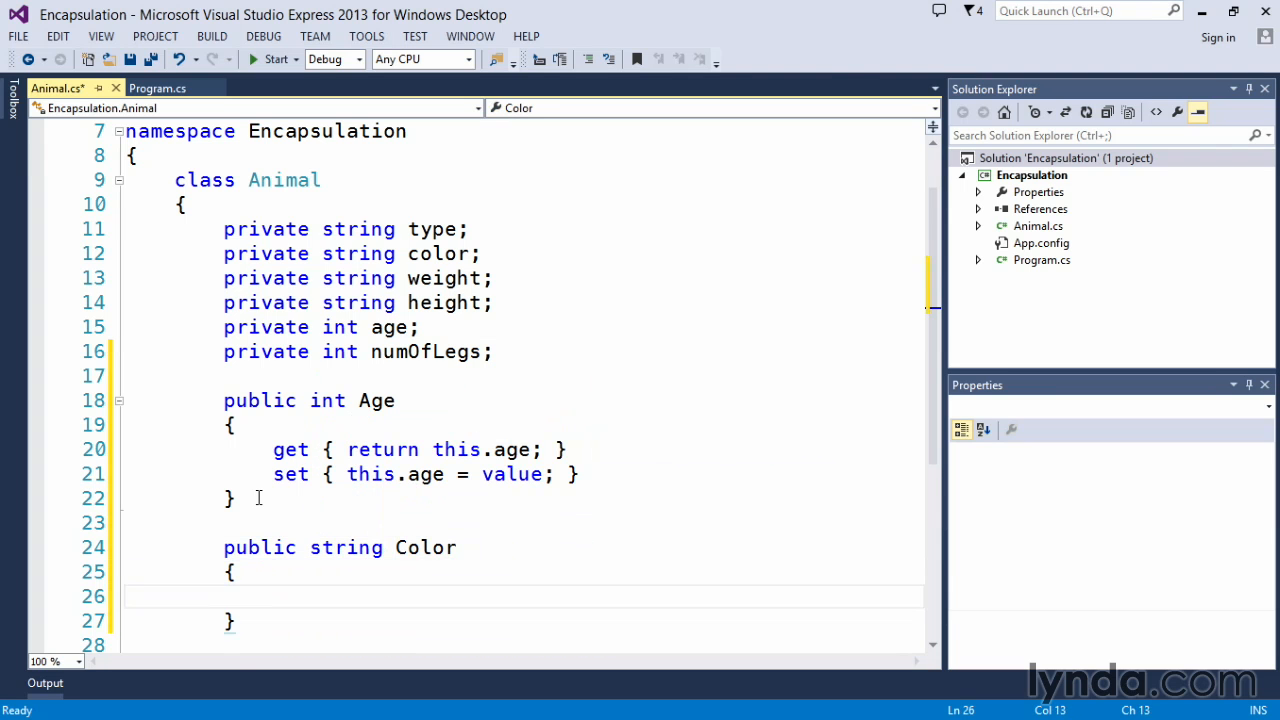
scroll("down", 3)
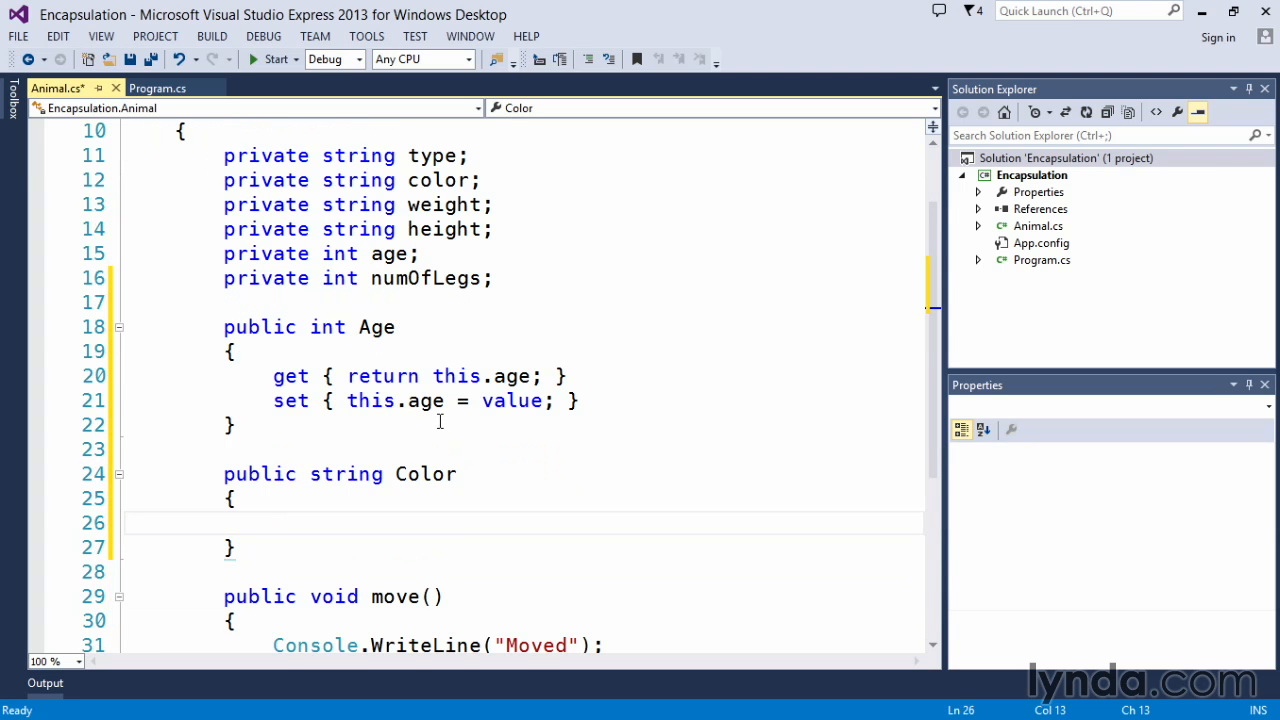
type("get")
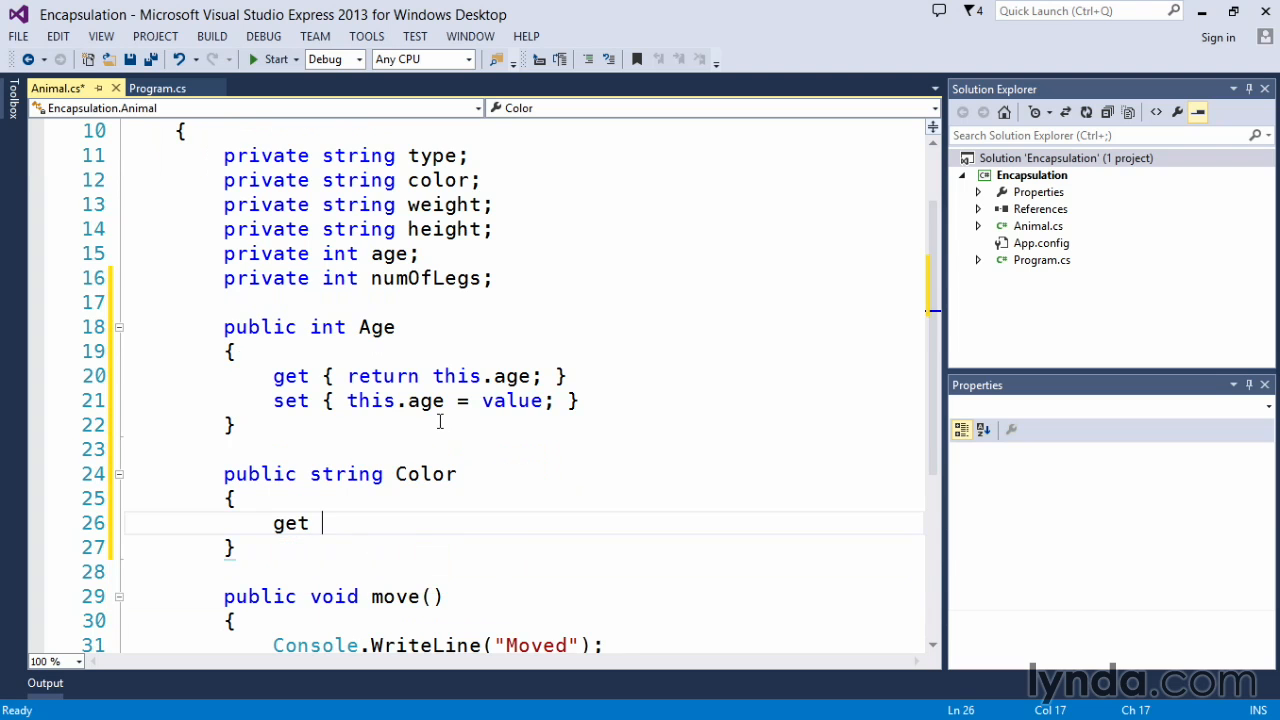
type("{ return")
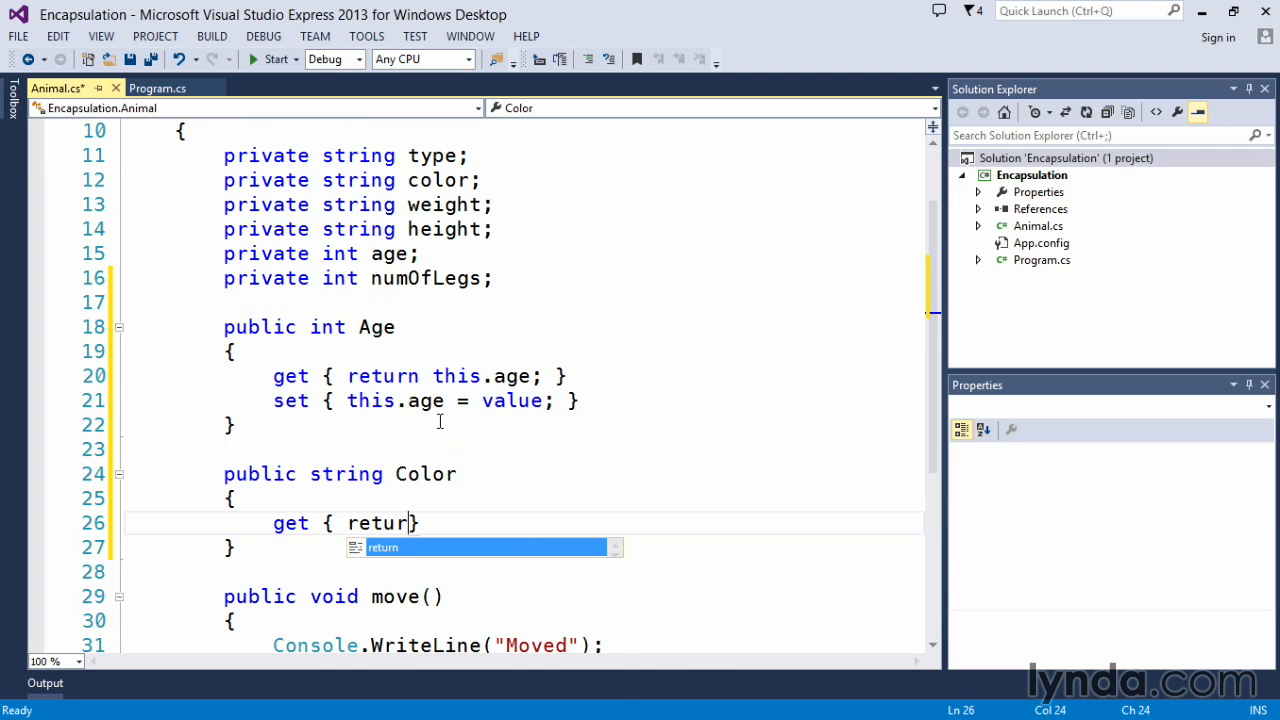
type("this.a")
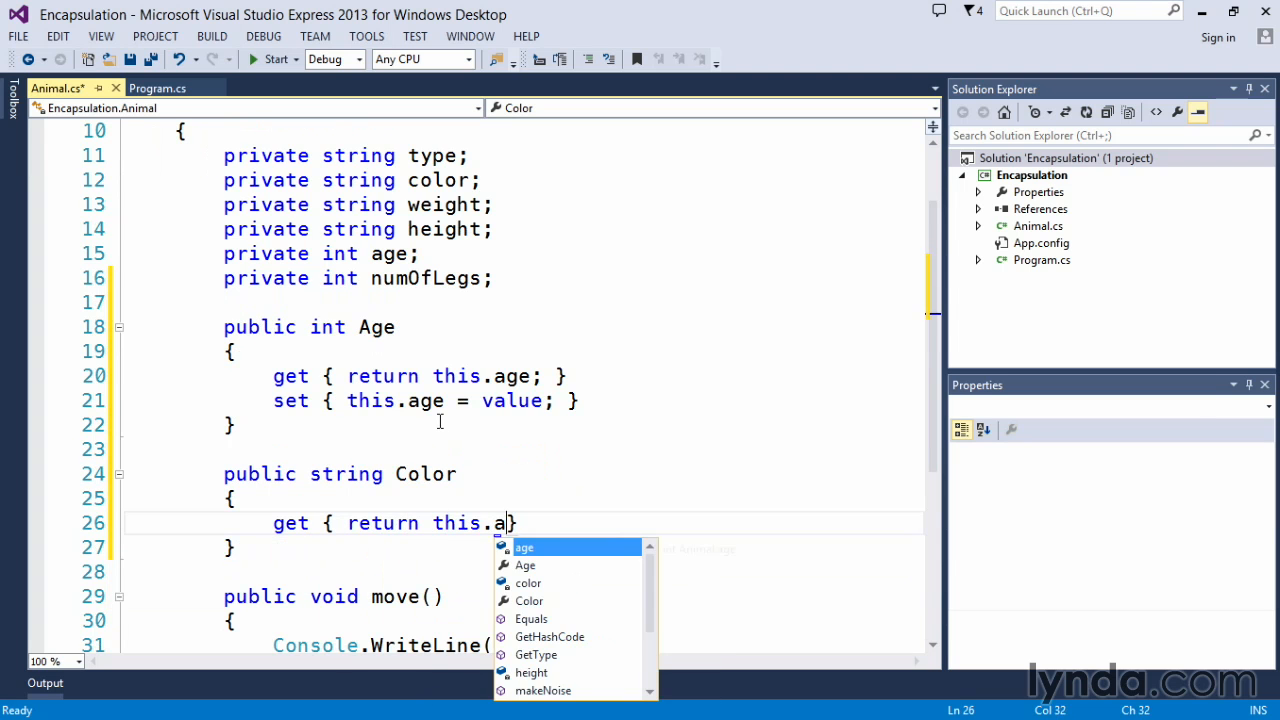
key("Enter")
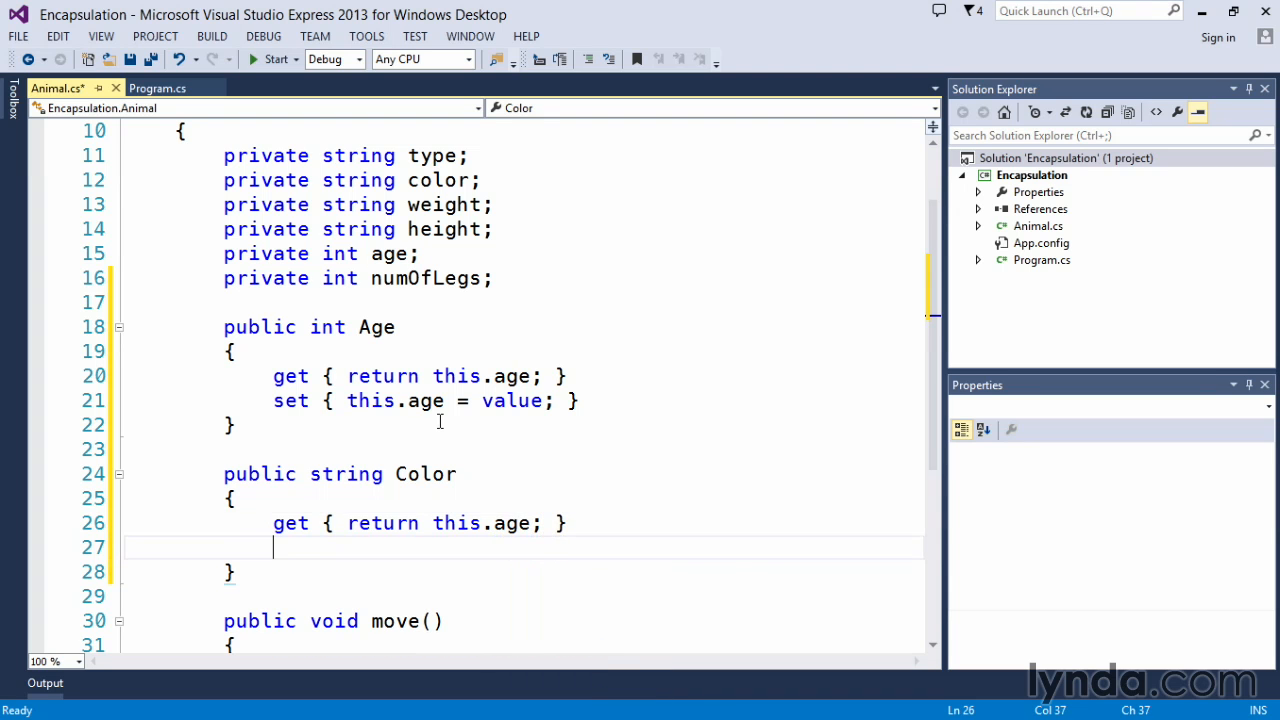
Step: Write the setter this.color = value; and correct the getter to return this.color
type("set {")
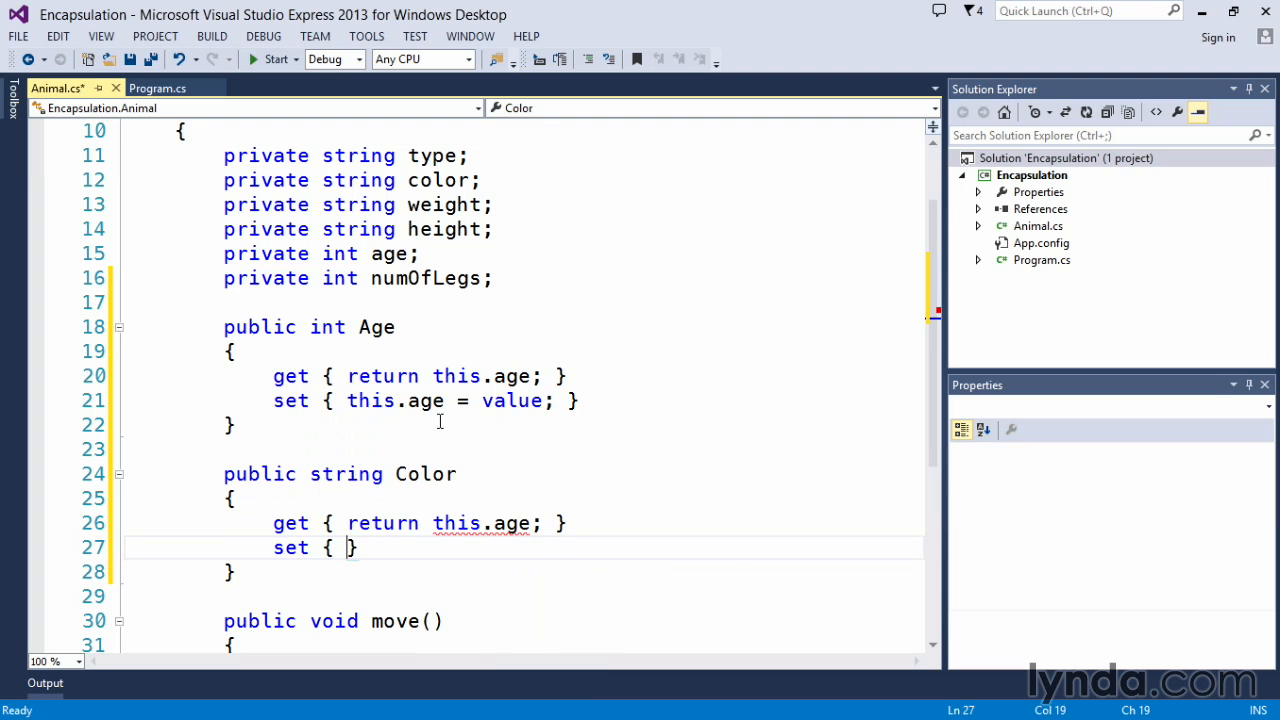
type("this.col")
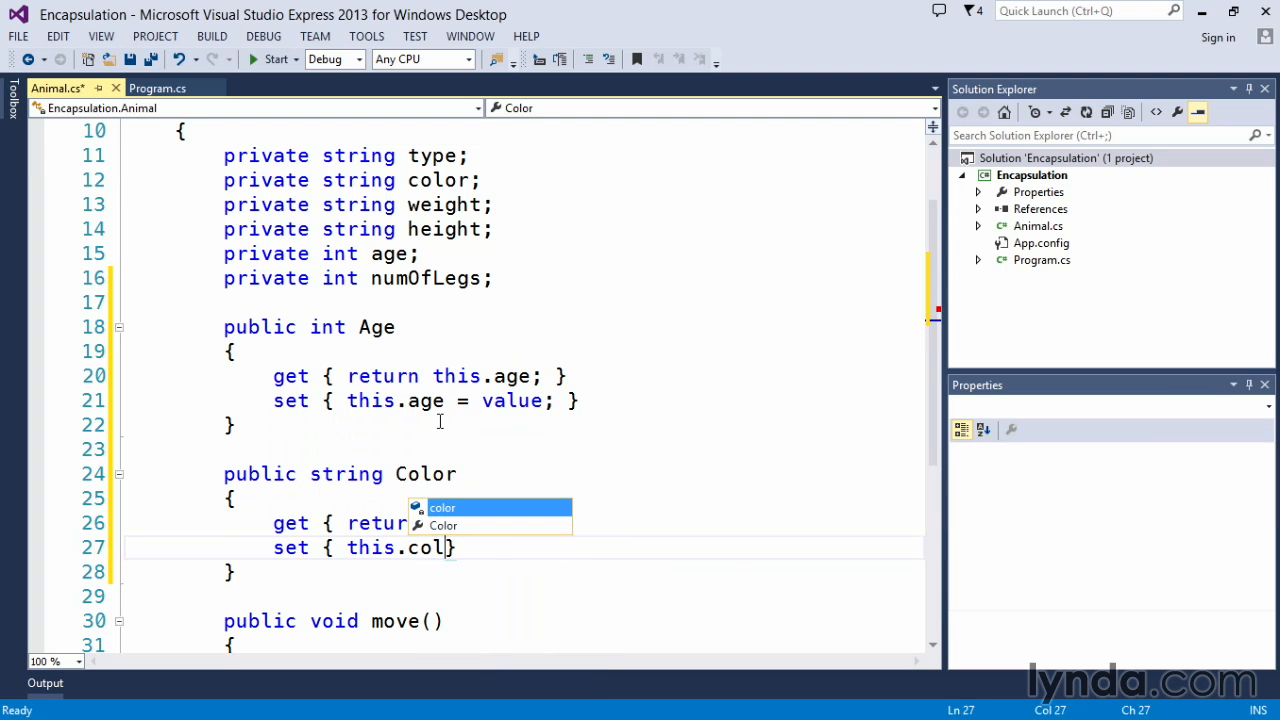
type("or")
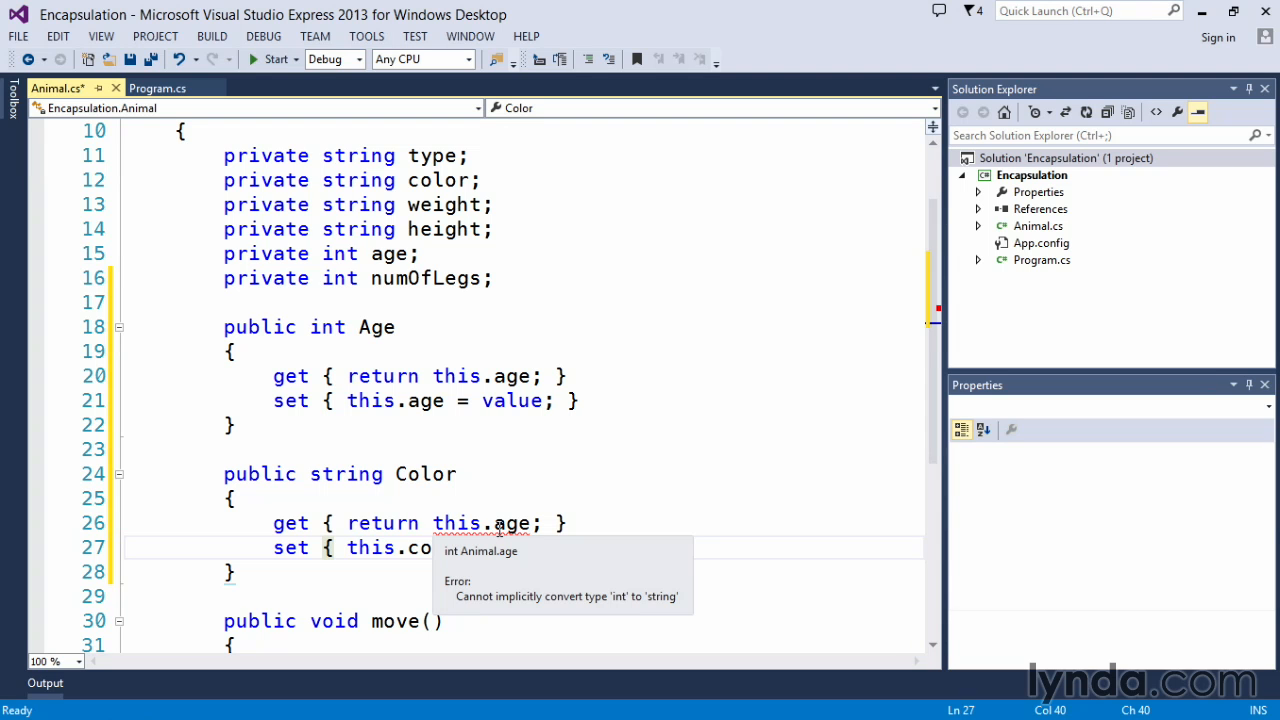
mouse_move(504, 530)
type("c")
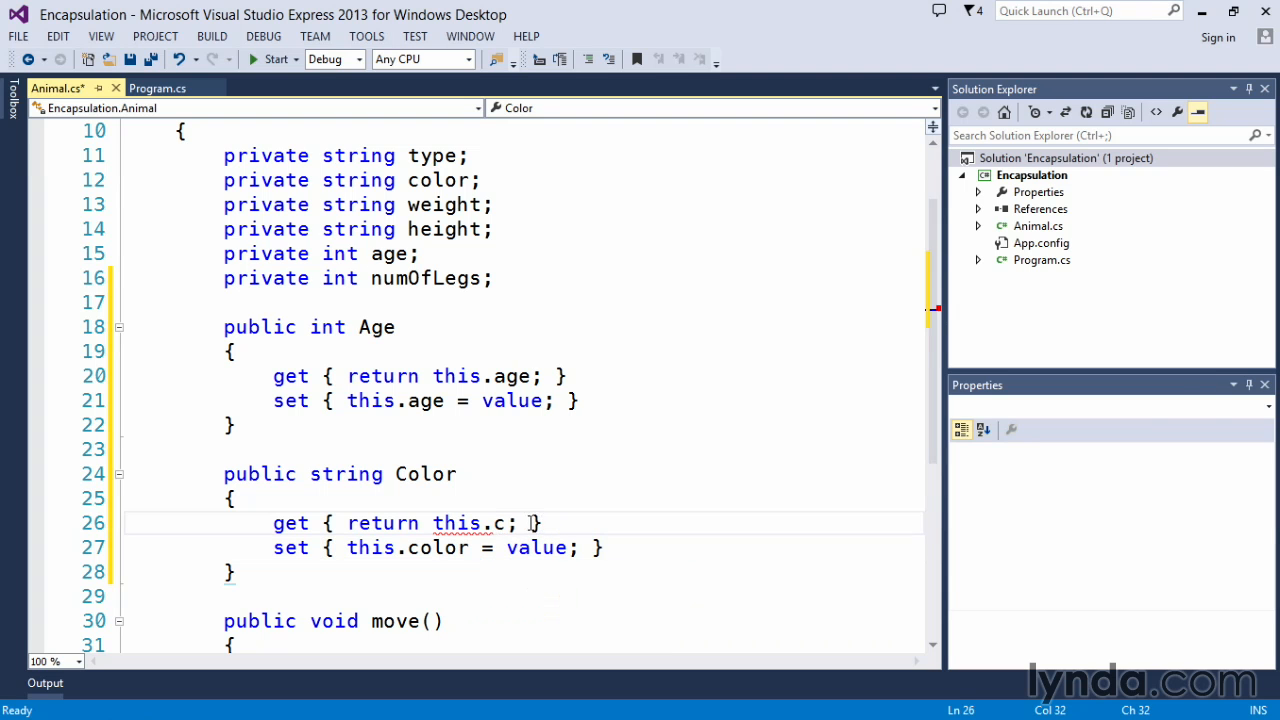
type("olor")
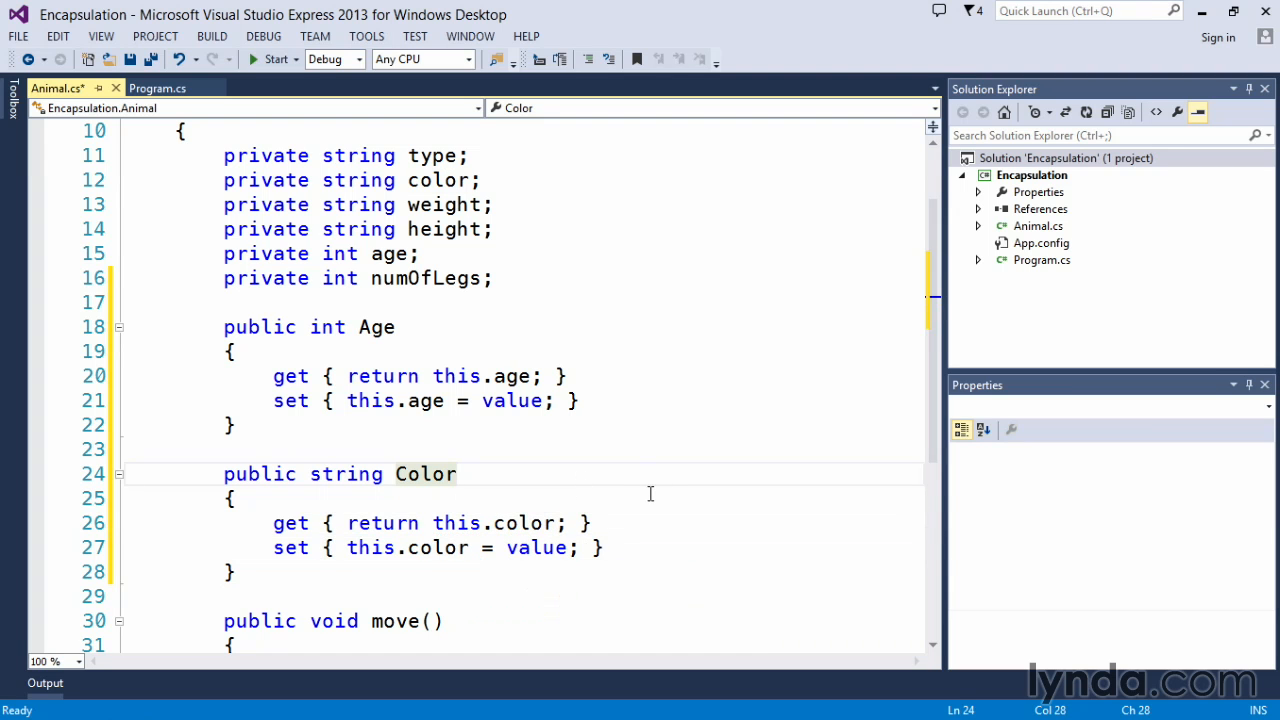
mouse_move(280, 498)
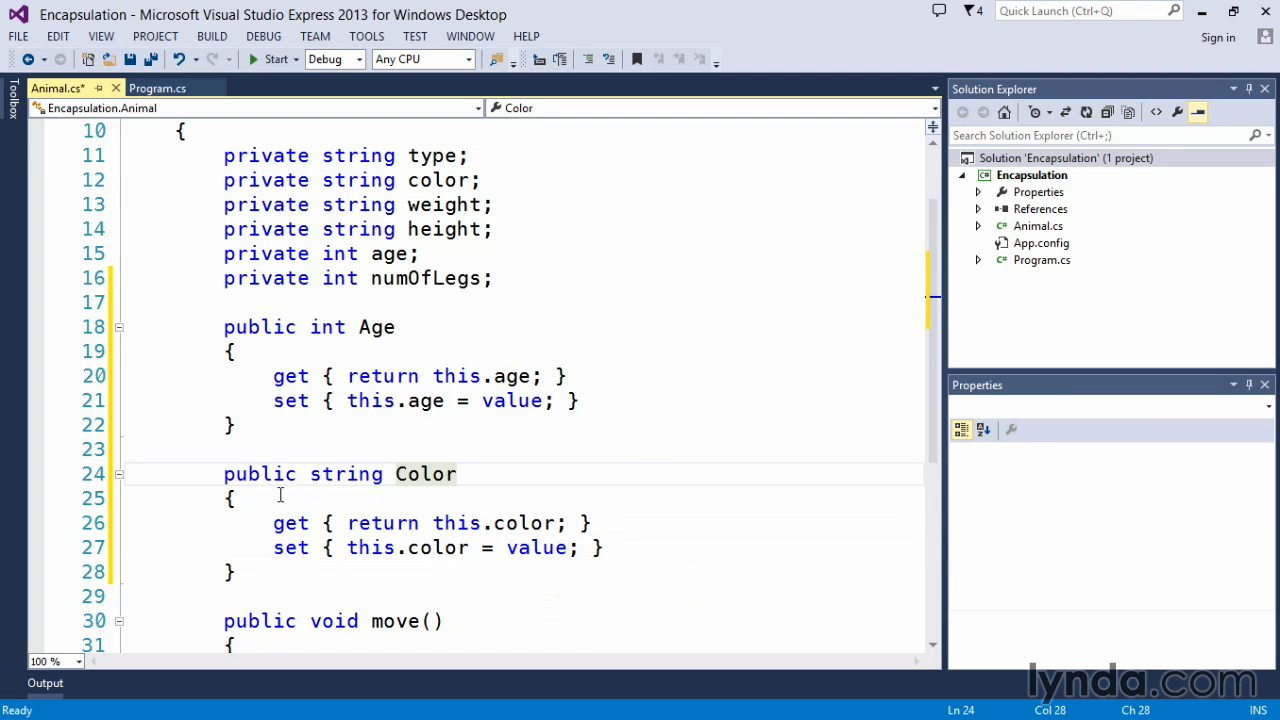
Step: In Program.cs Main, assign Dog.Age = -12; right after the Dog is created
left_click(156, 88)
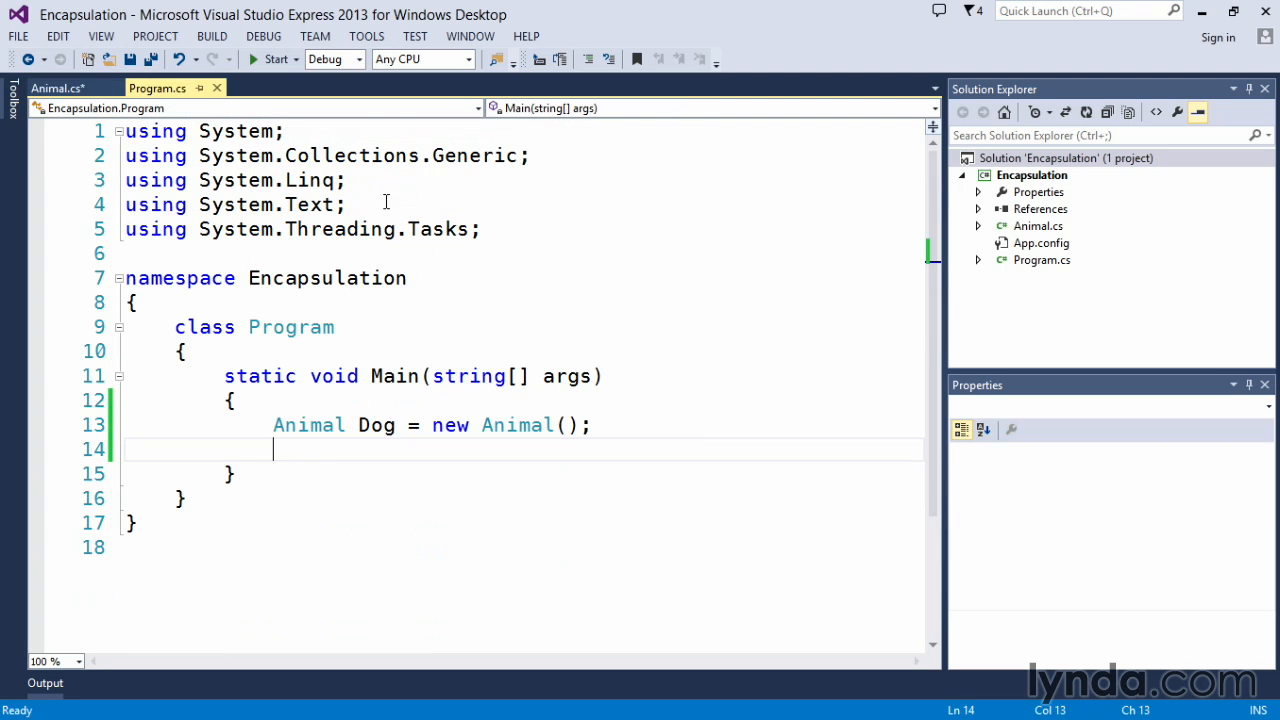
type("Do")
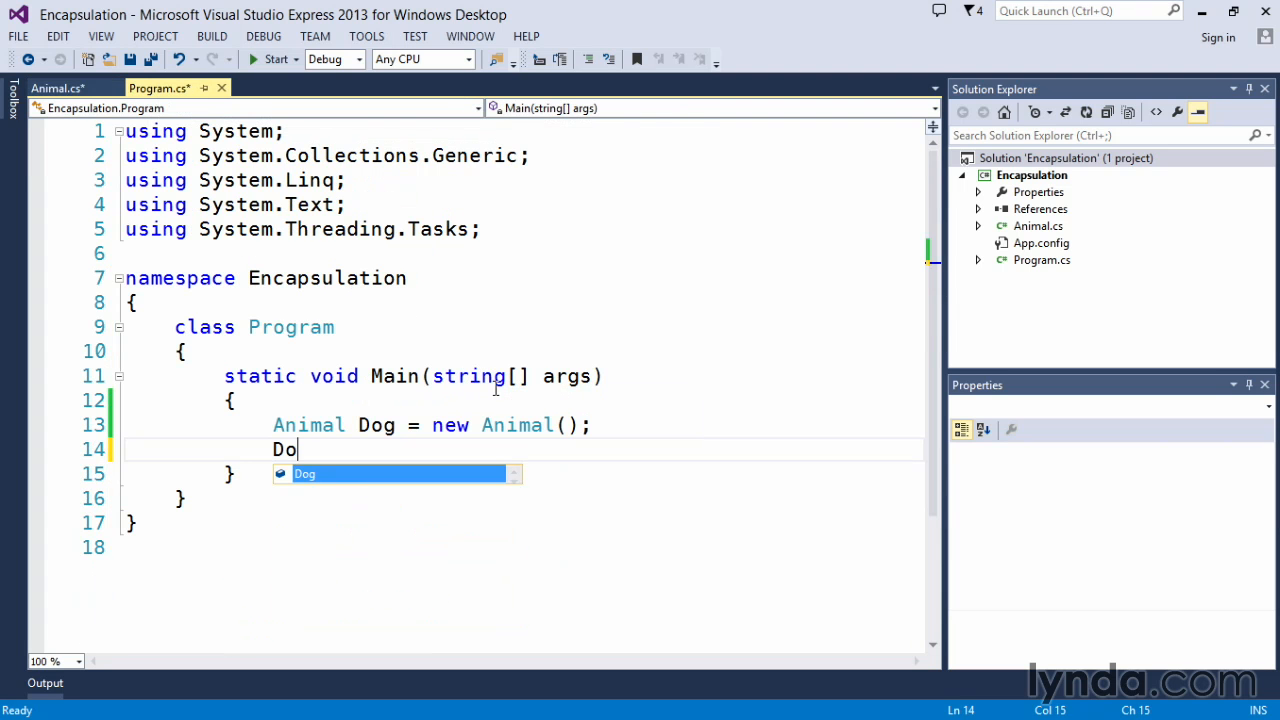
type("g.")
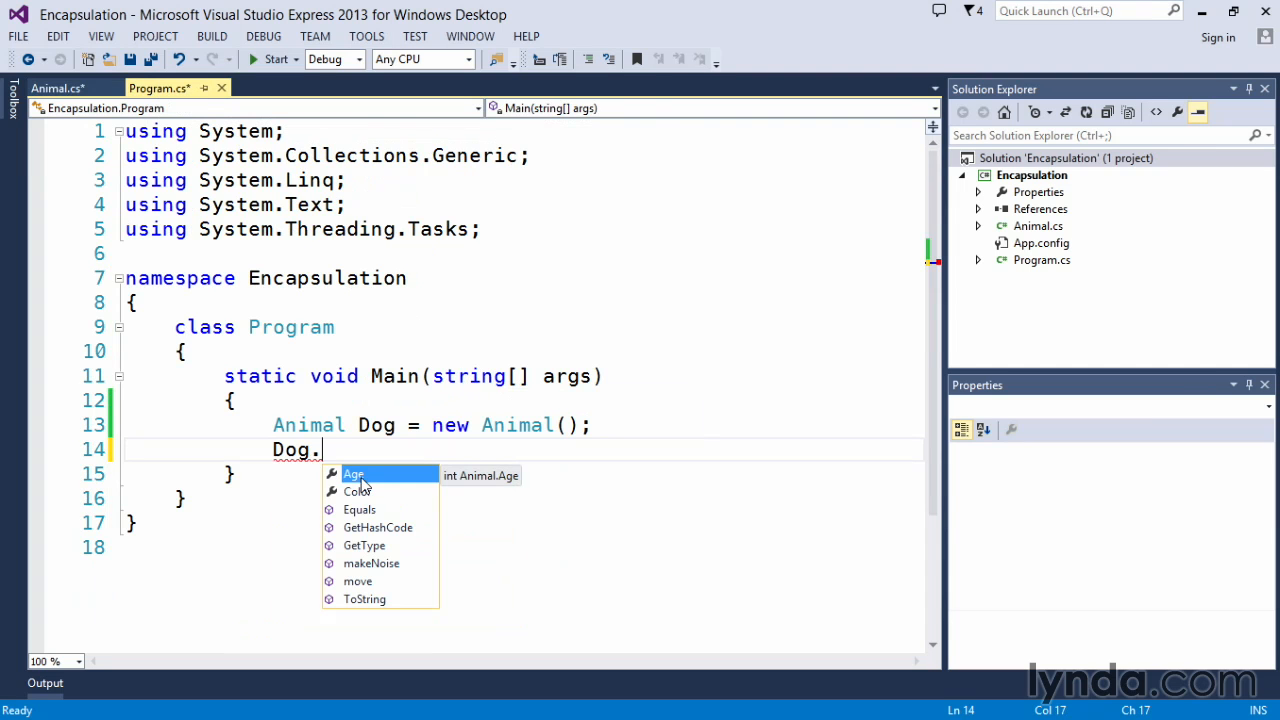
mouse_move(362, 482)
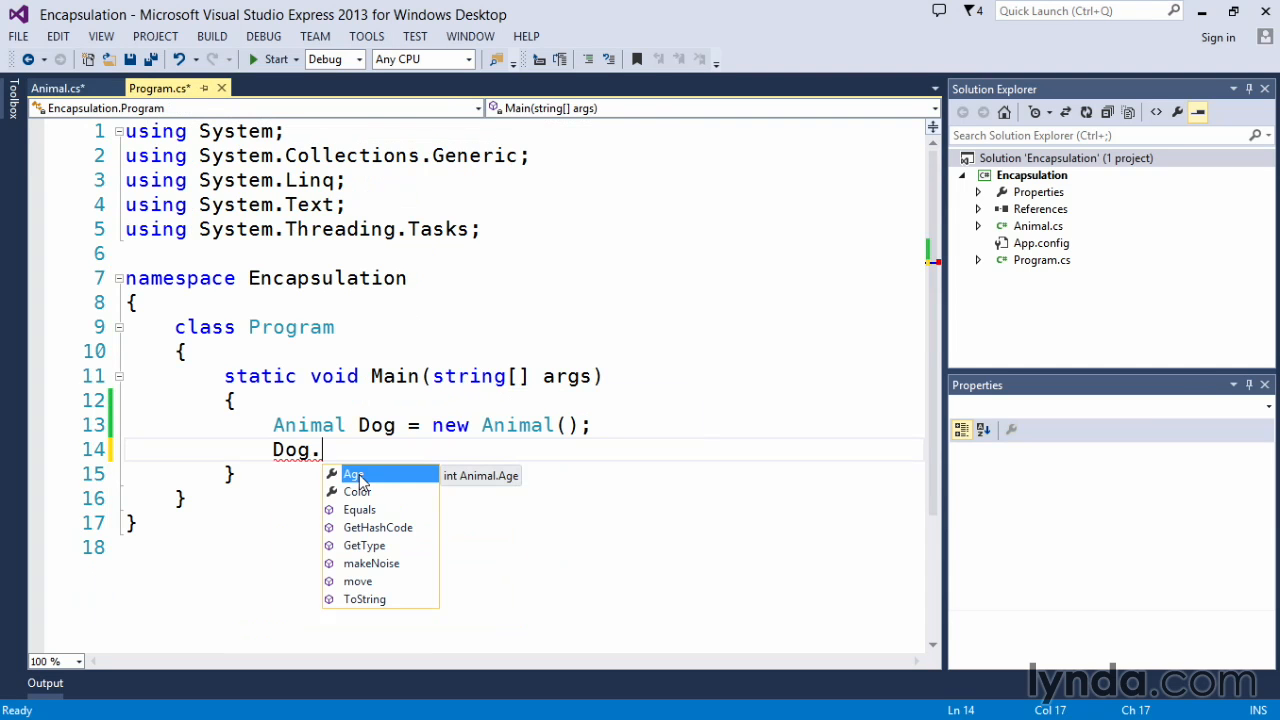
type("Age =")
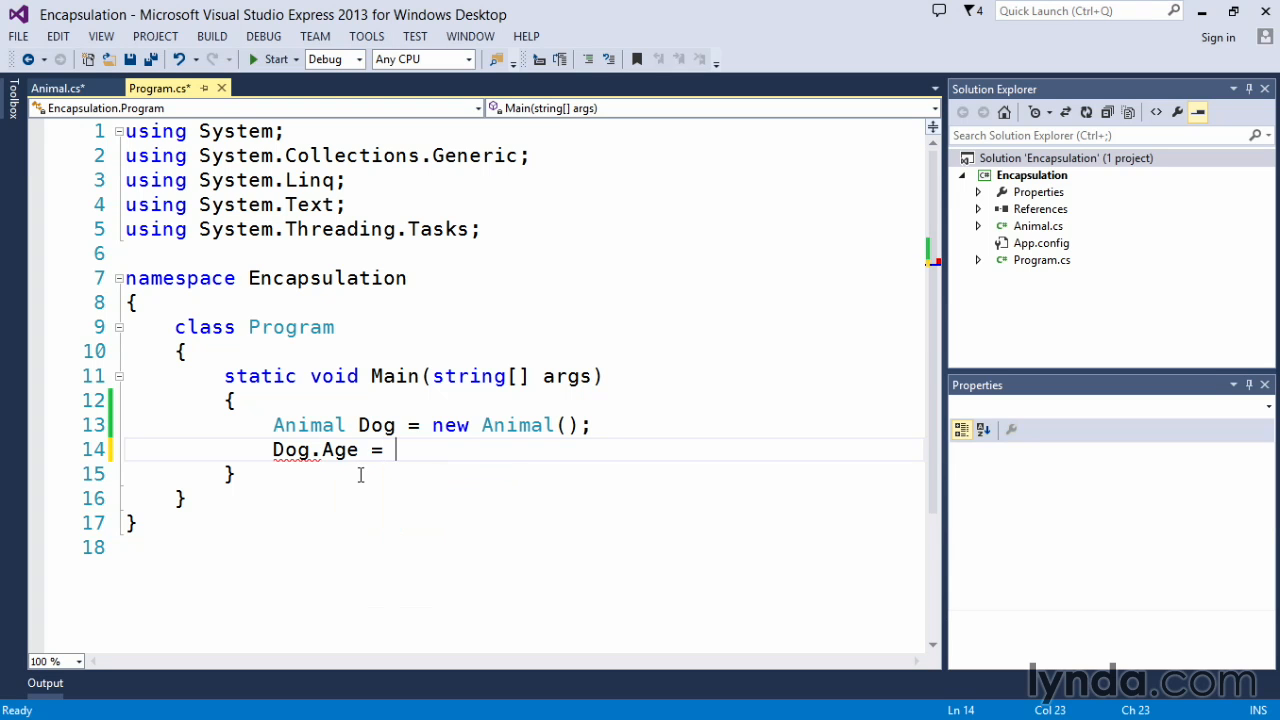
type("-12;")
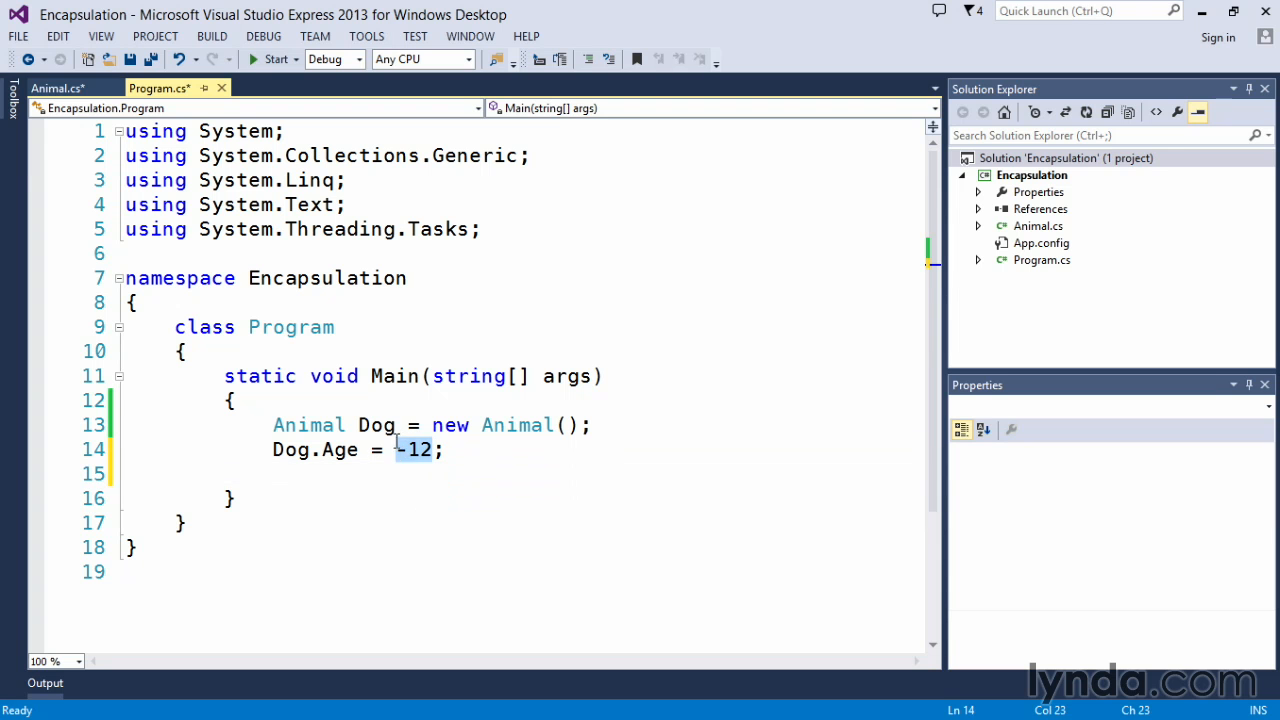
mouse_move(56, 88)
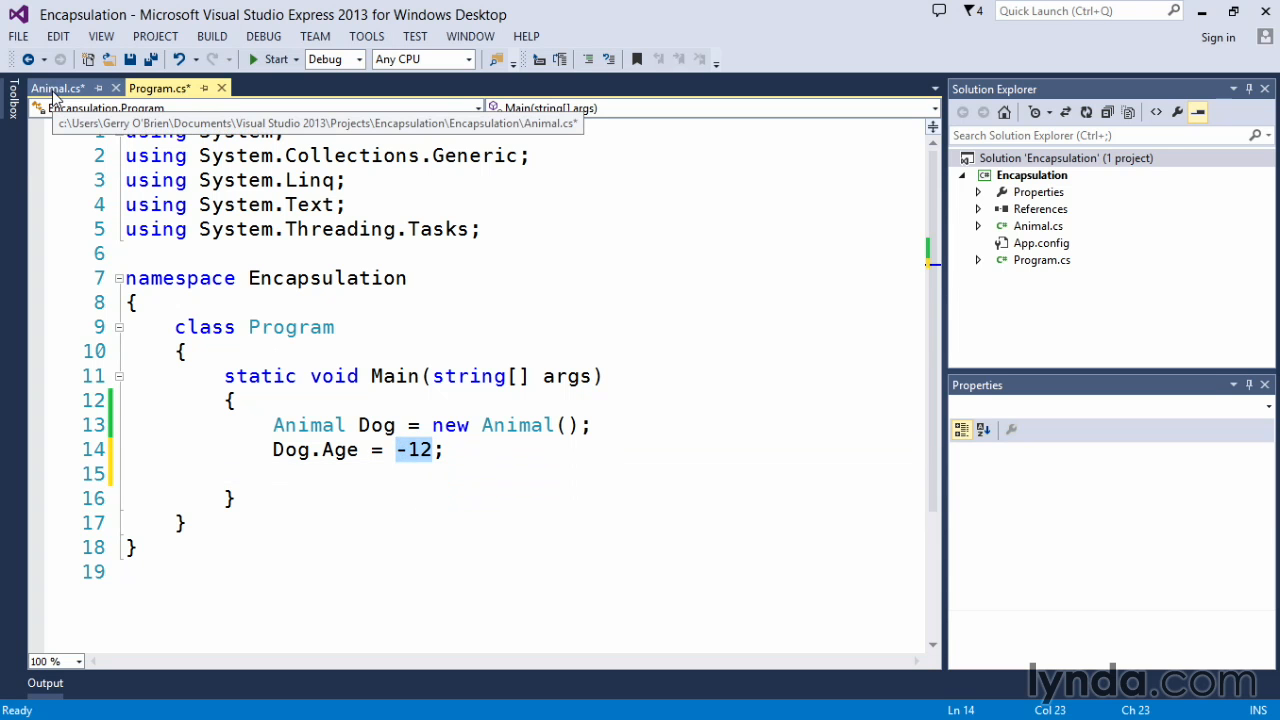
Step: In Animal.cs, begin the Age setter with an if (value < 0) check above the assignment
left_click(52, 88)
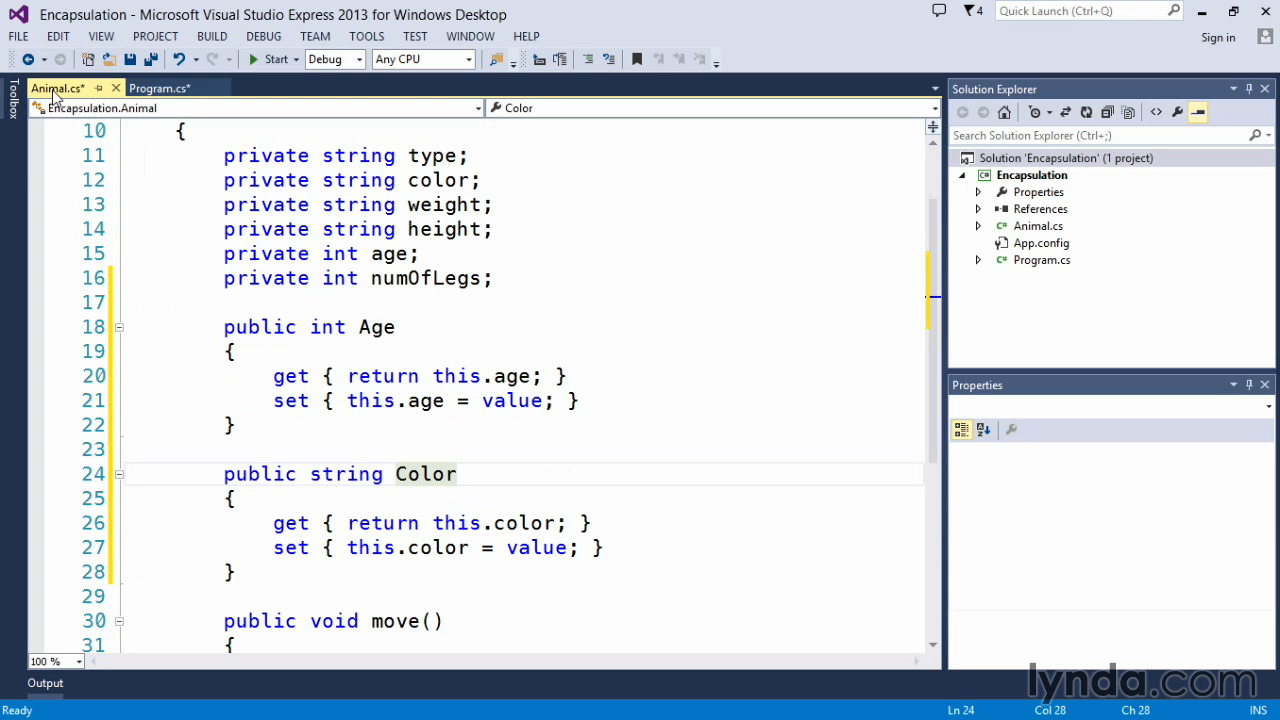
mouse_move(424, 400)
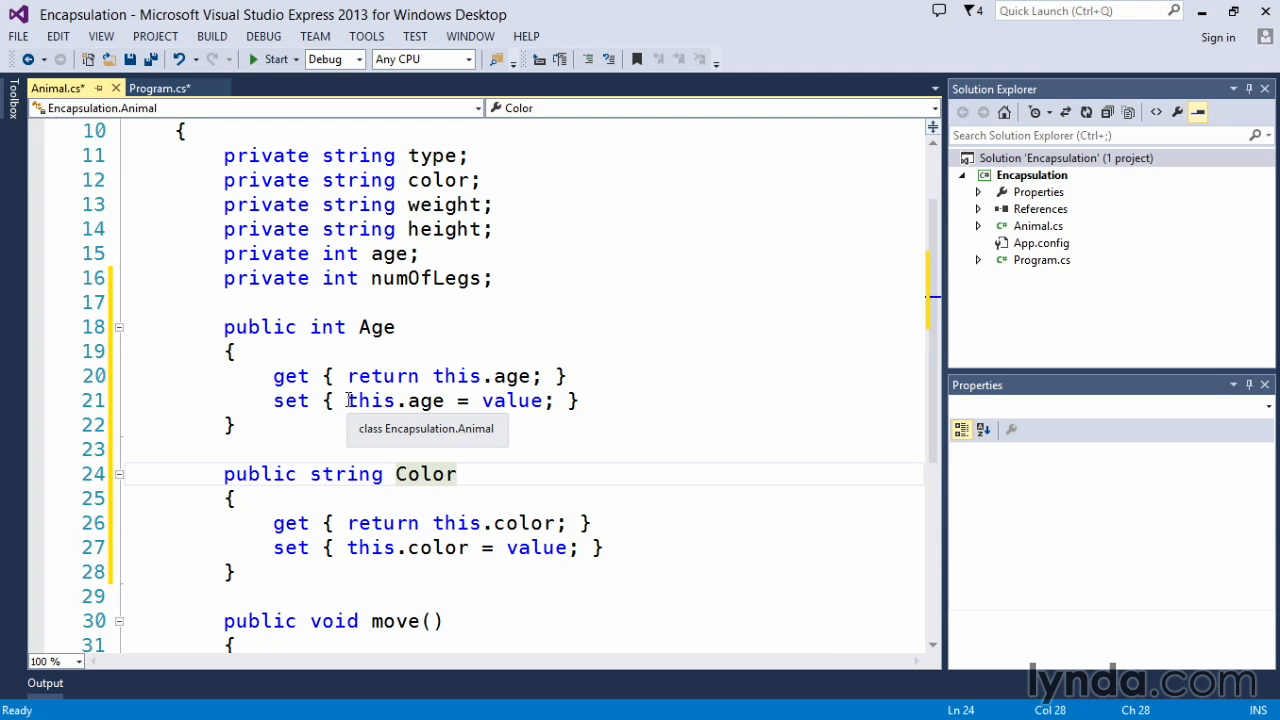
mouse_move(380, 390)
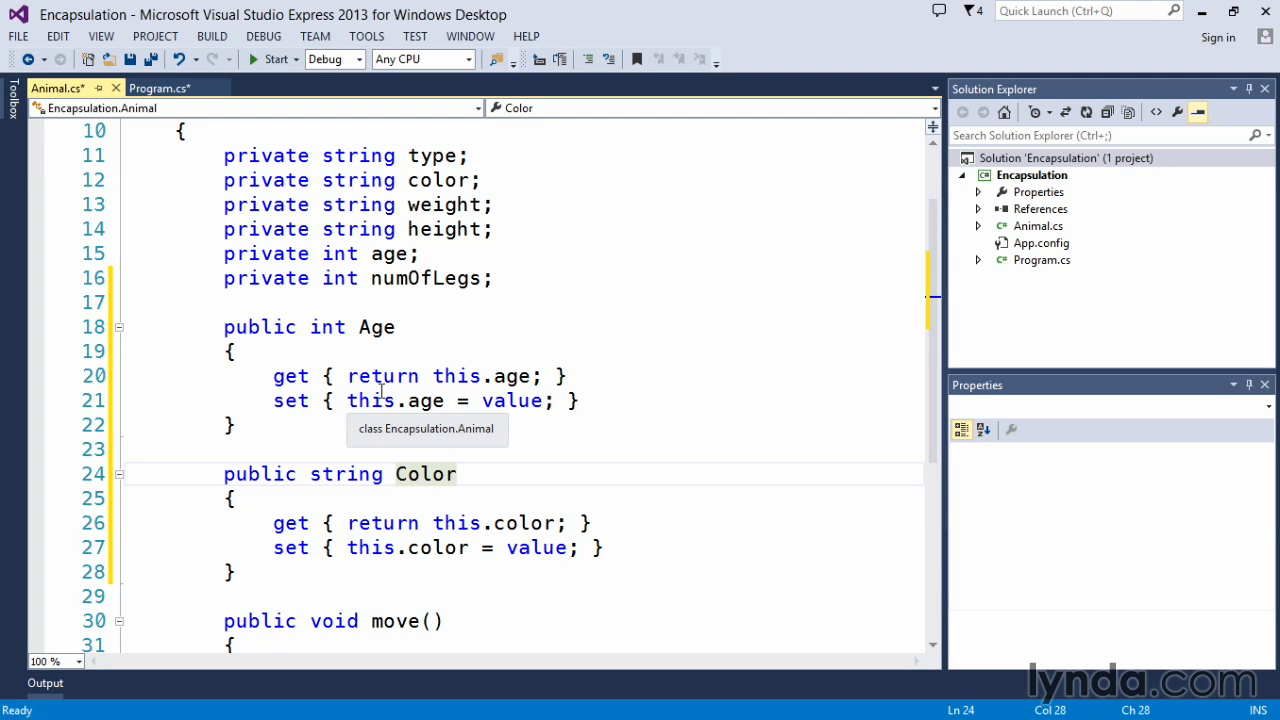
mouse_move(380, 400)
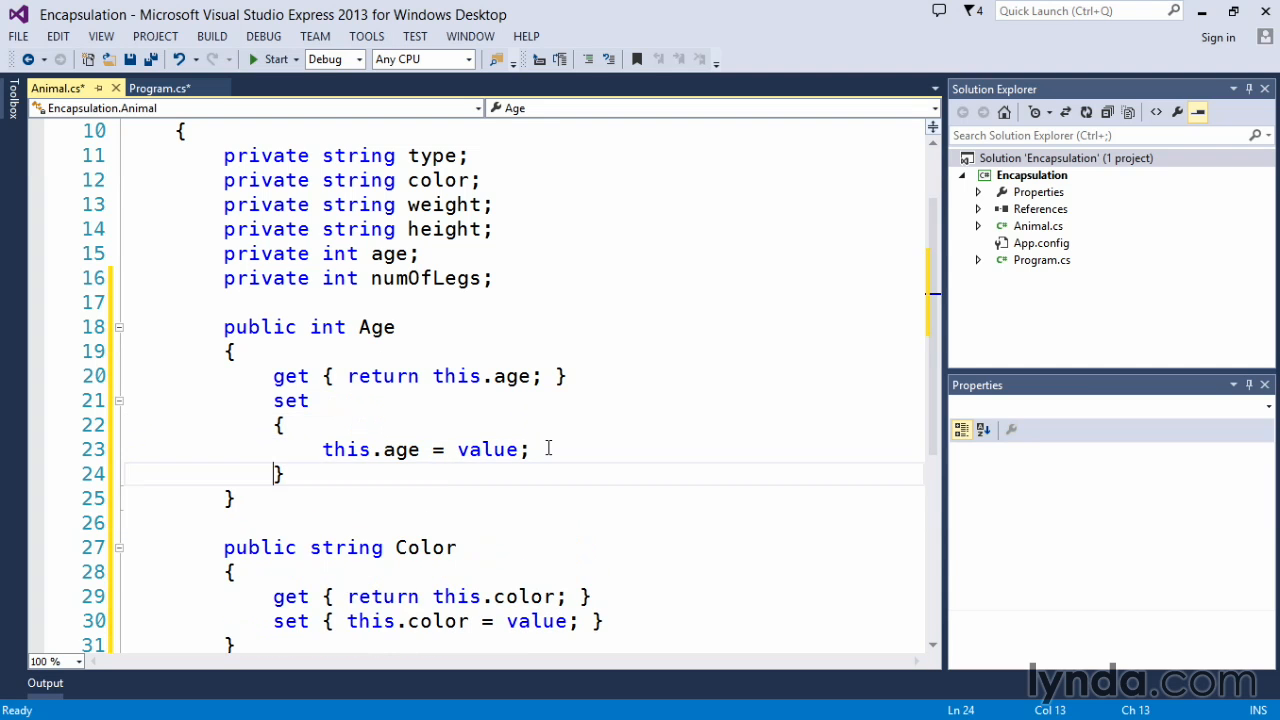
left_click(284, 424)
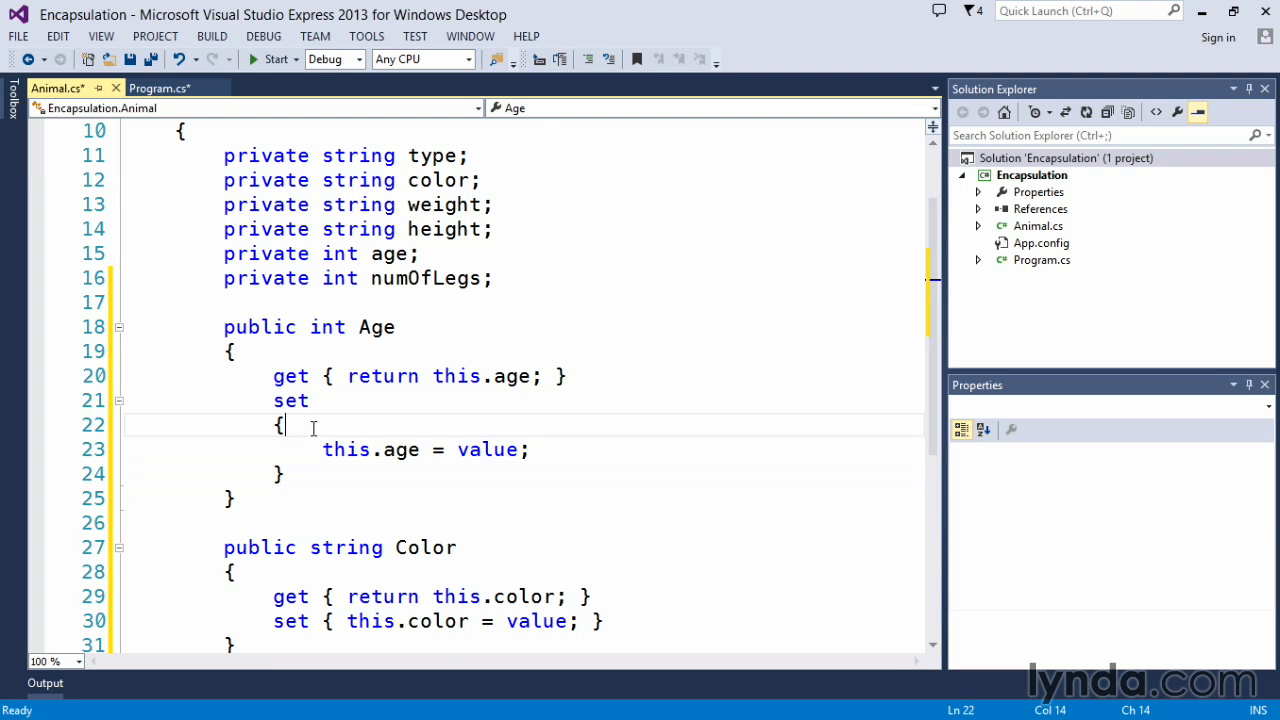
key("enter")
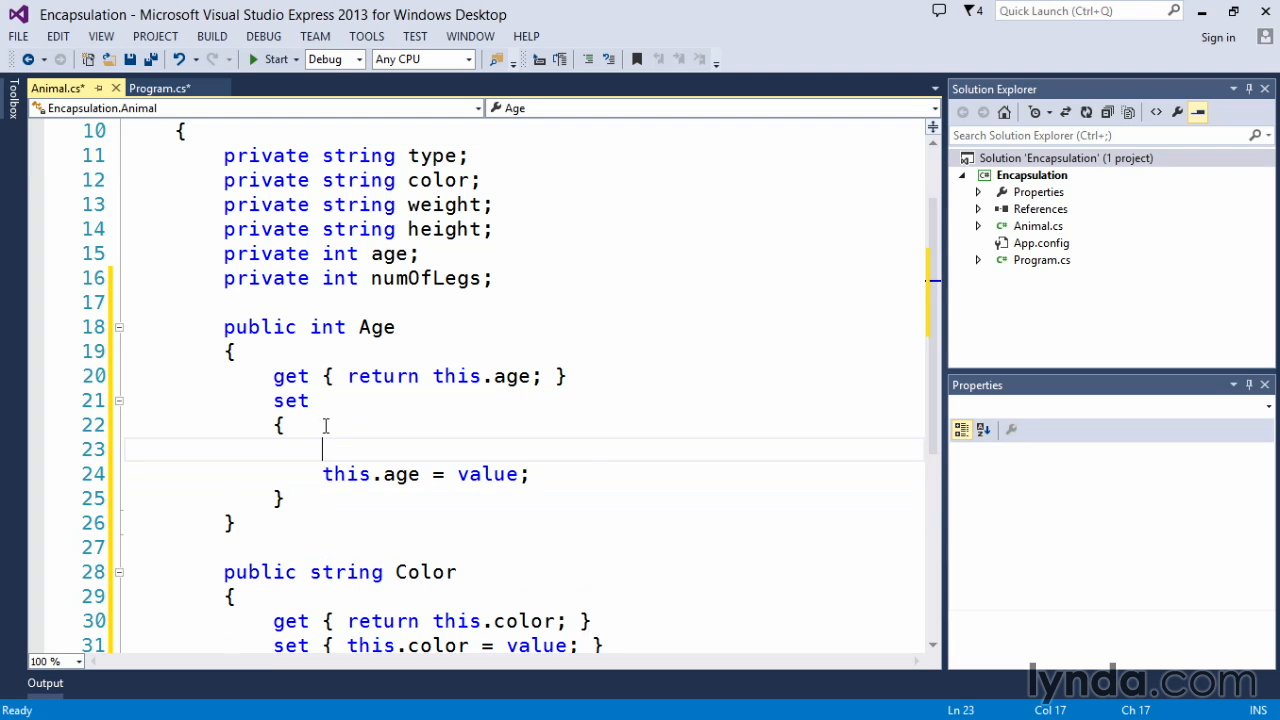
type("if(")
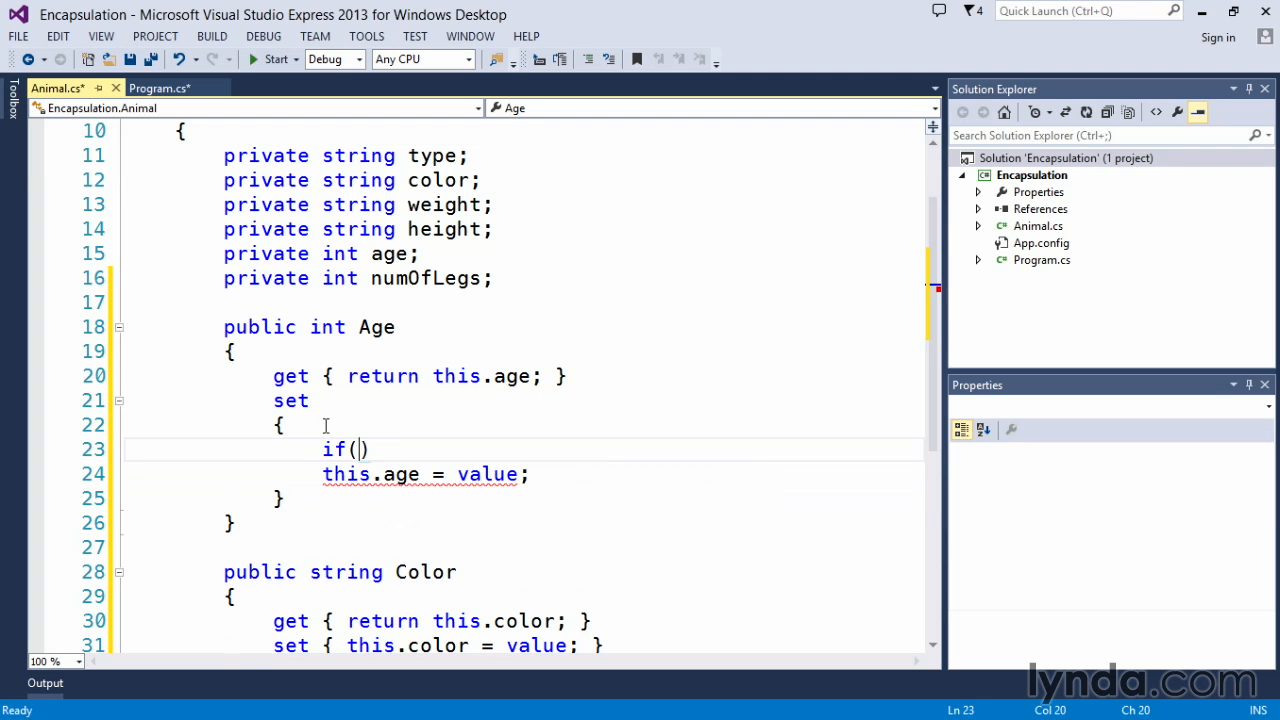
type("value")
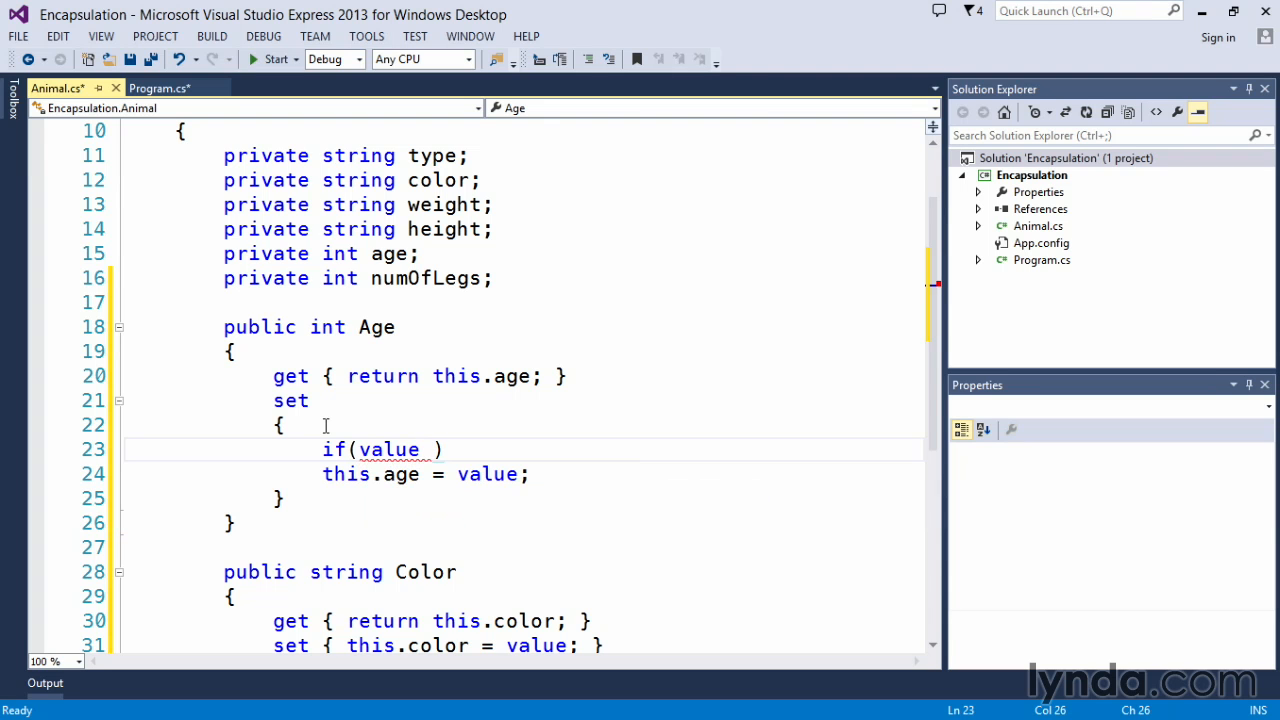
type("< 0")
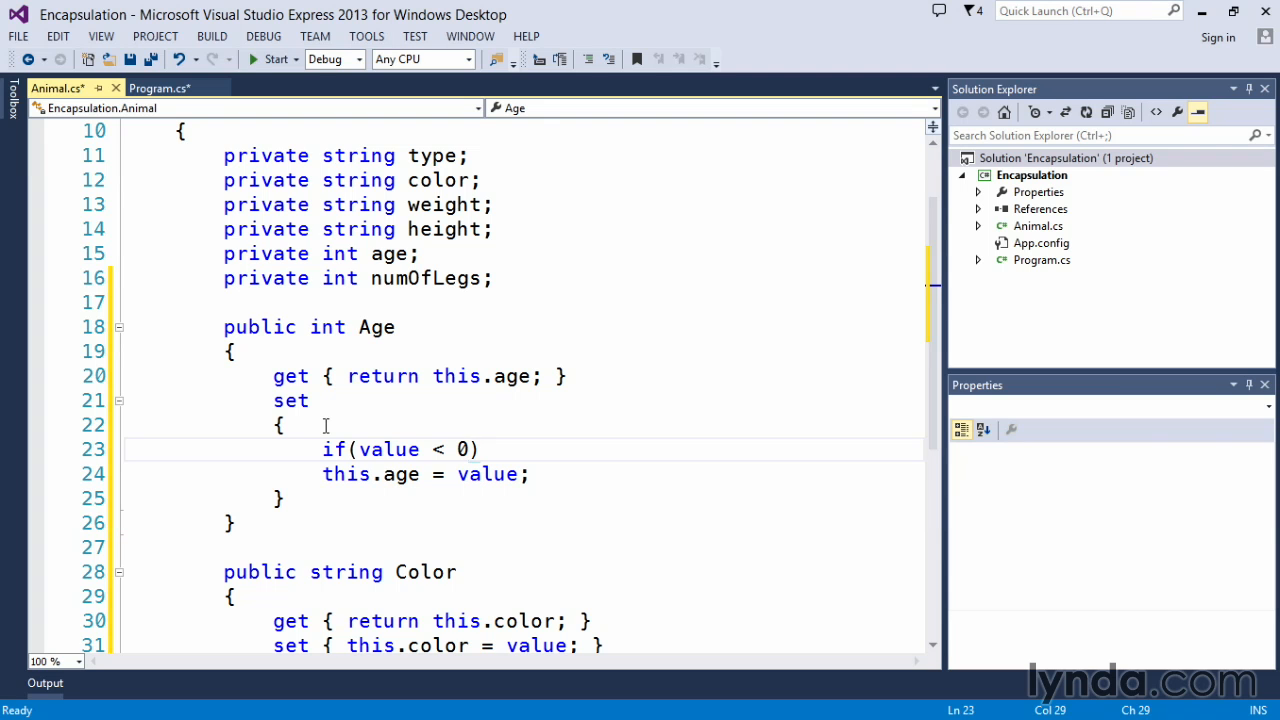
mouse_move(400, 448)
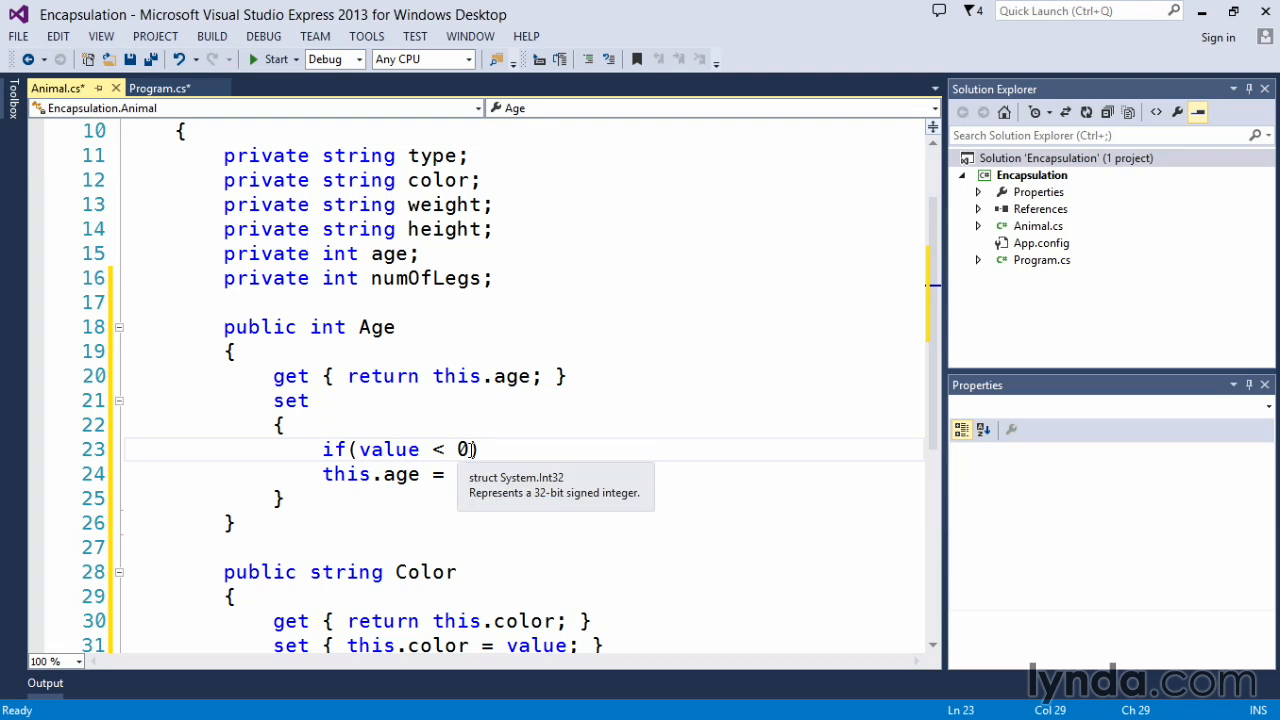
type("value;")
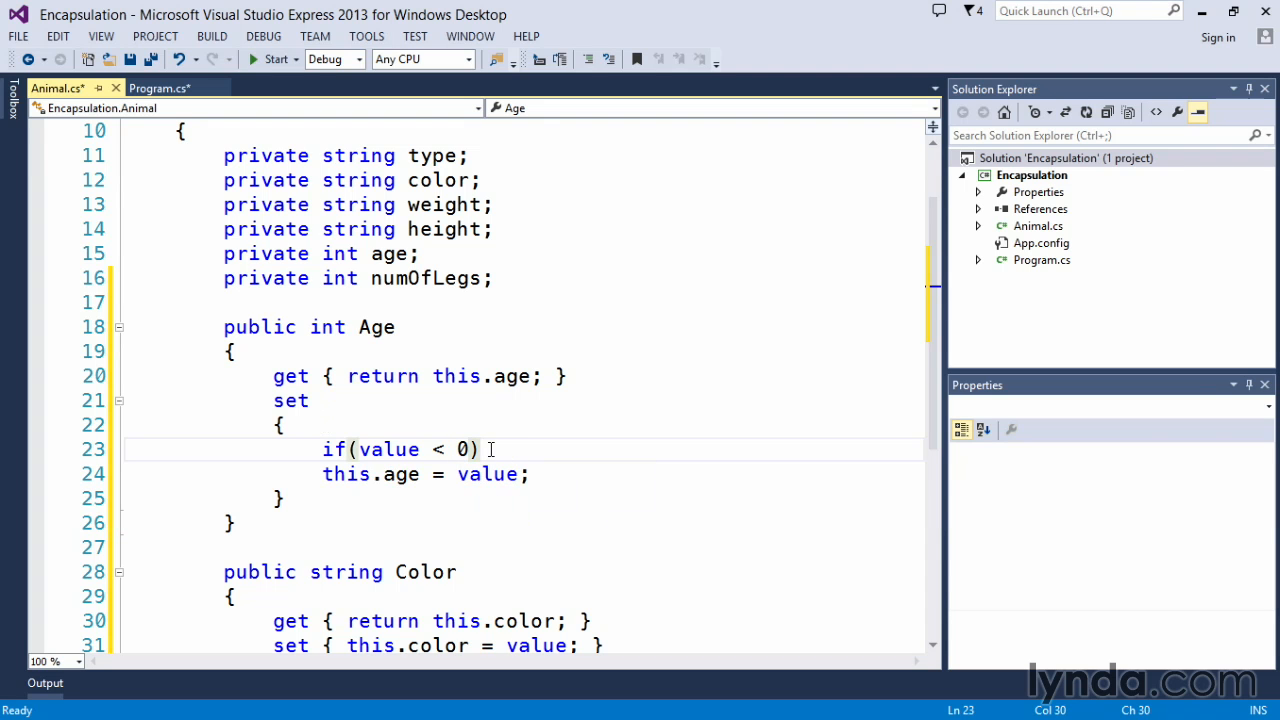
key("enter")
type("{")
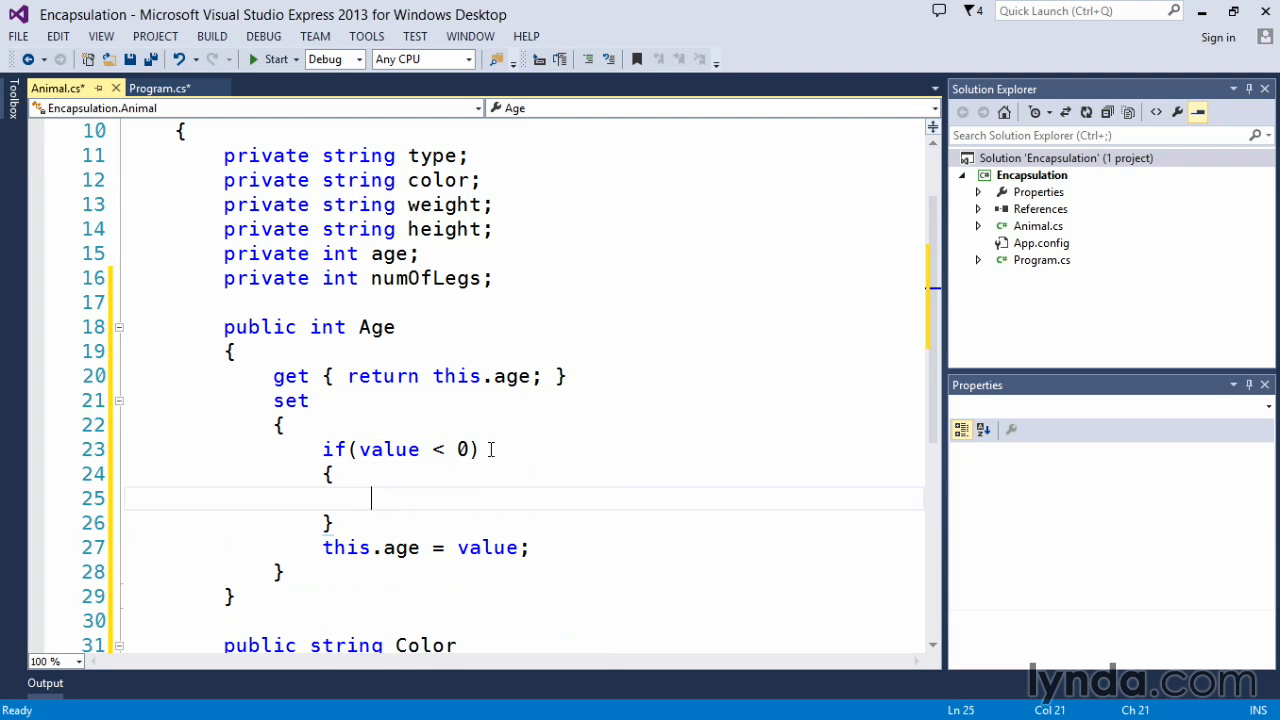
Step: Write Console.WriteLine("Age cannot be less than 0"); inside the if branch
type("Console")
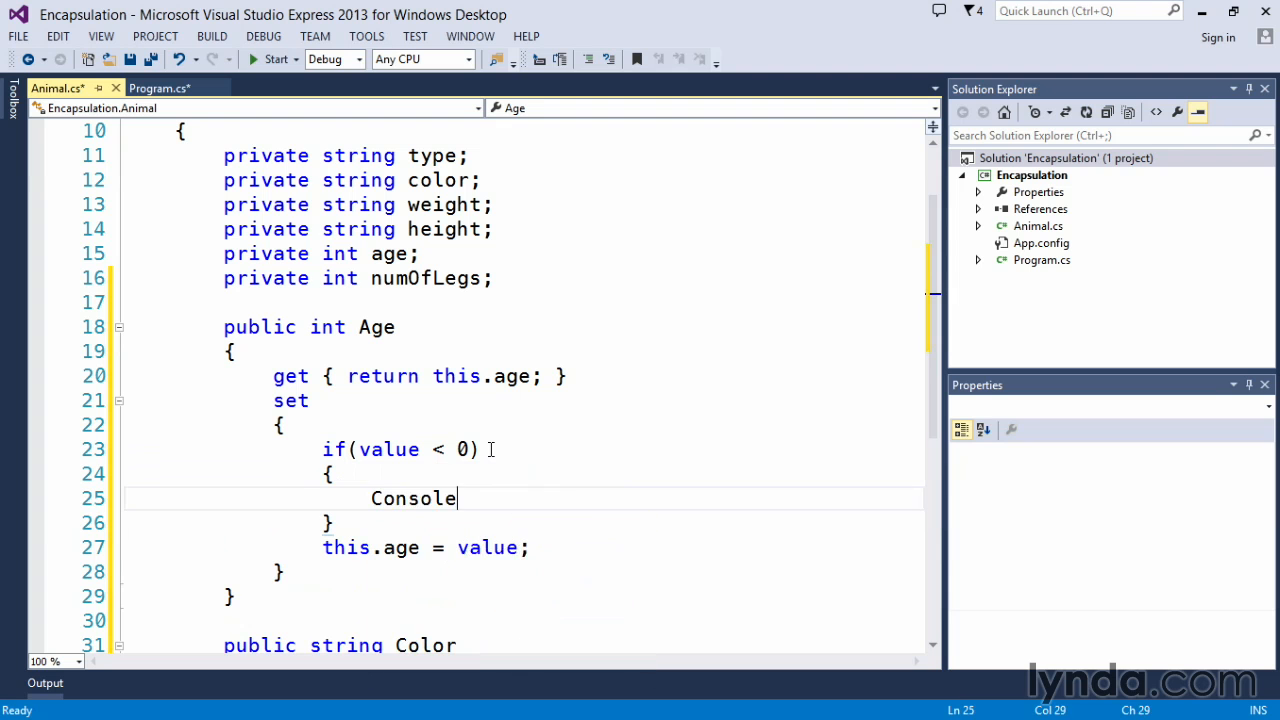
type(".WriteLine()")
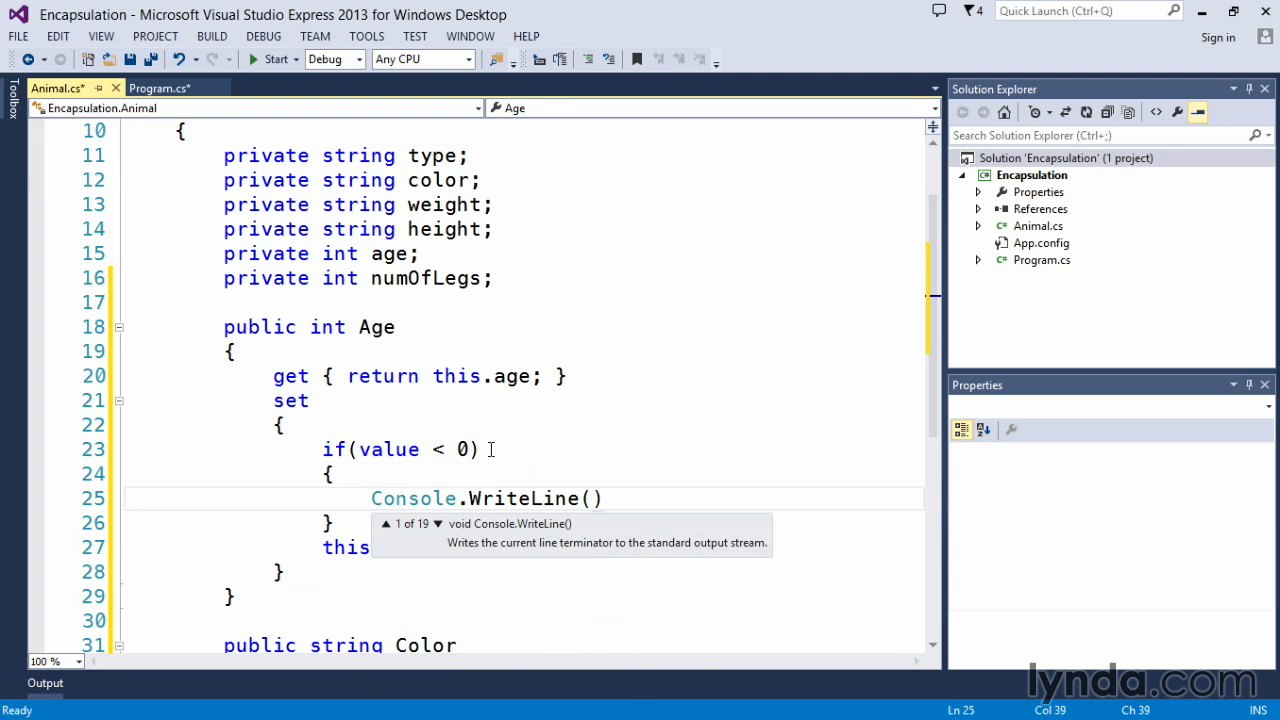
type("\"Age can\"")
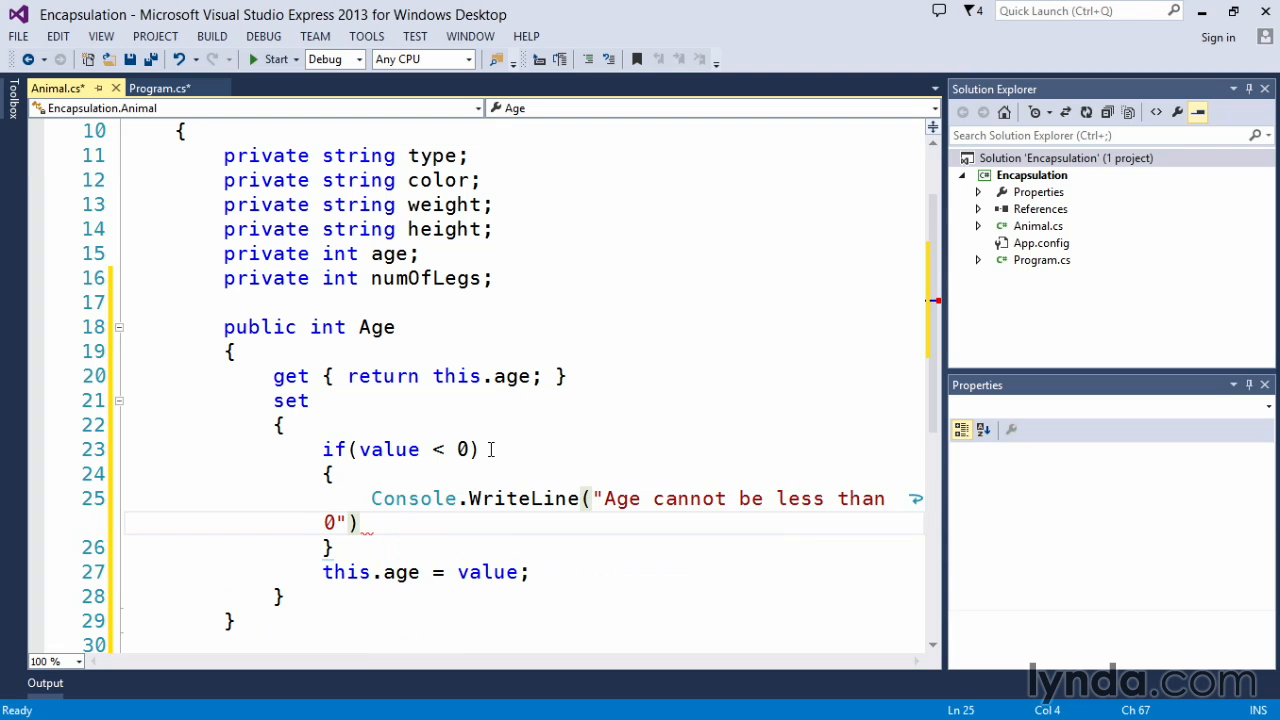
type(";")
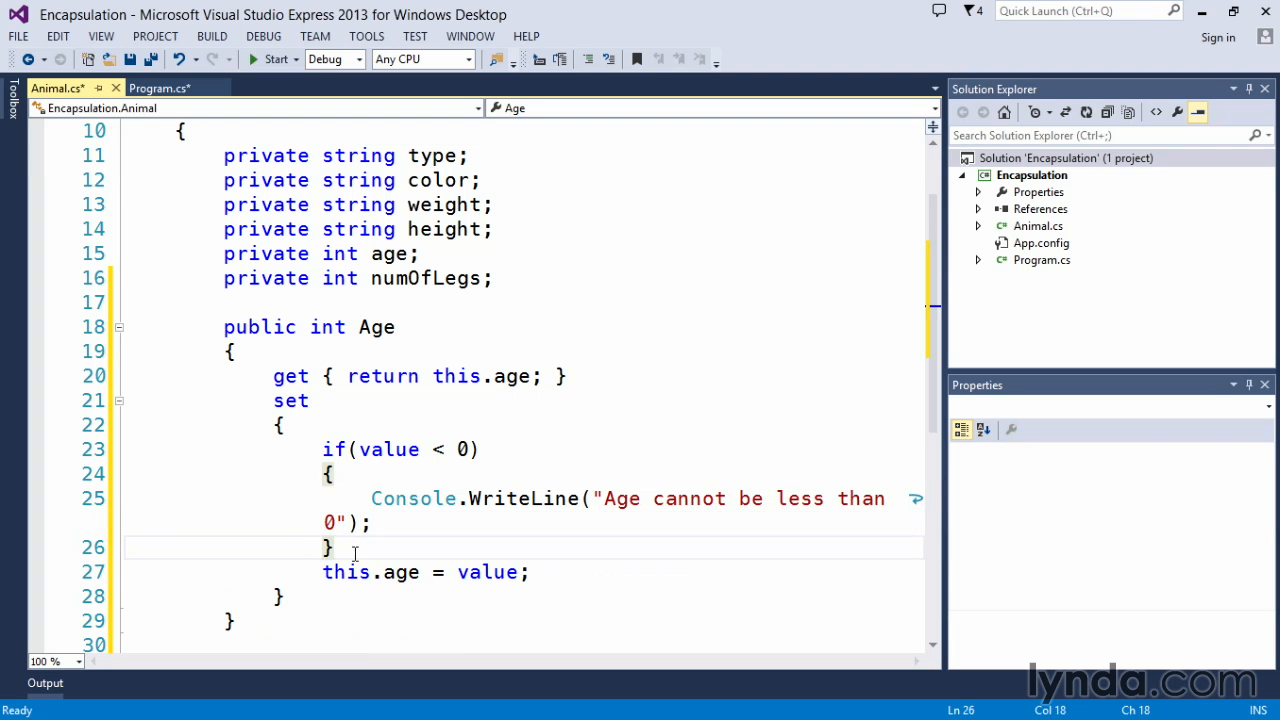
Step: Add an else branch and move this.age = value; into it
type("else")
type("{")
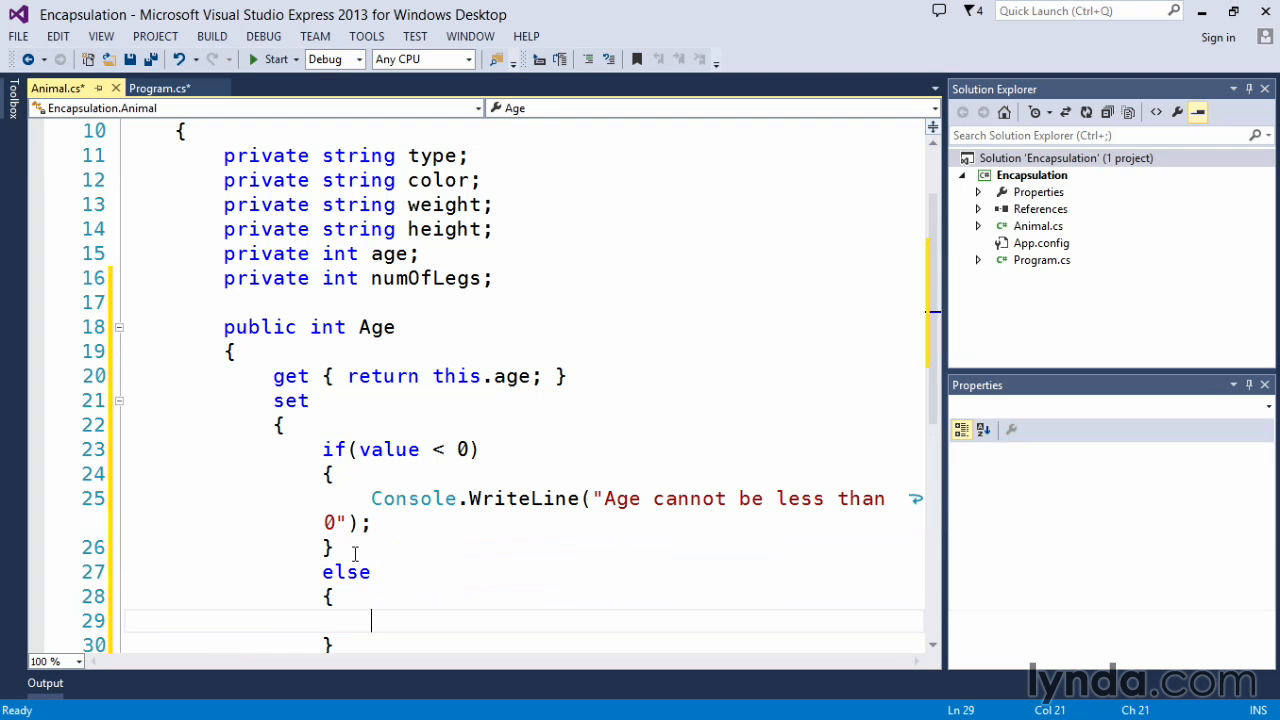
type("this.age = value;")
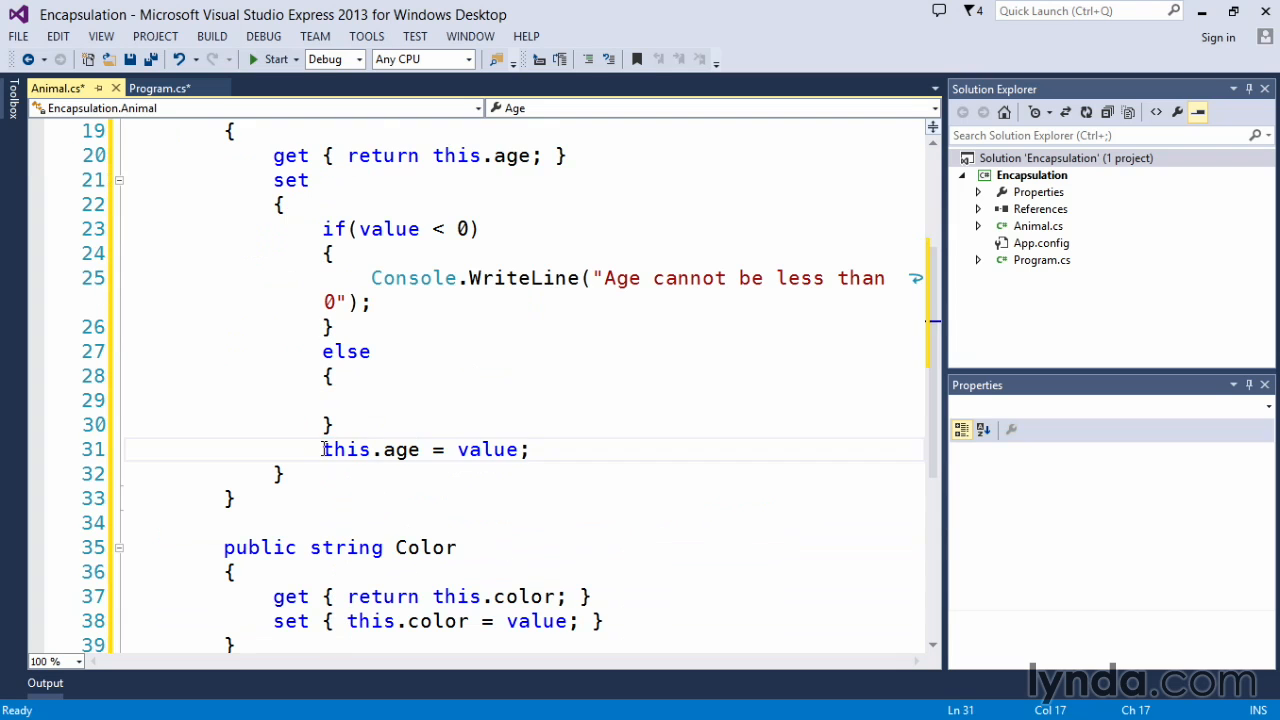
key("Delete")
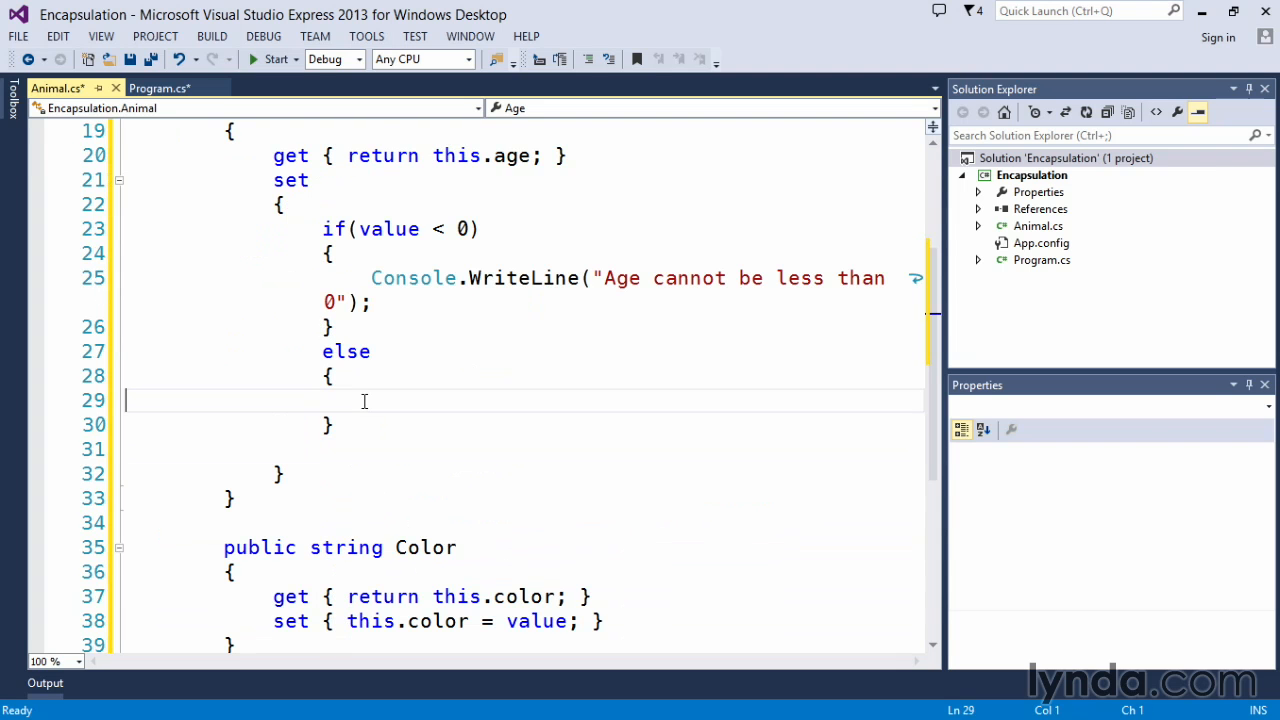
type("this.age = value;")
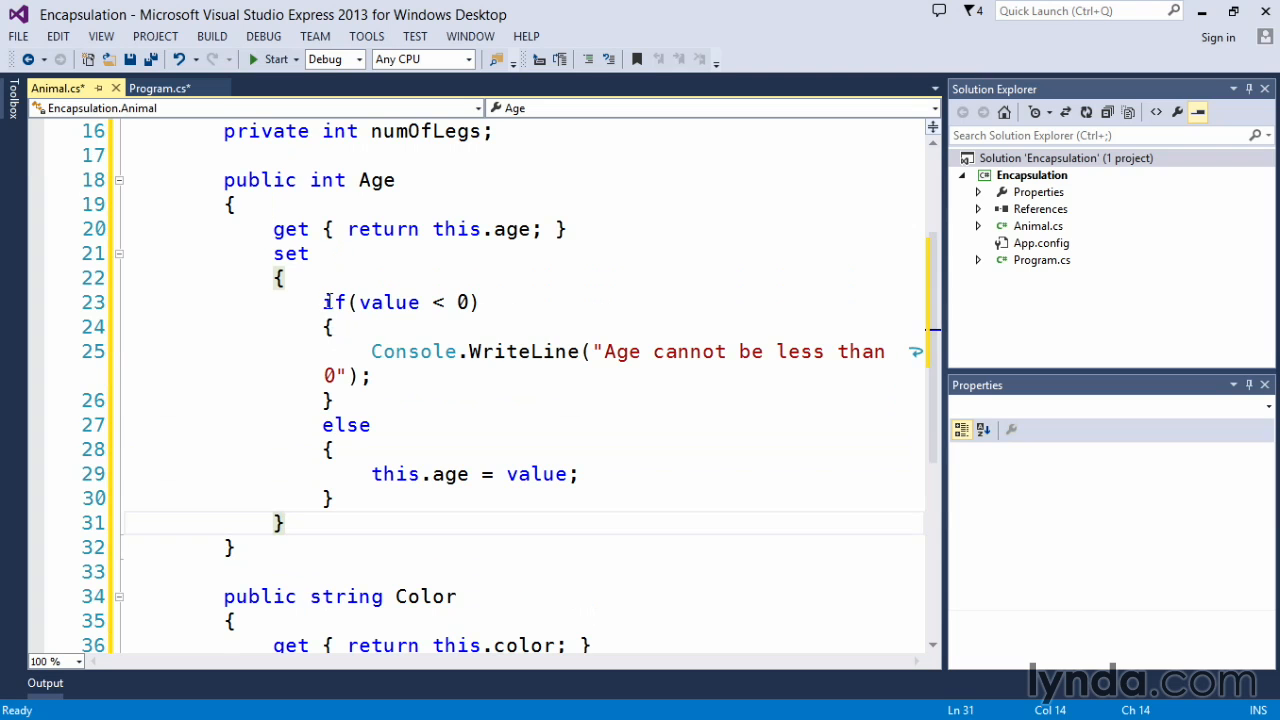
mouse_move(462, 302)
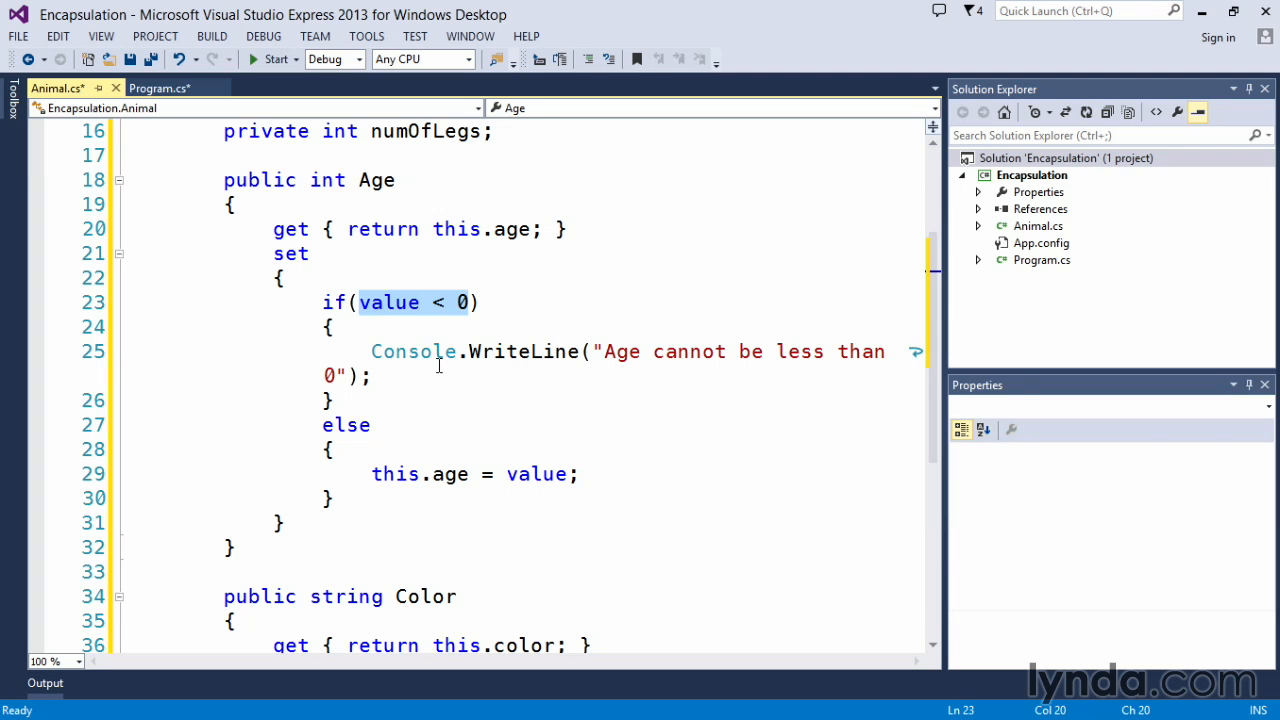
mouse_move(384, 452)
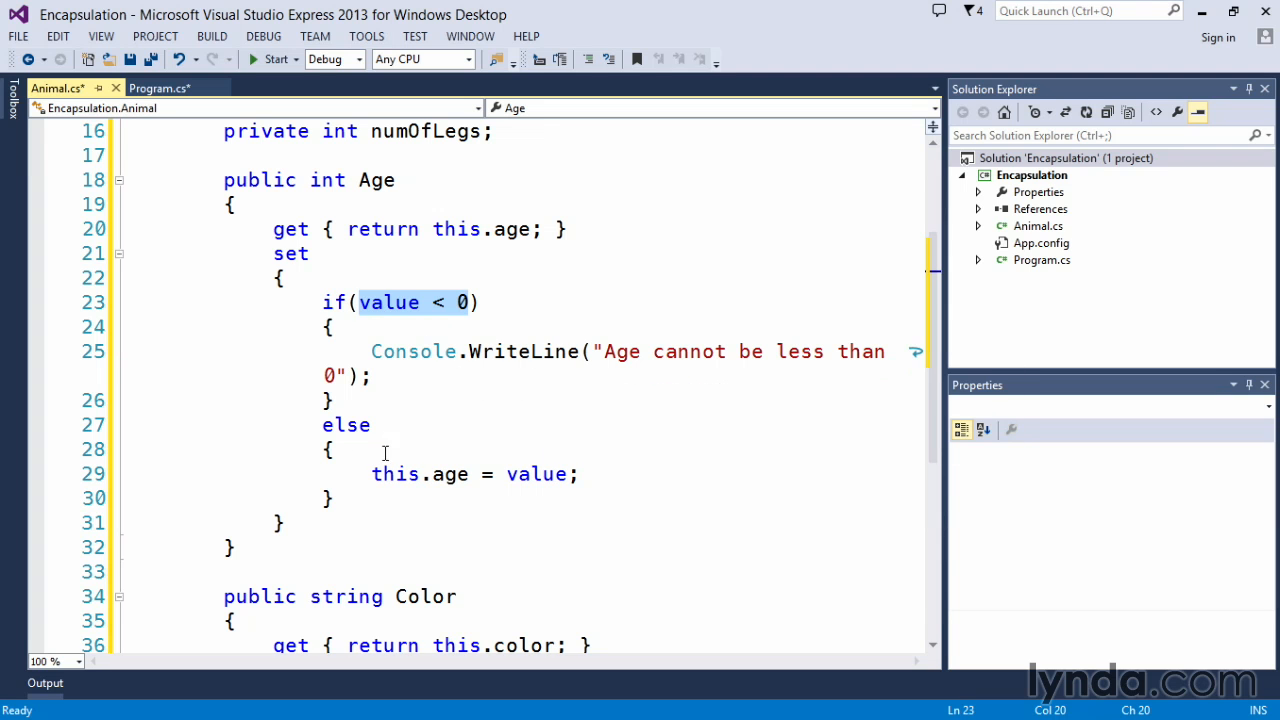
mouse_move(158, 132)
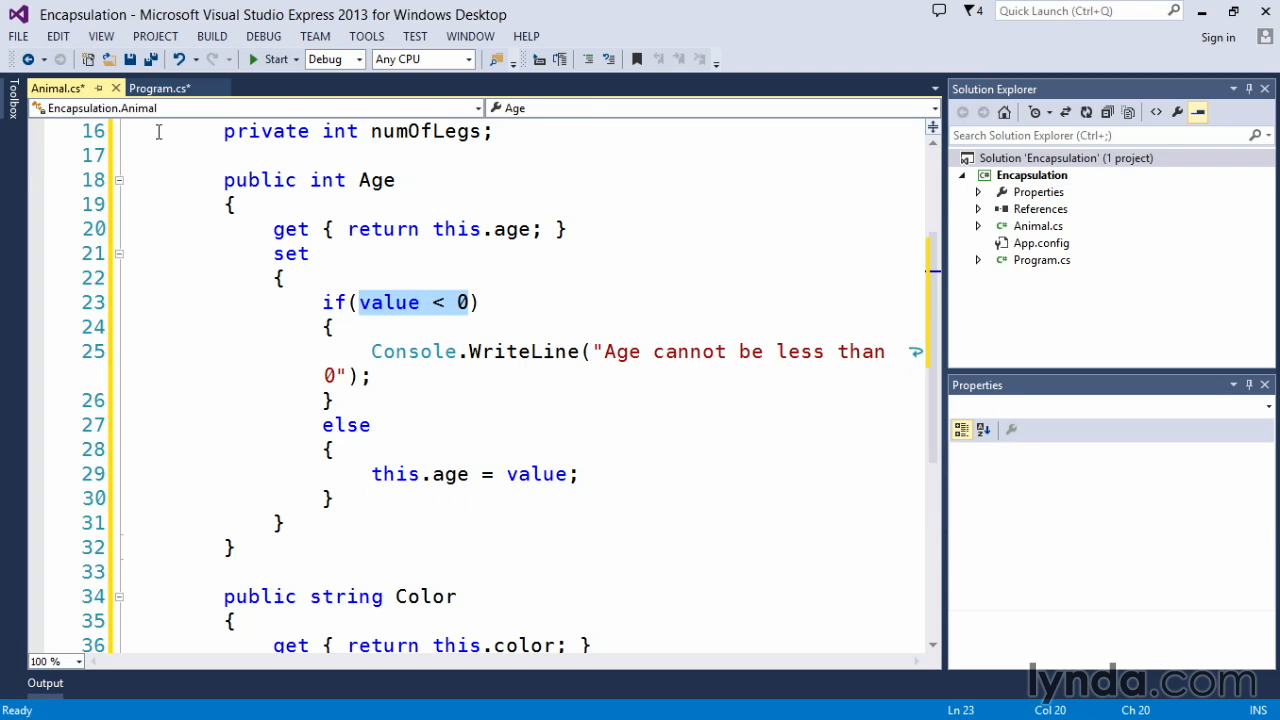
Step: Run the program, read "Age cannot be less than 0", and close the console
left_click(158, 88)
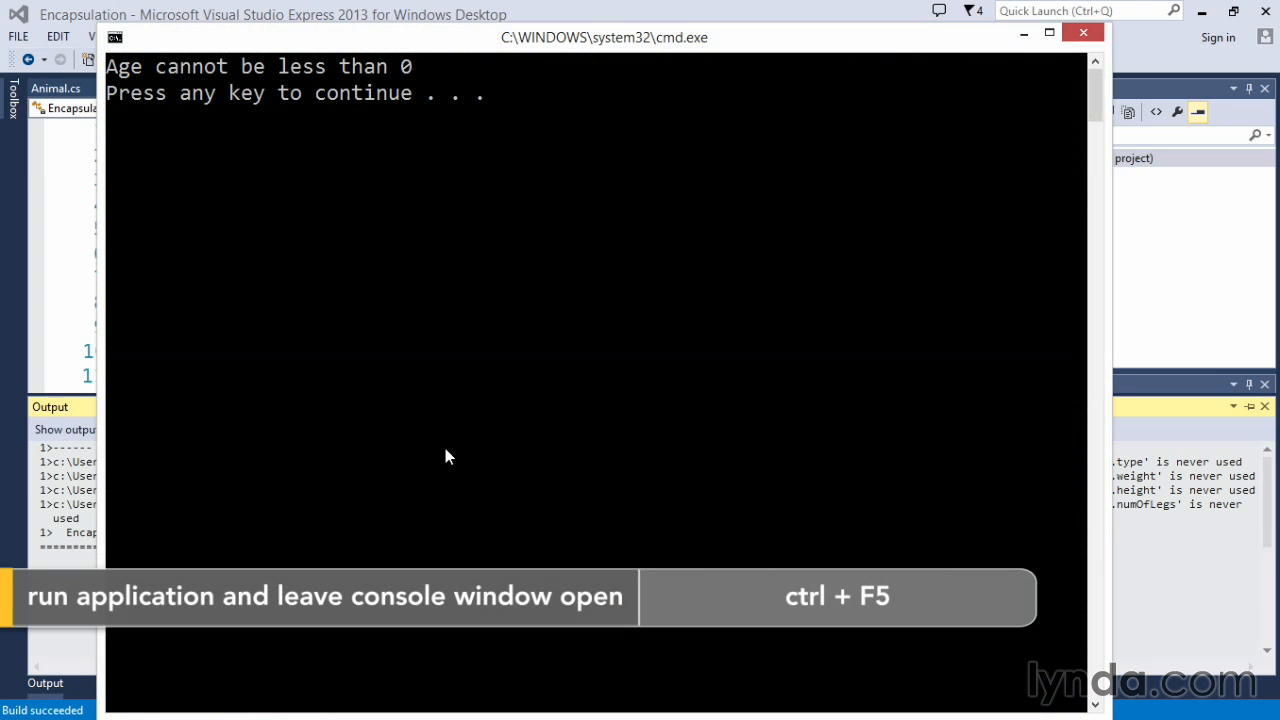
mouse_move(370, 80)
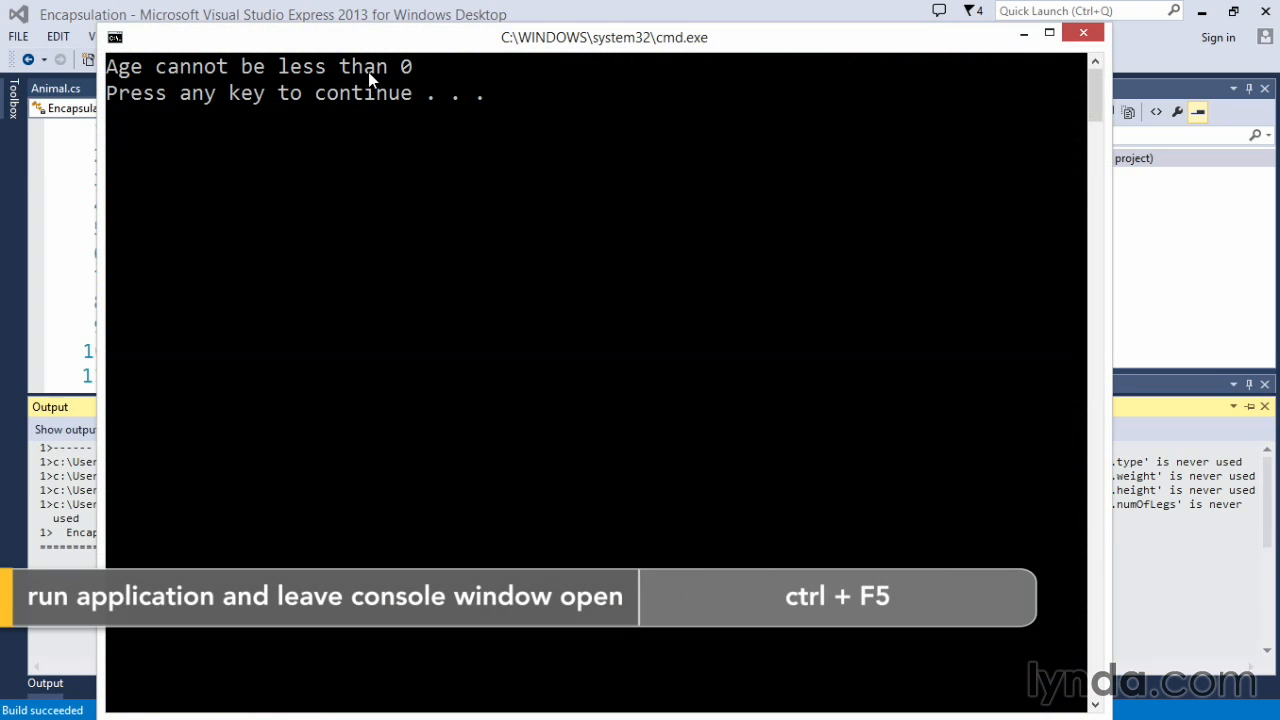
key("enter")
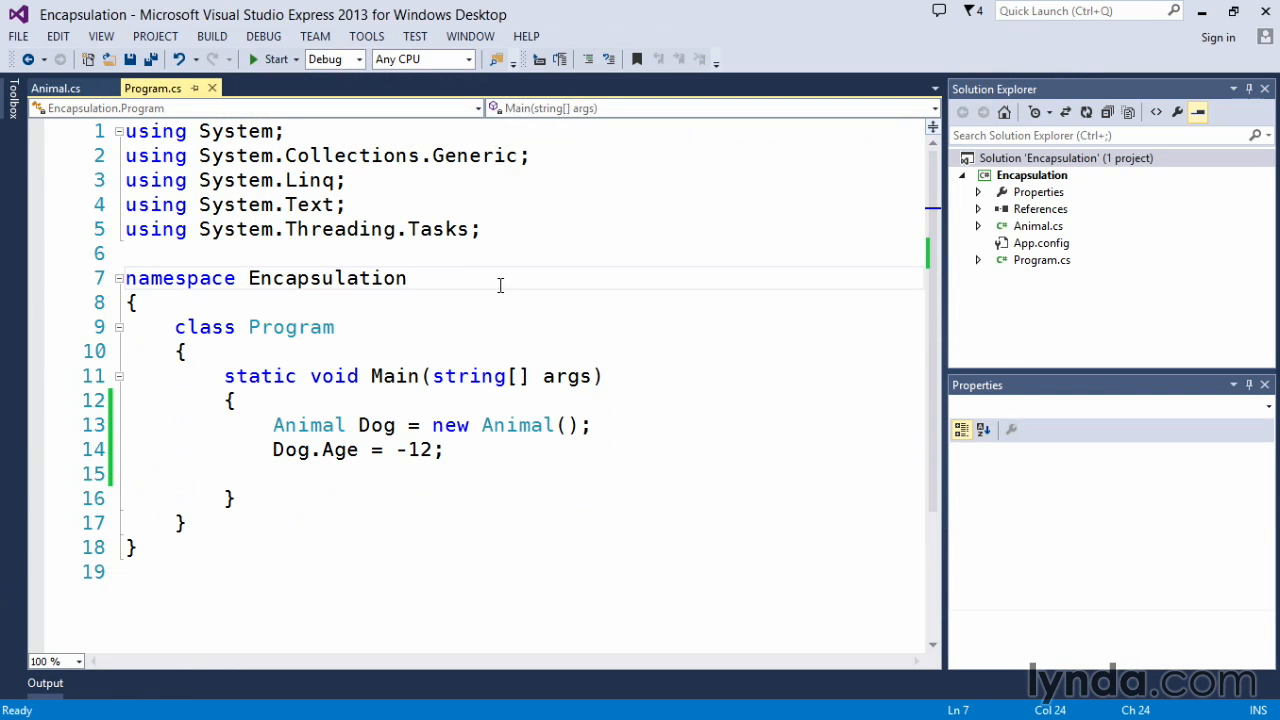
Step: Change Dog.Age from -12 to 2 in Main
double_click(328, 278)
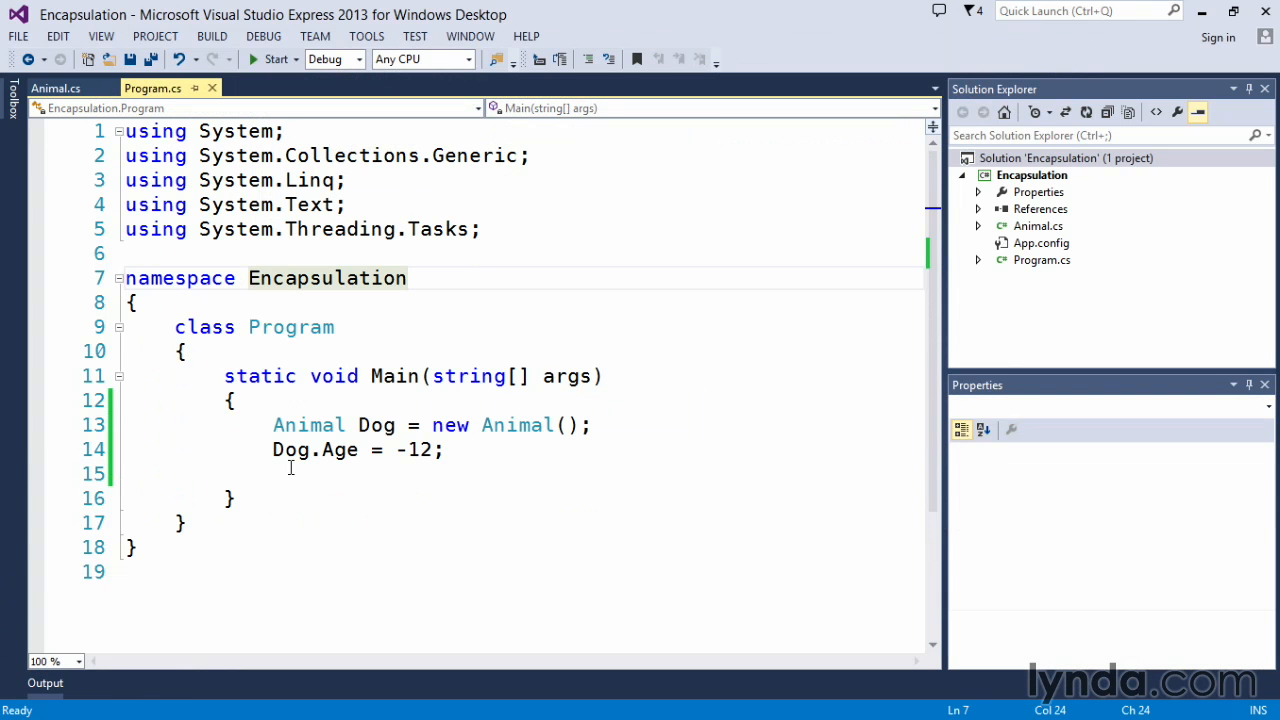
mouse_move(296, 482)
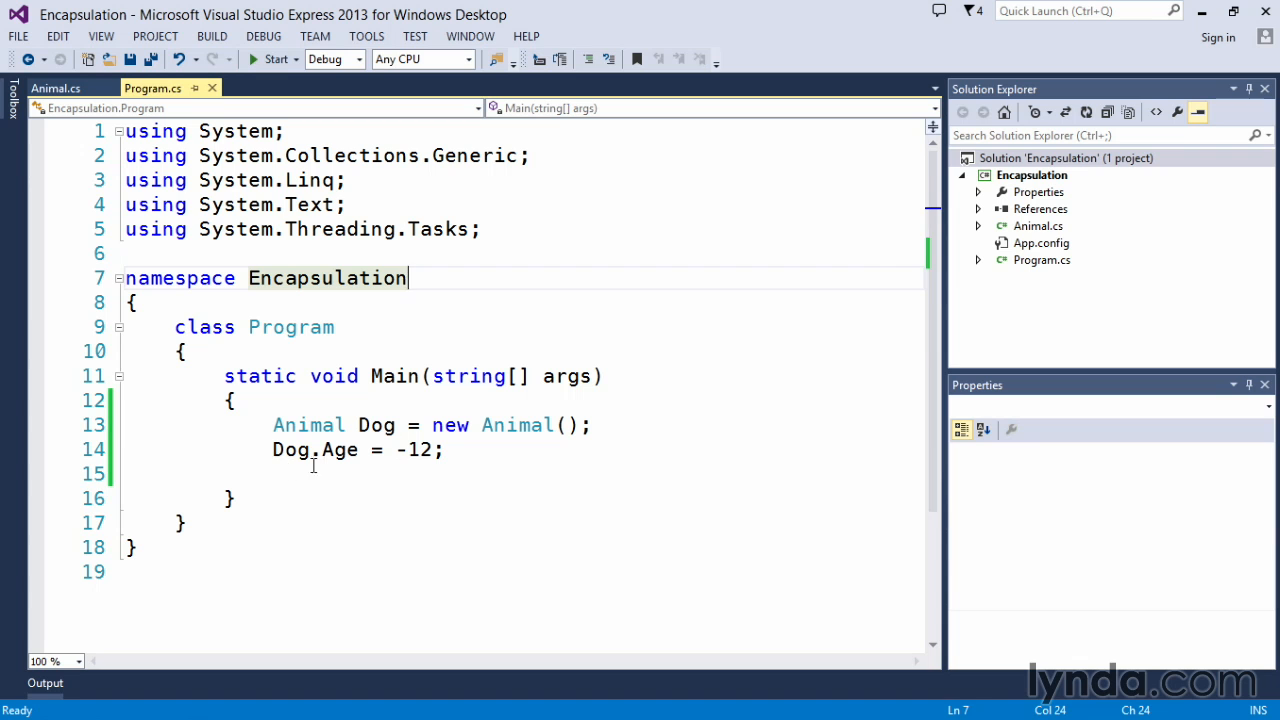
key("BackSpace")
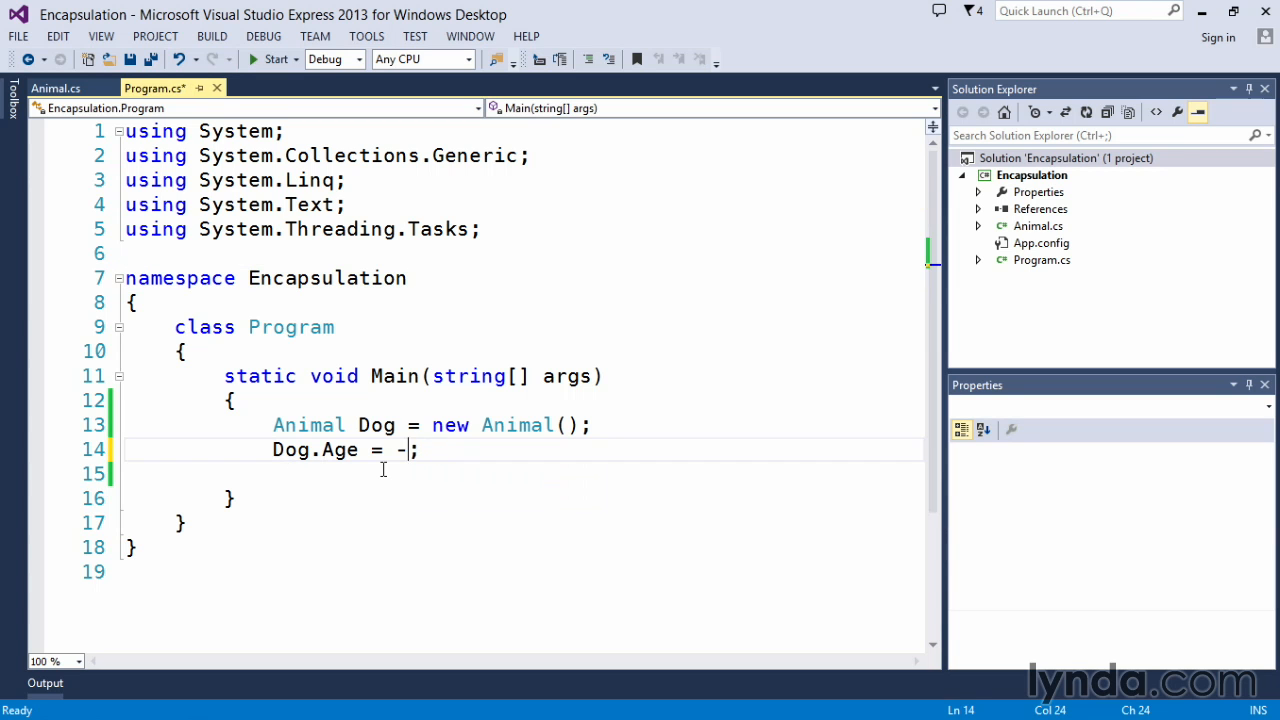
type("2")
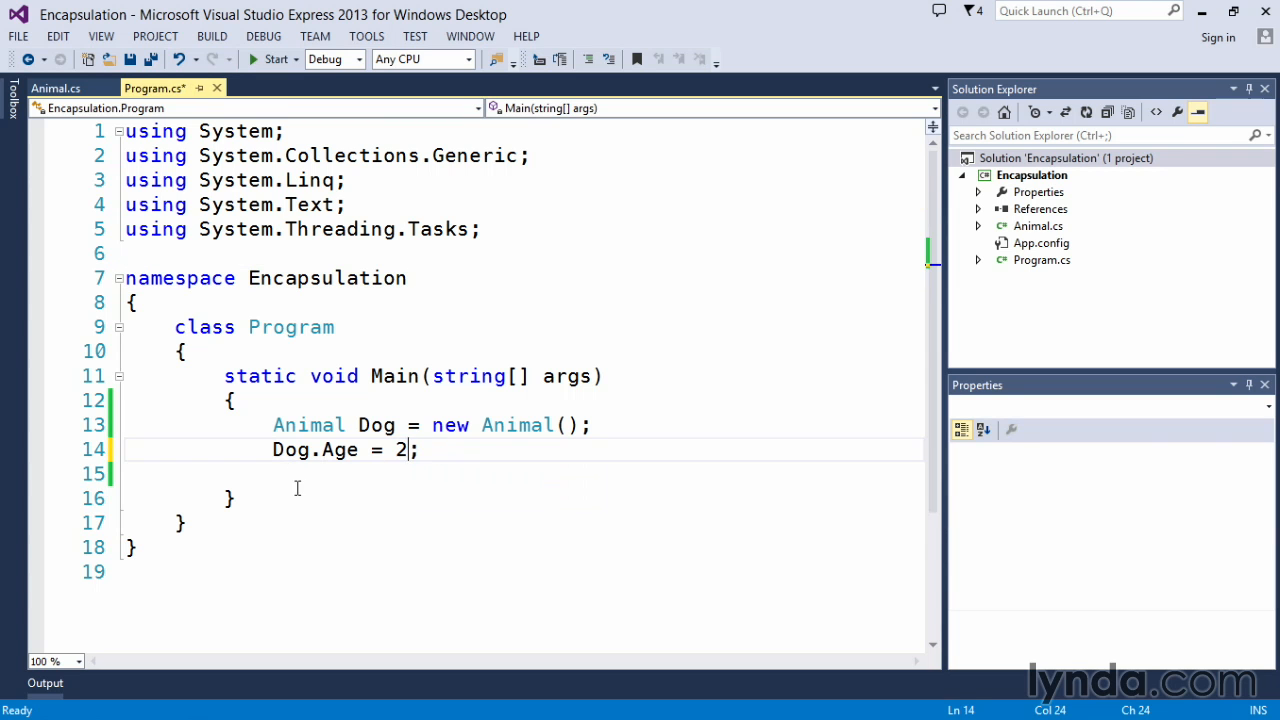
mouse_move(364, 474)
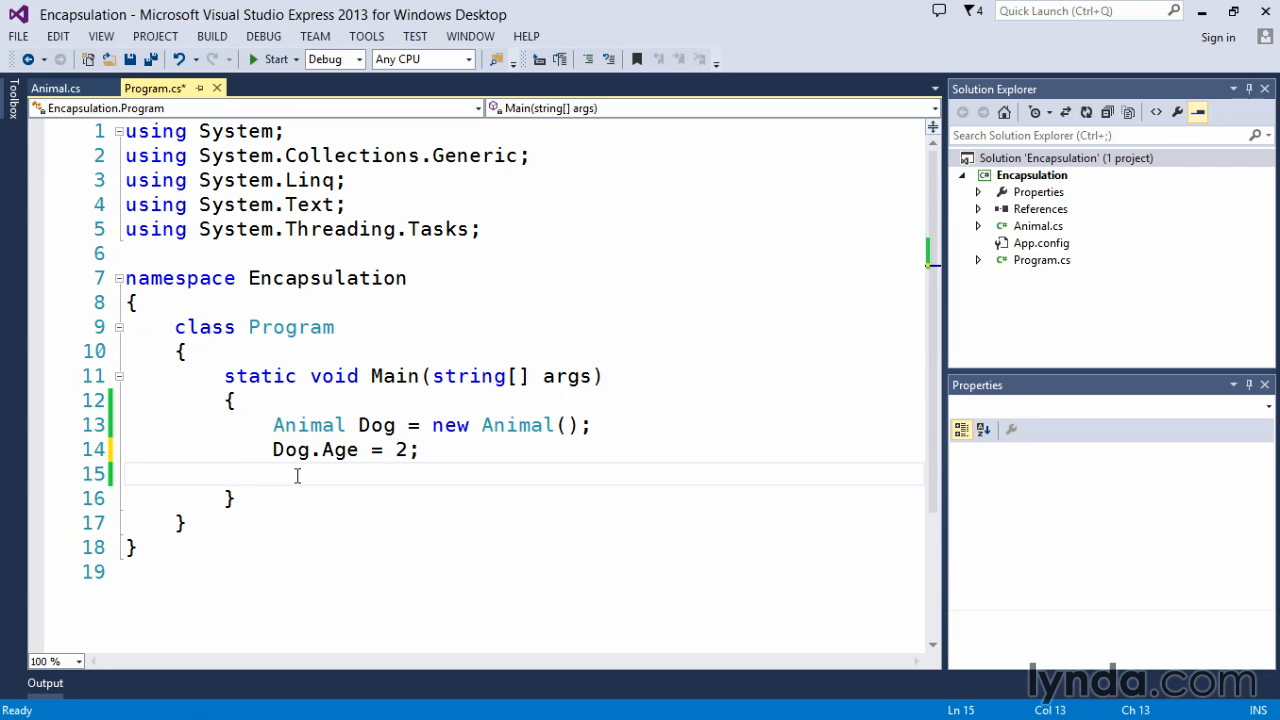
Step: Add Console.WriteLine(Dog.Age); on the following line
type("Console.WriteLine")
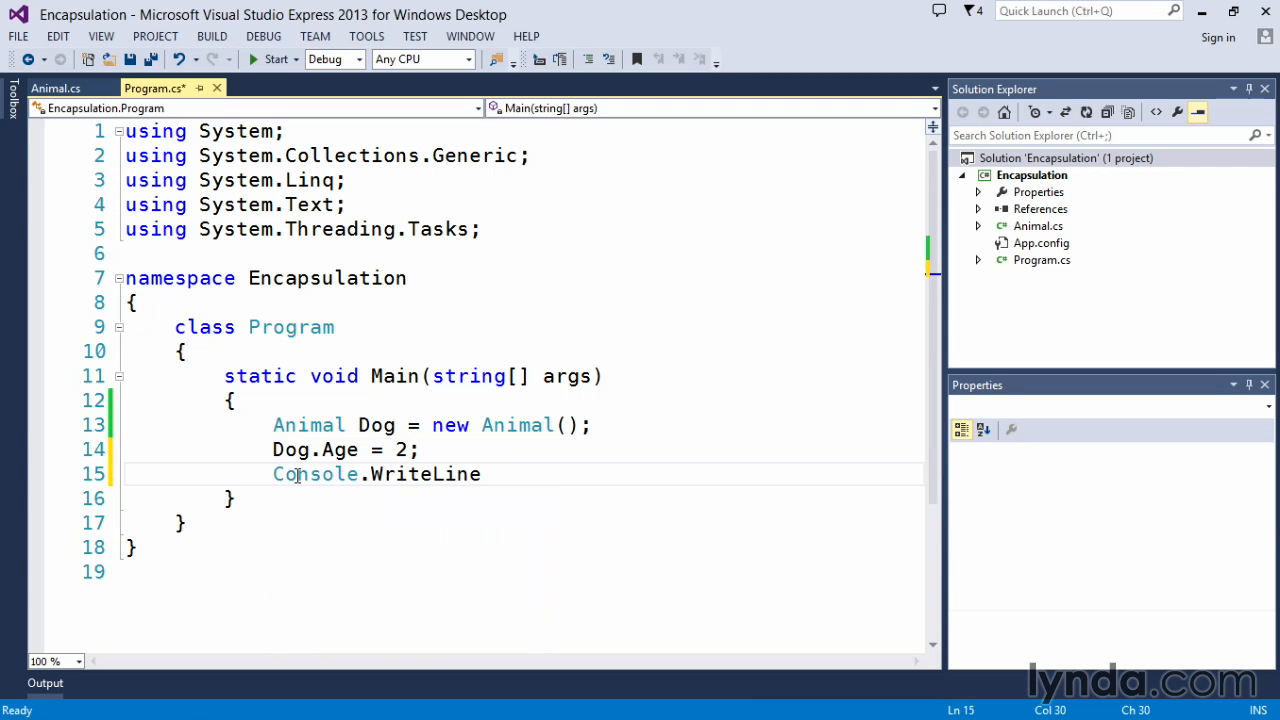
type("(Do")
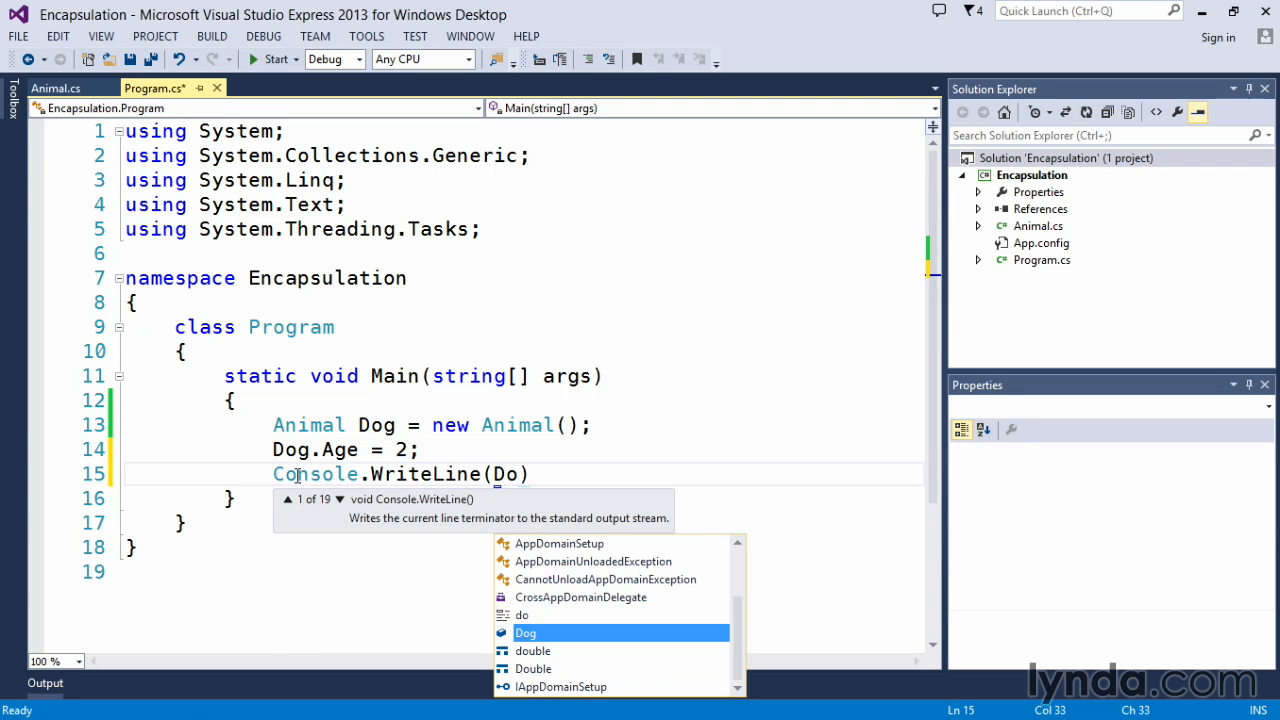
type("g.a")
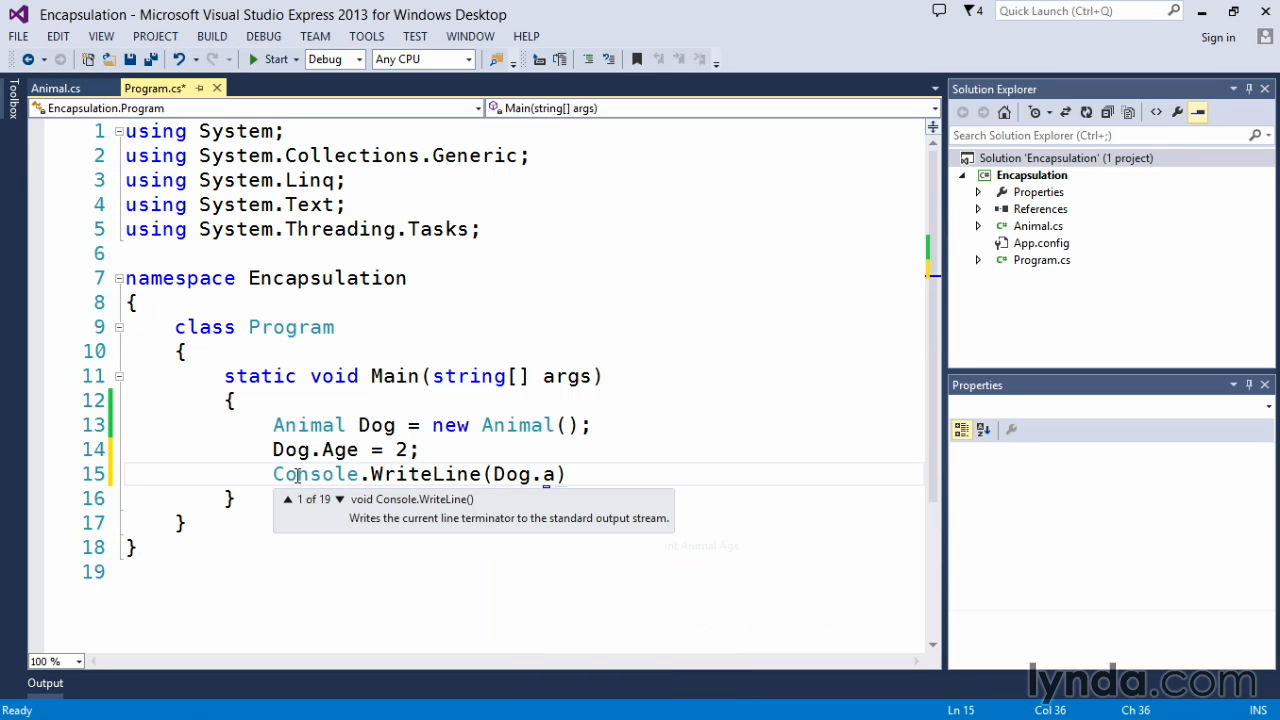
type("ge")
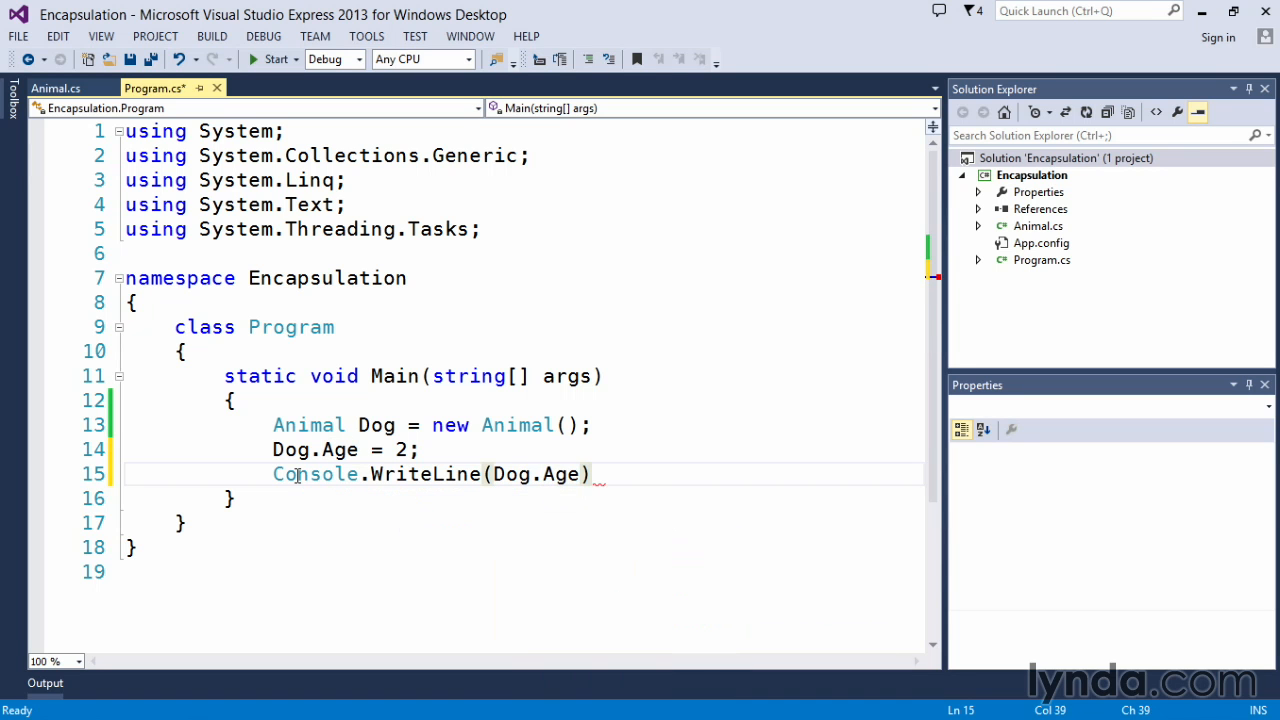
type(";")
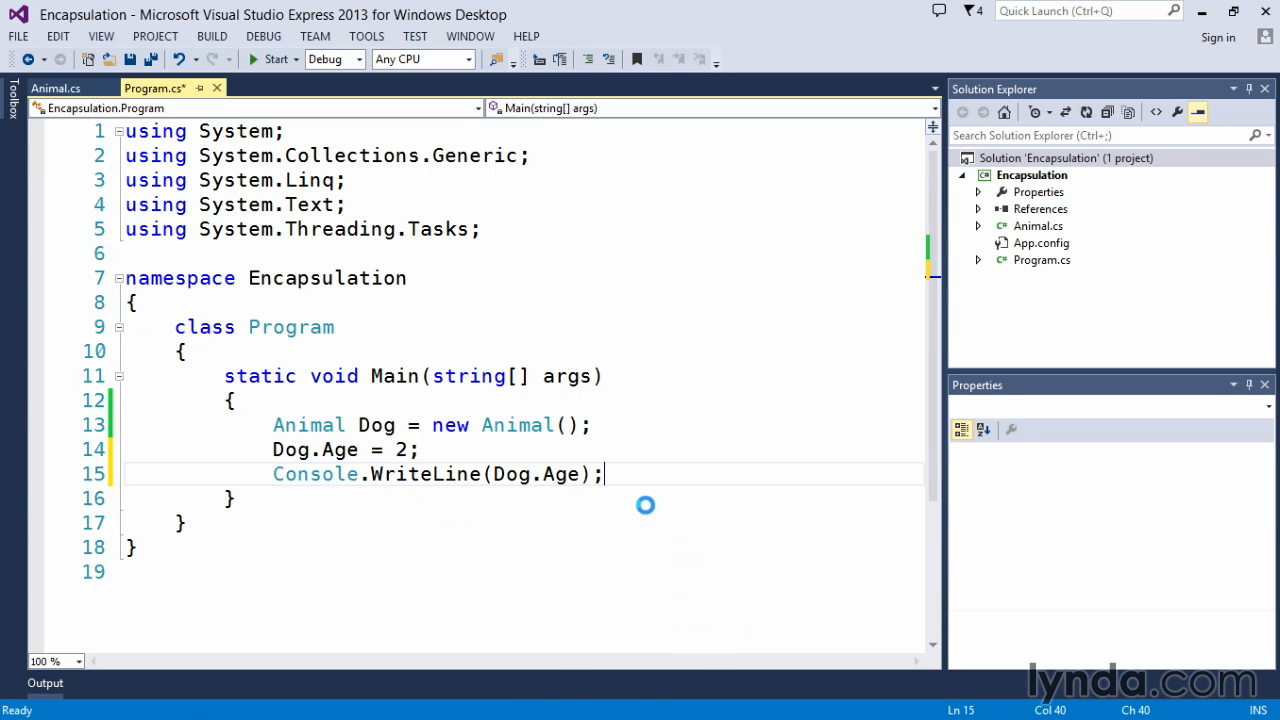
left_click(272, 60)
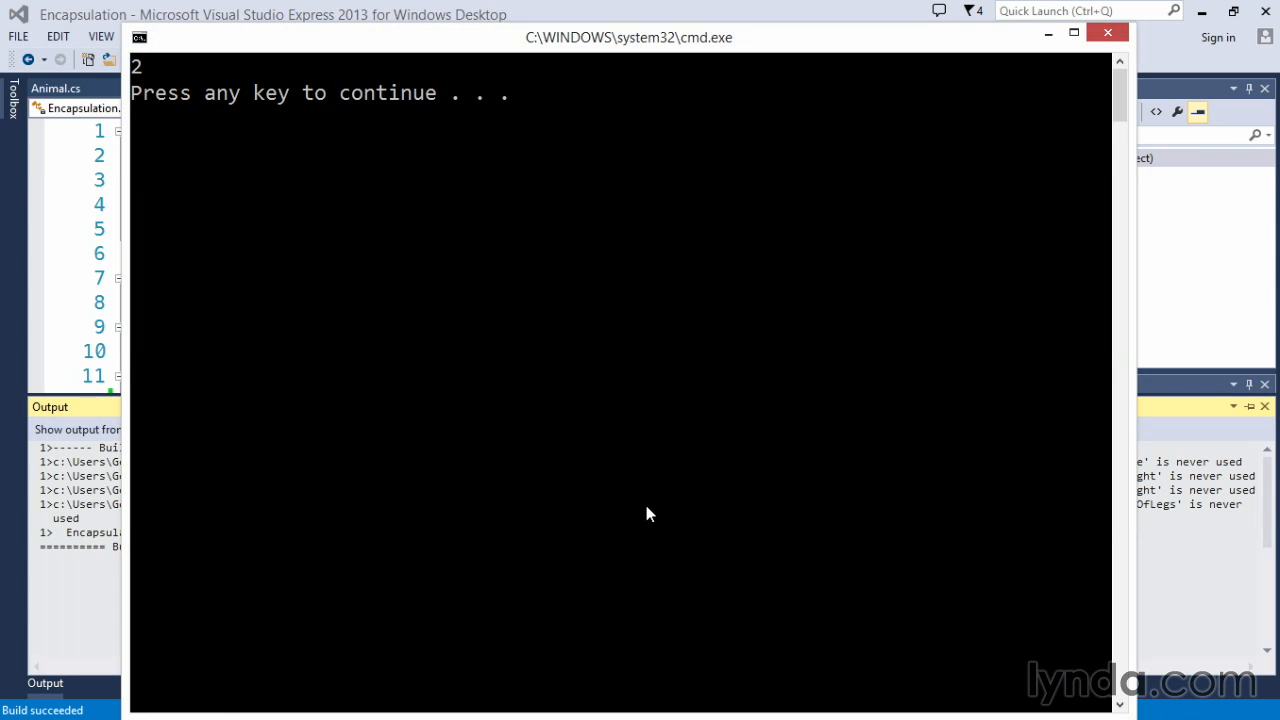
key("enter")
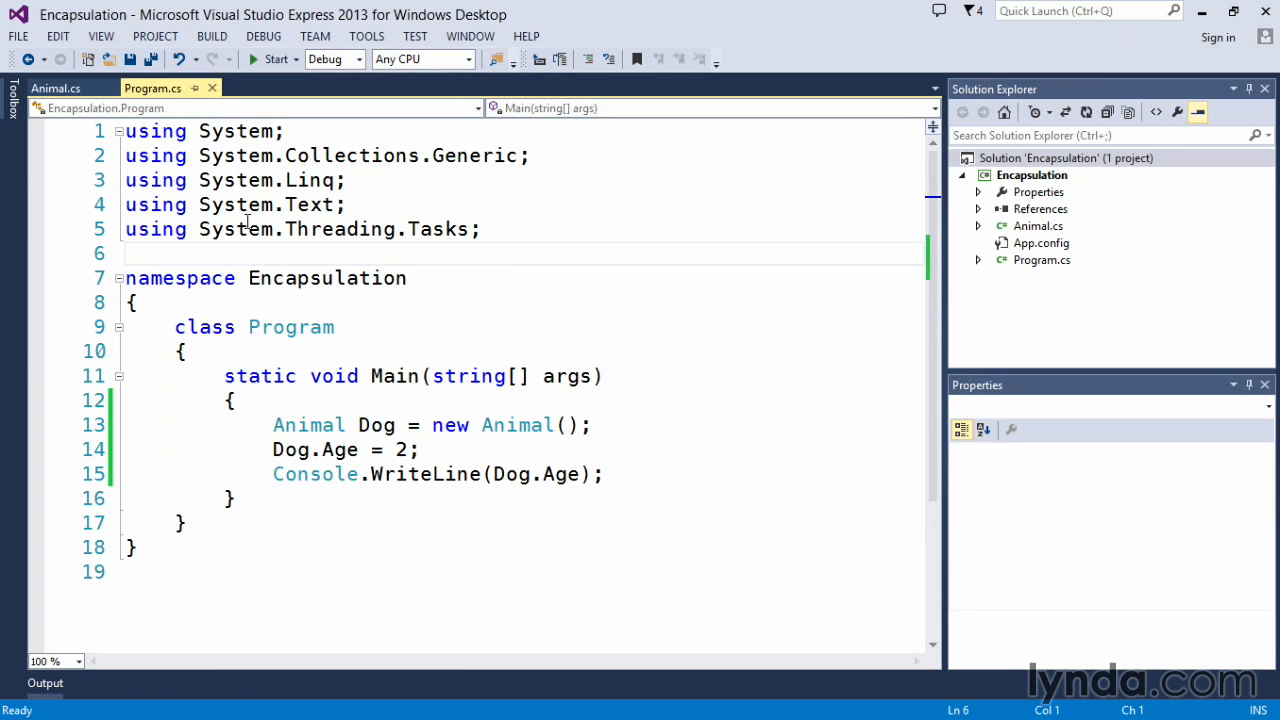
Step: Review the Animal class fields and scroll down to the validating Age setter
left_click(56, 88)
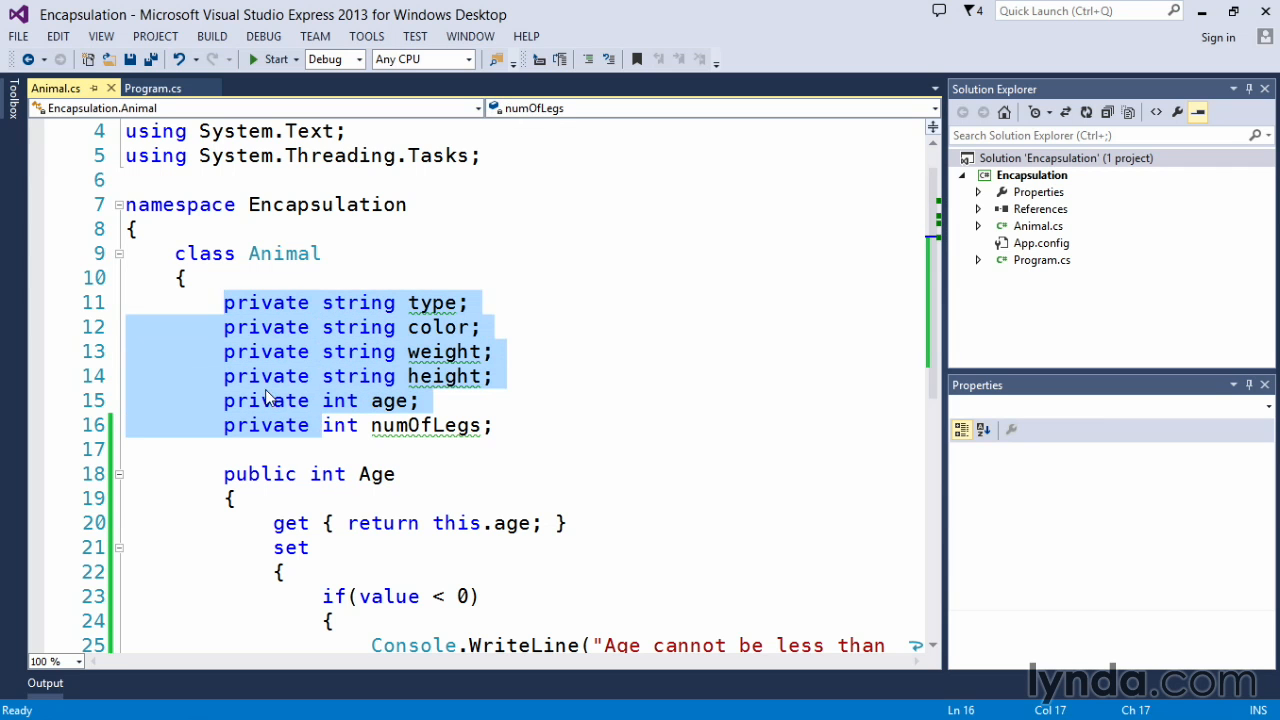
mouse_move(430, 308)
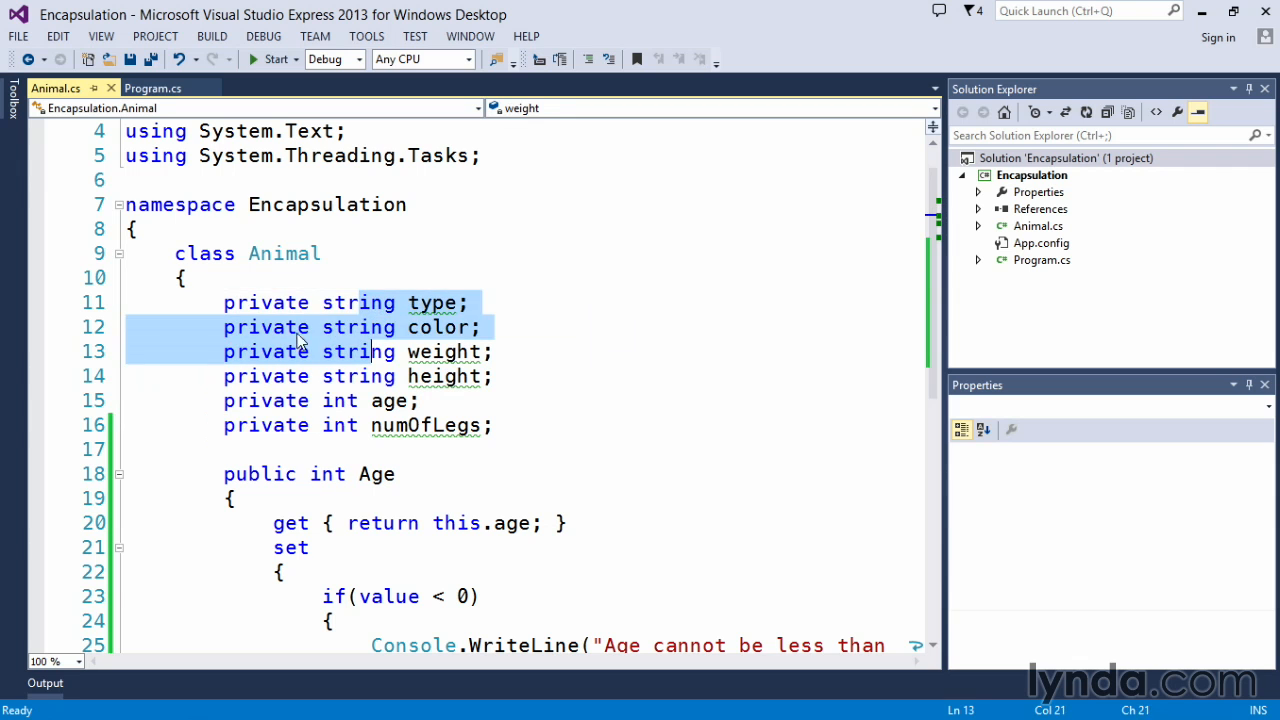
left_click(264, 304)
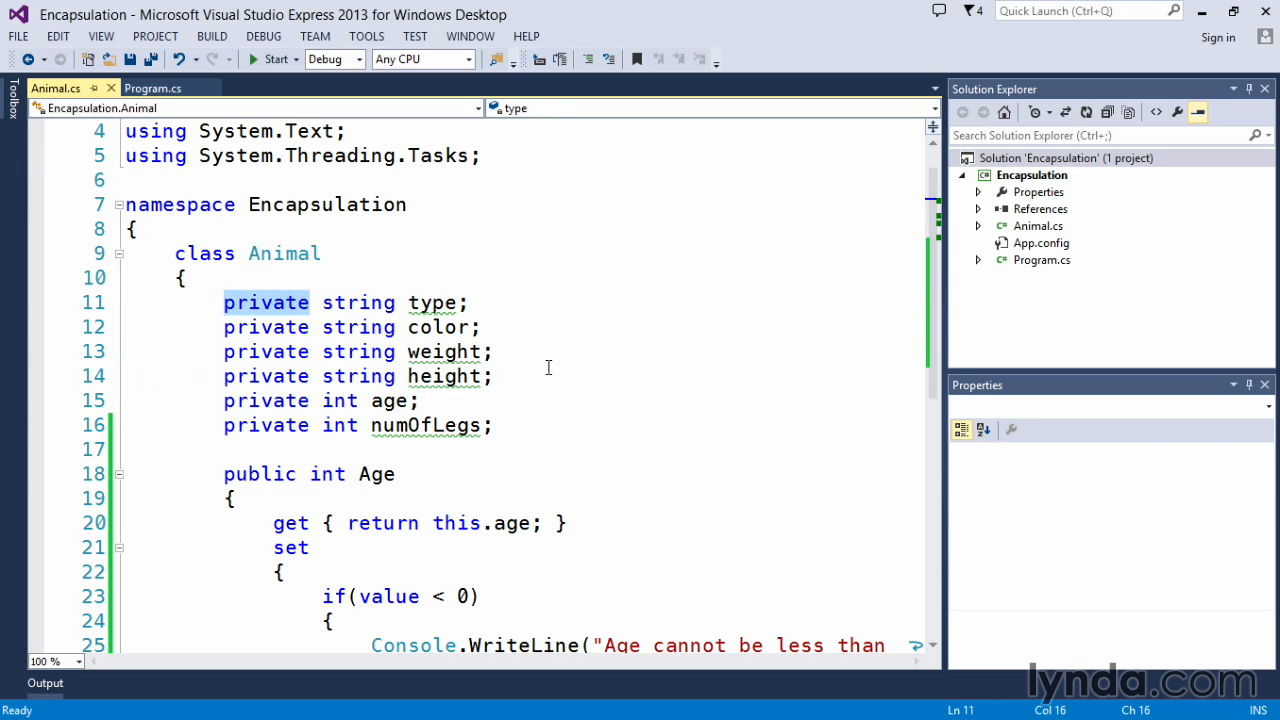
scroll("down", 3)
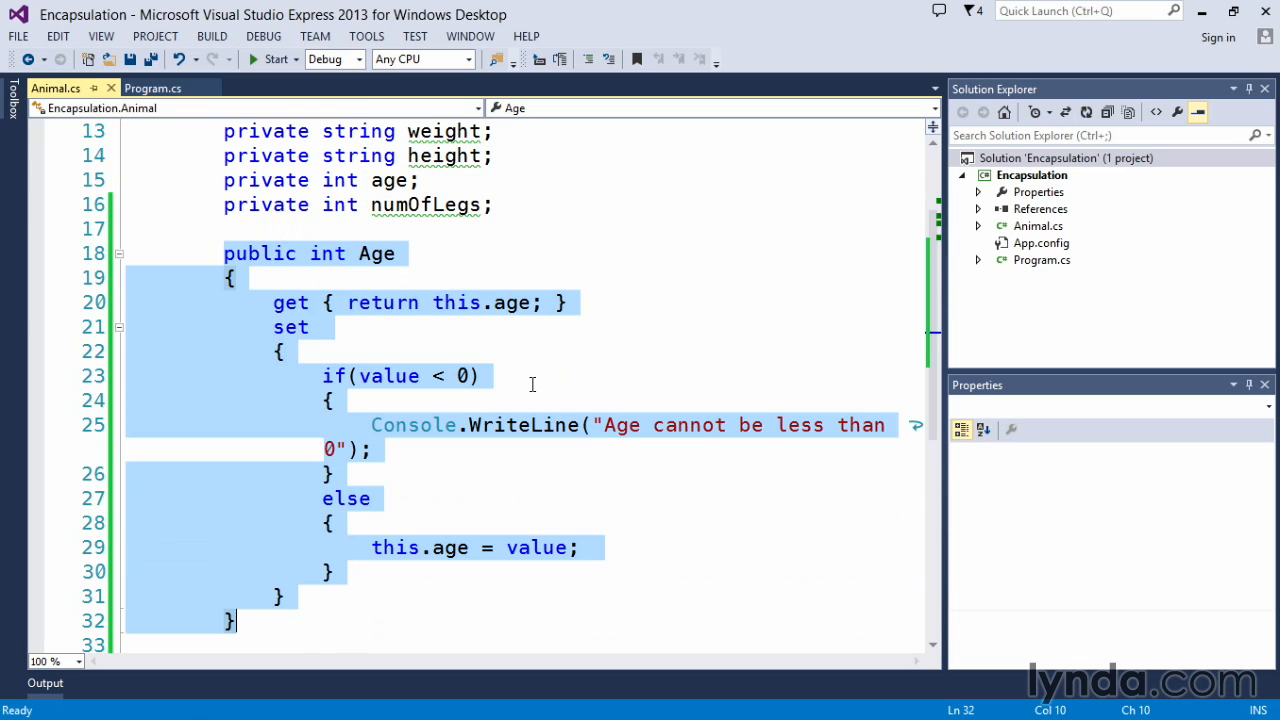
mouse_move(364, 400)
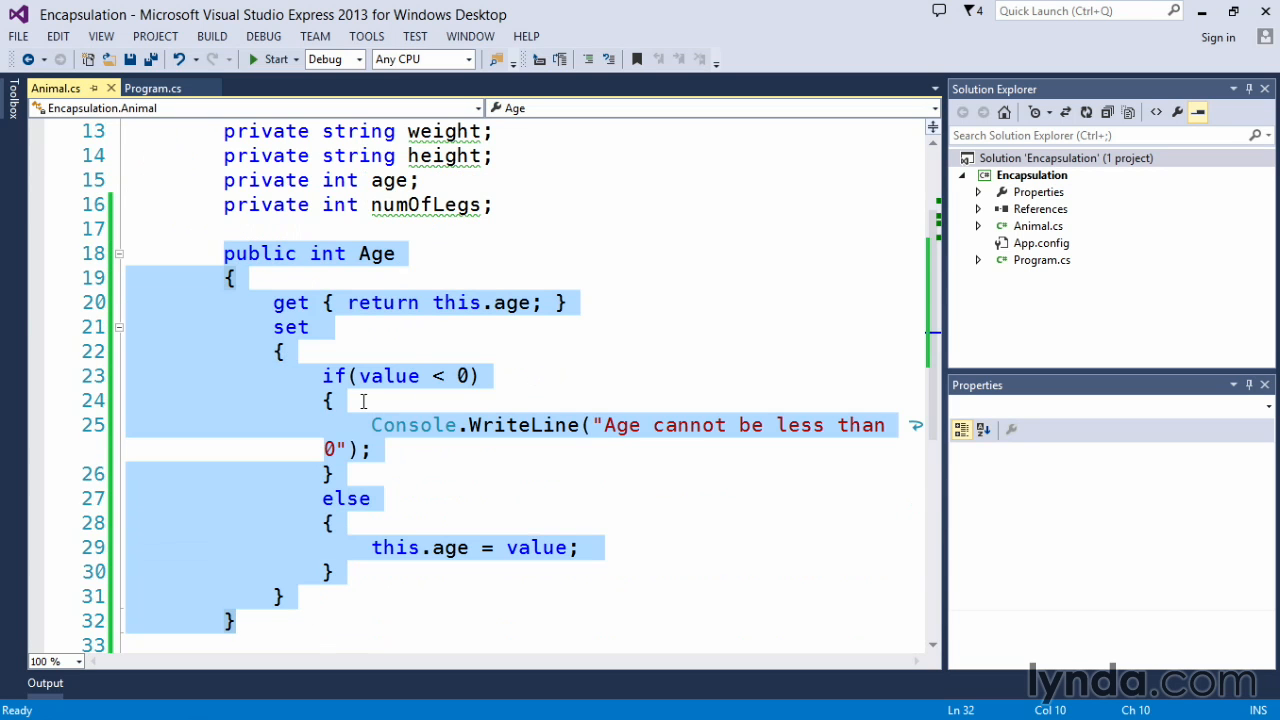
mouse_move(328, 378)
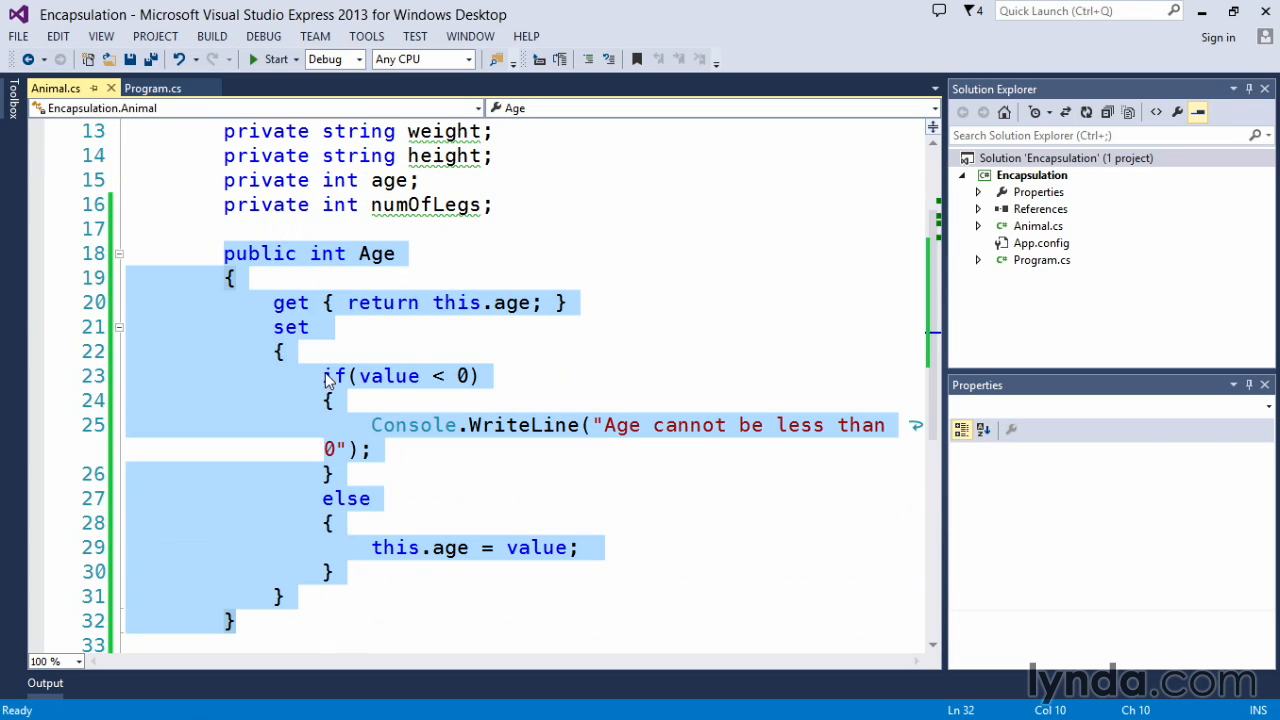
left_click(336, 572)
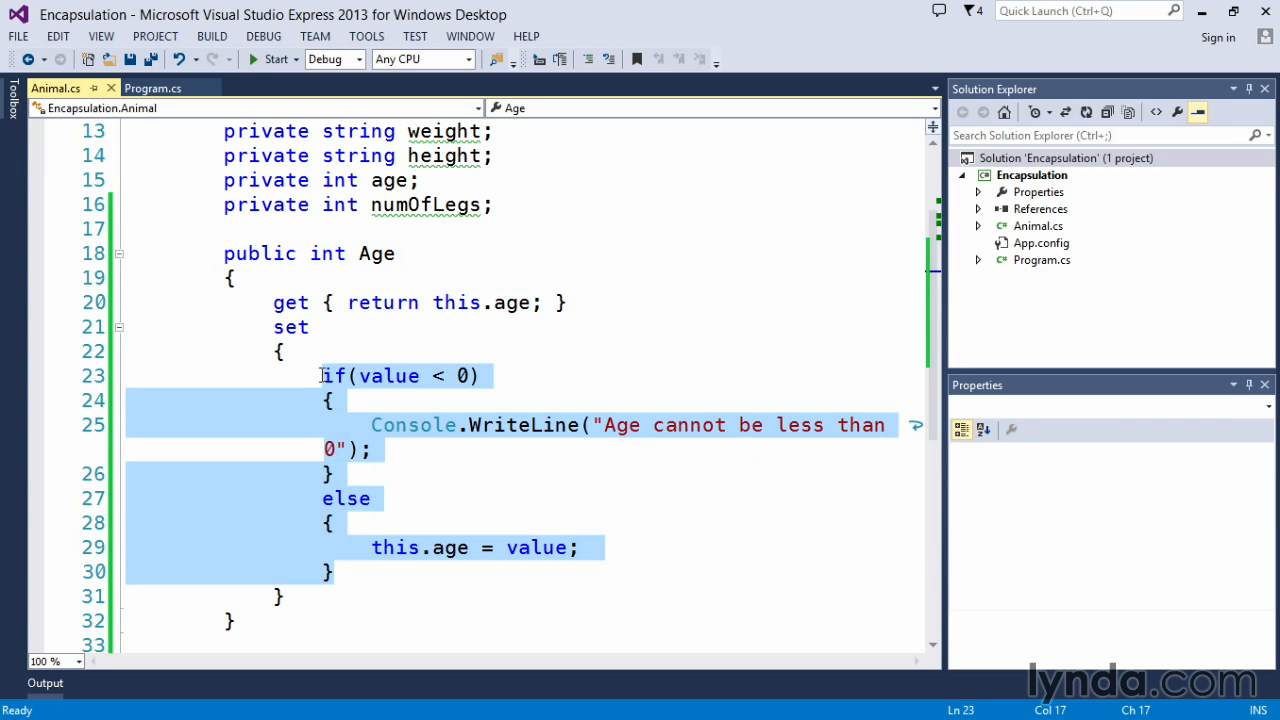
mouse_move(688, 494)
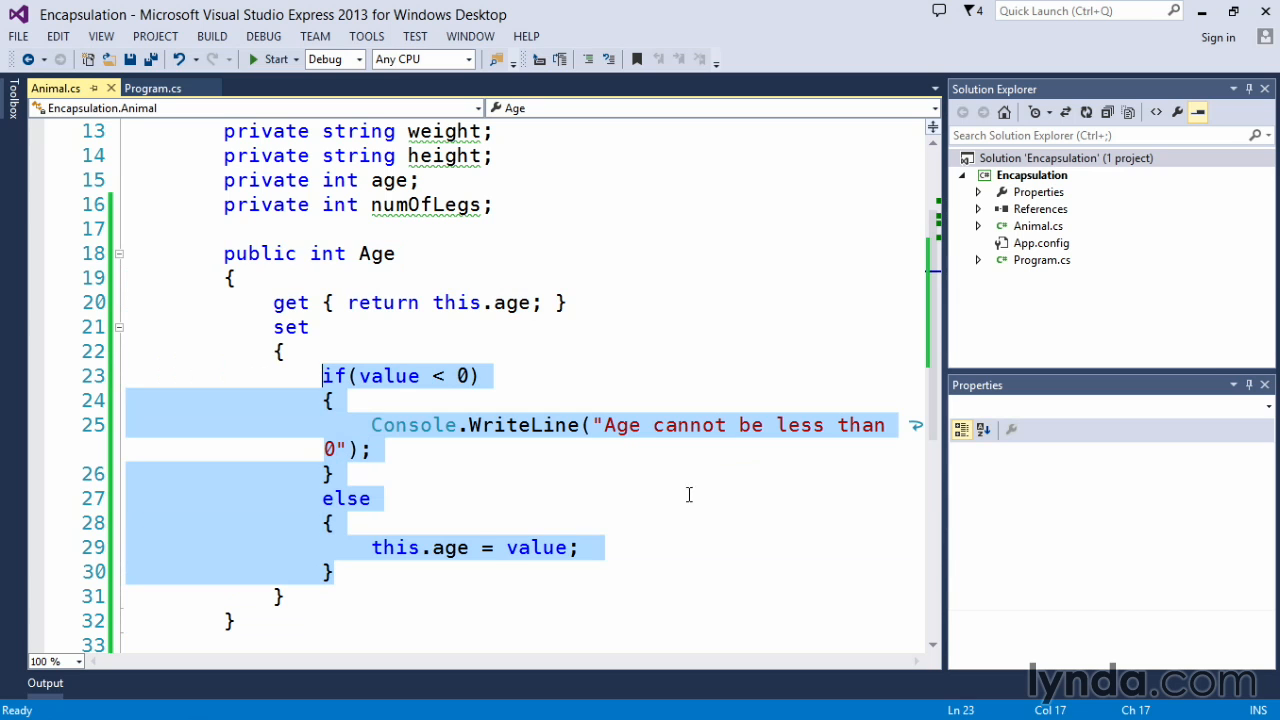
mouse_move(596, 500)
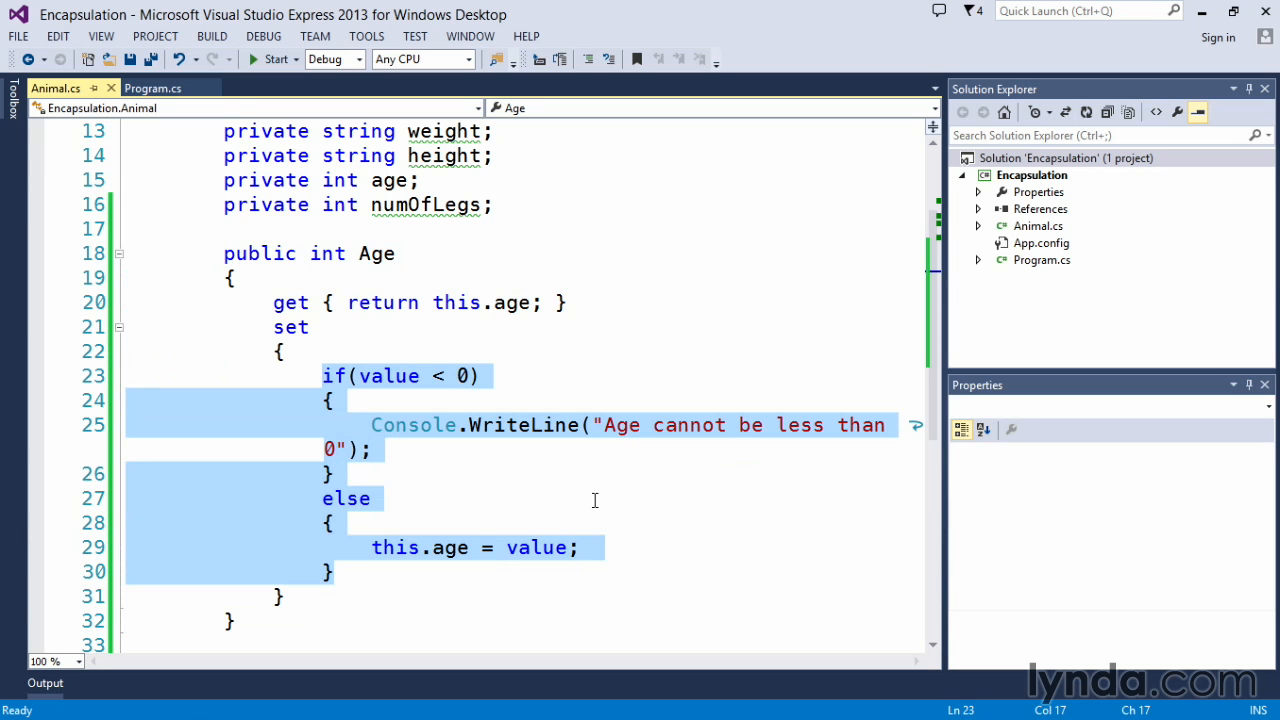